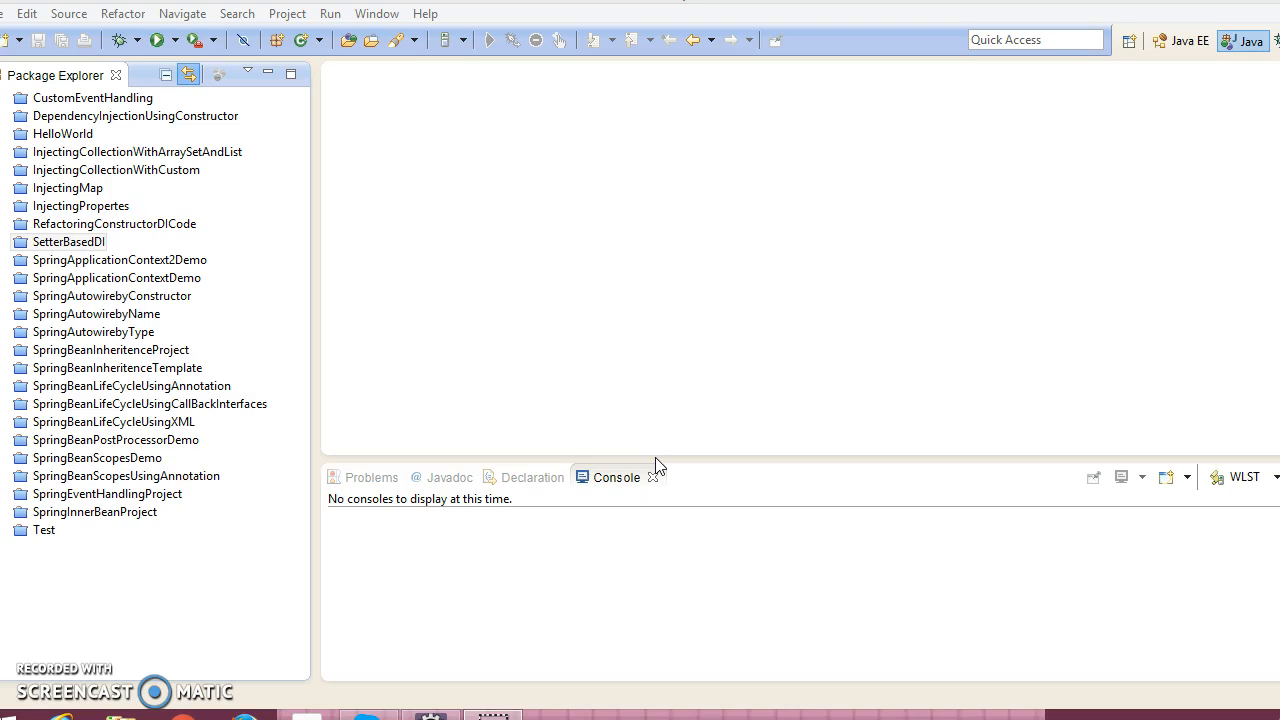
# - Create a new Java project named 'MethodInjection' from Package Explorer and select it
pyautogui.rightClick(69, 241)
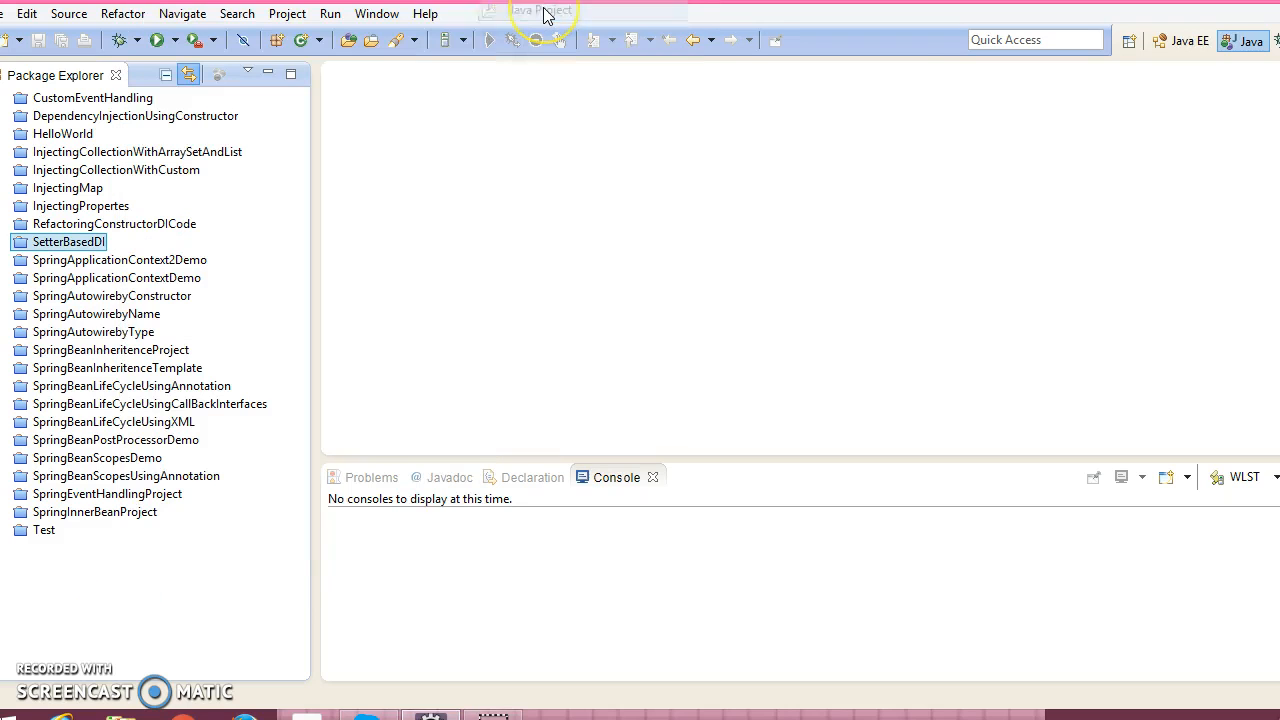
pyautogui.click(543, 10)
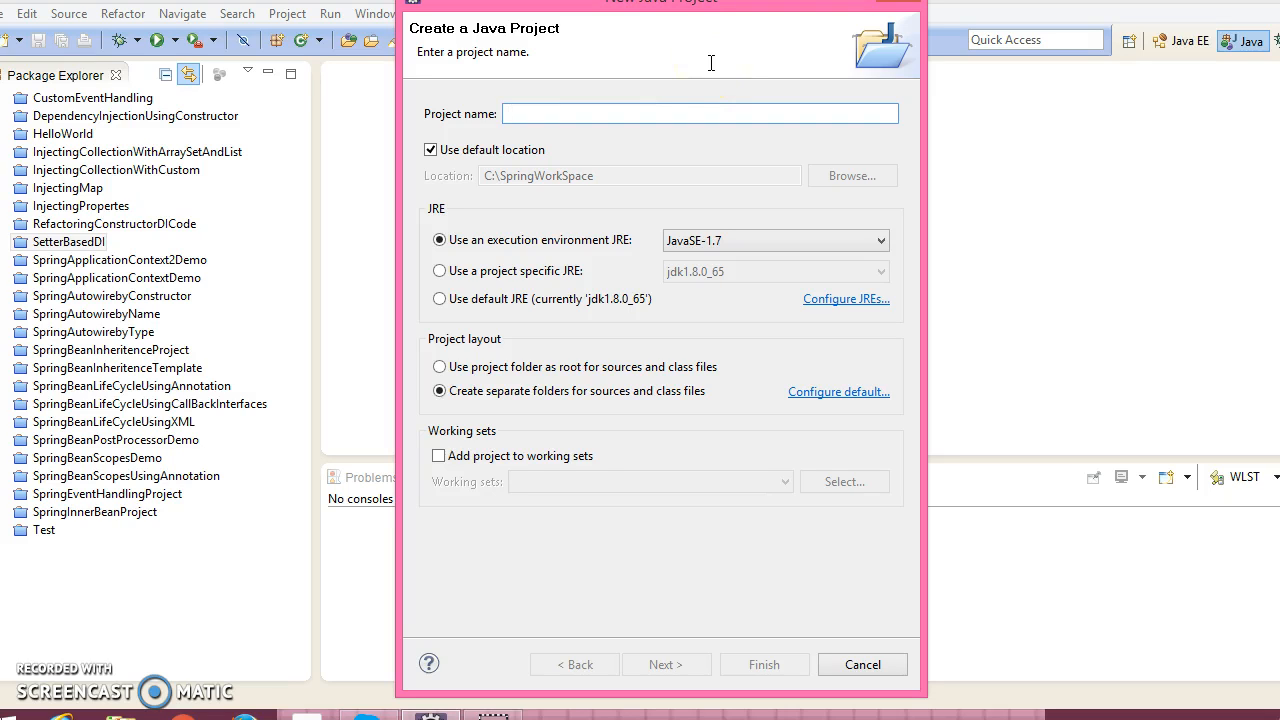
pyautogui.write('Meth')
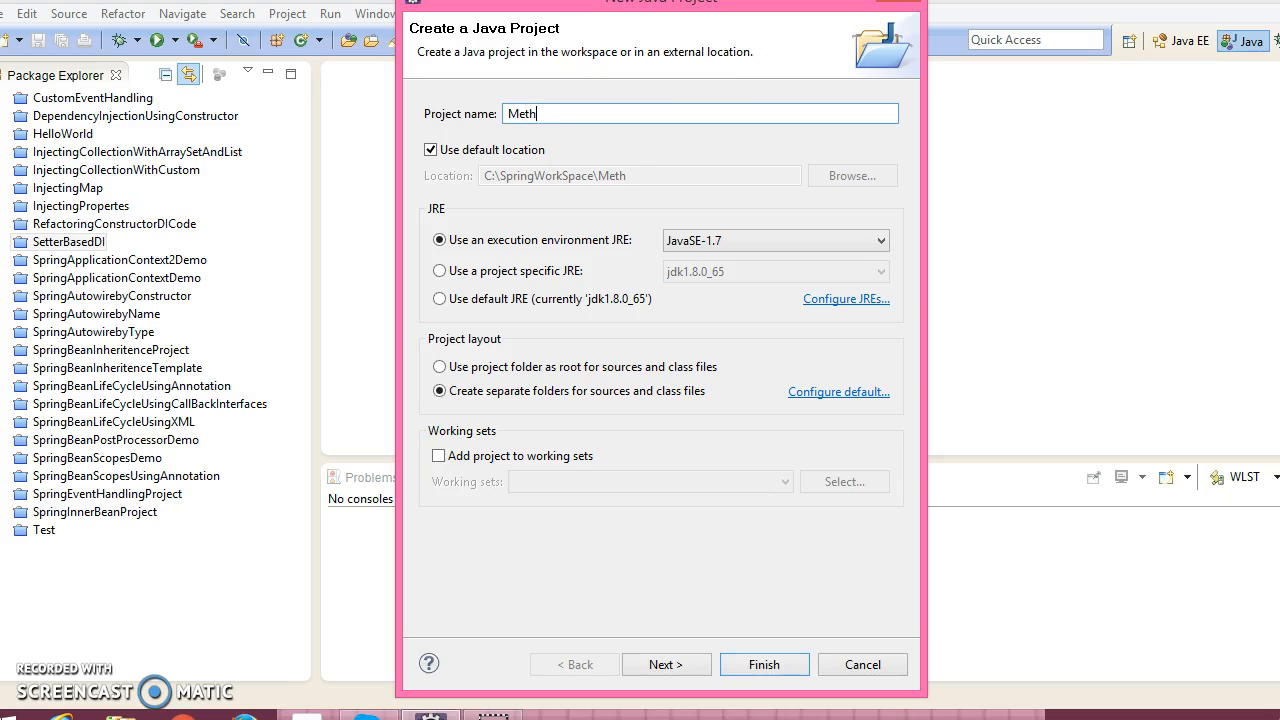
pyautogui.write('odIn')
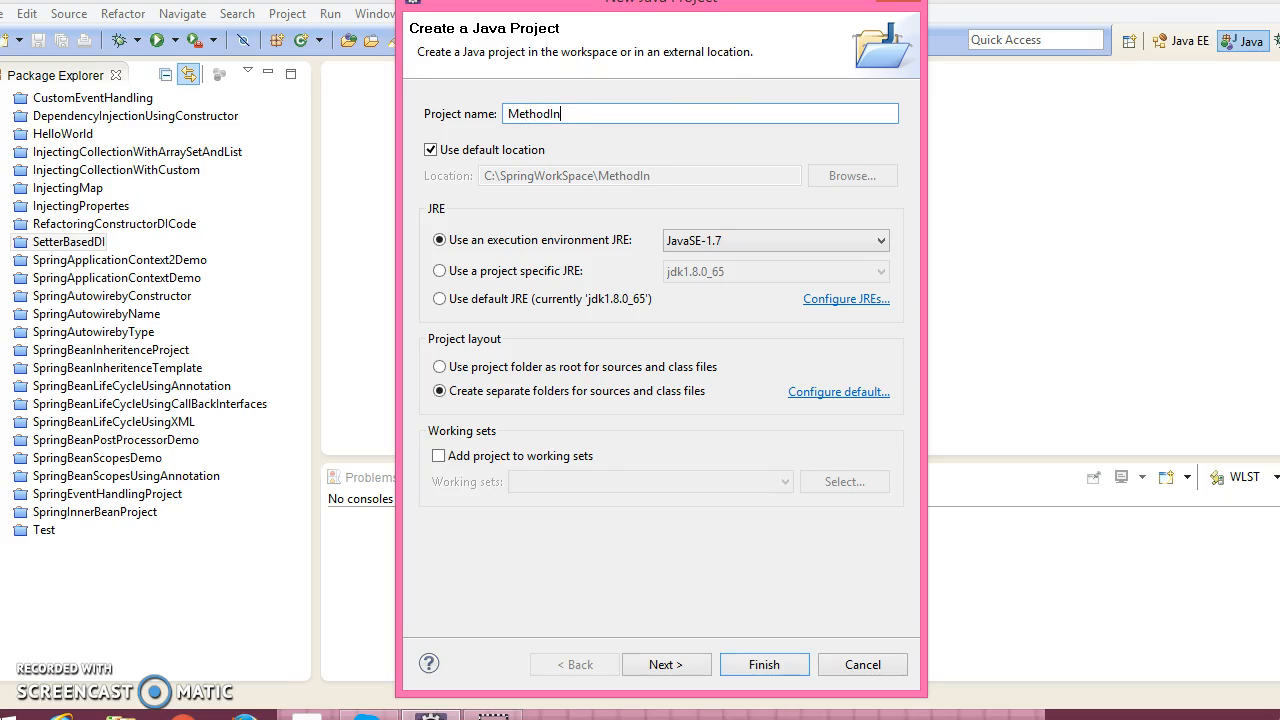
pyautogui.write('jection')
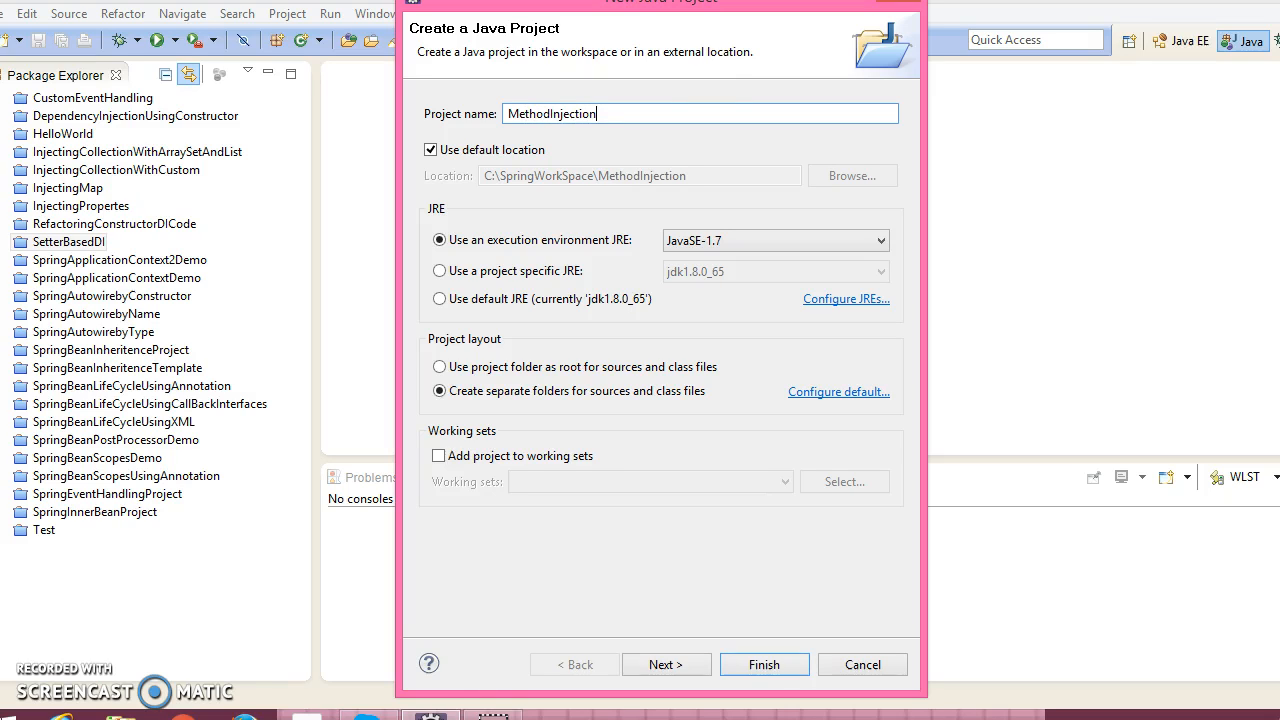
pyautogui.click(665, 664)
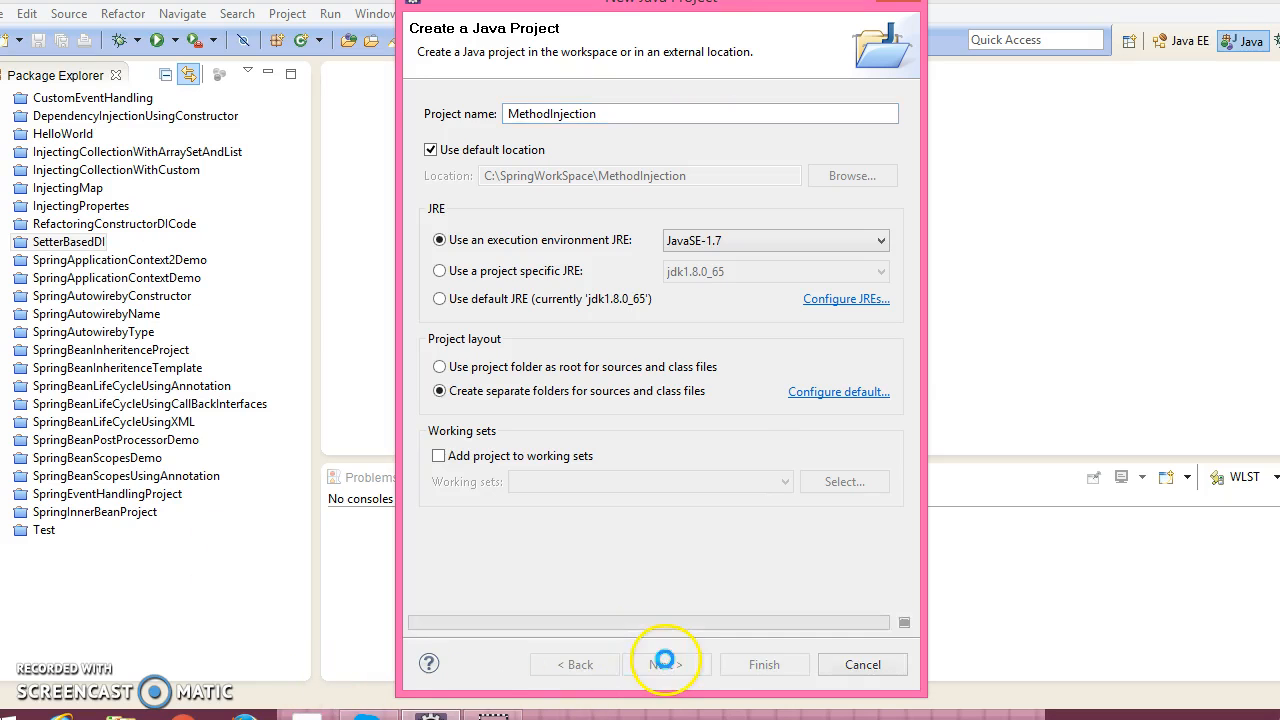
pyautogui.click(763, 664)
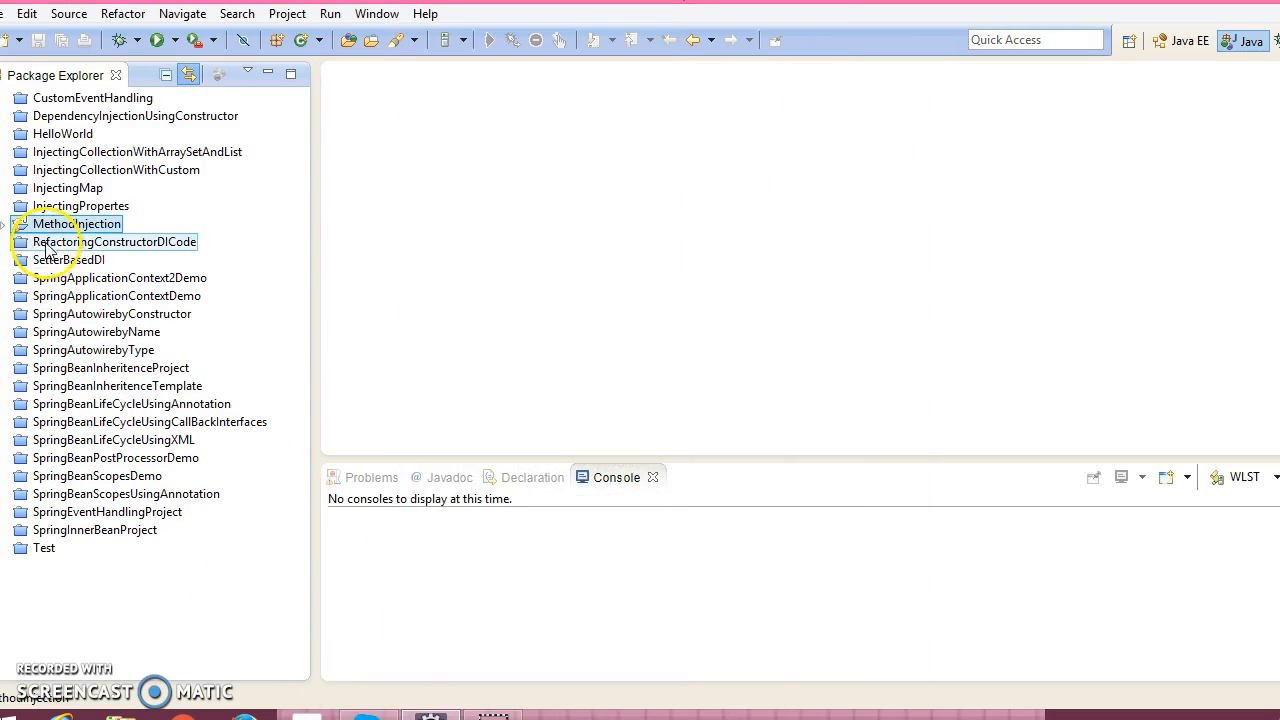
# - Add the SpringLibrary user library to MethodInjection's build path and apply
pyautogui.rightClick(75, 223)
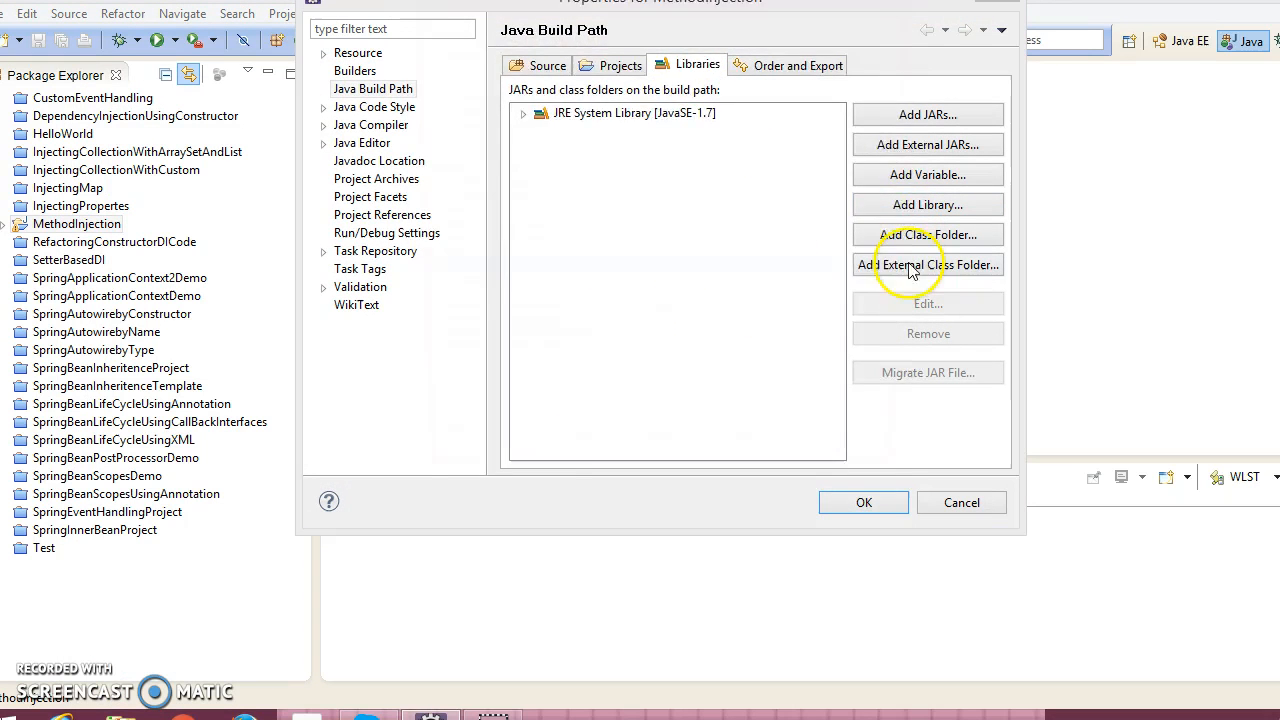
pyautogui.click(927, 204)
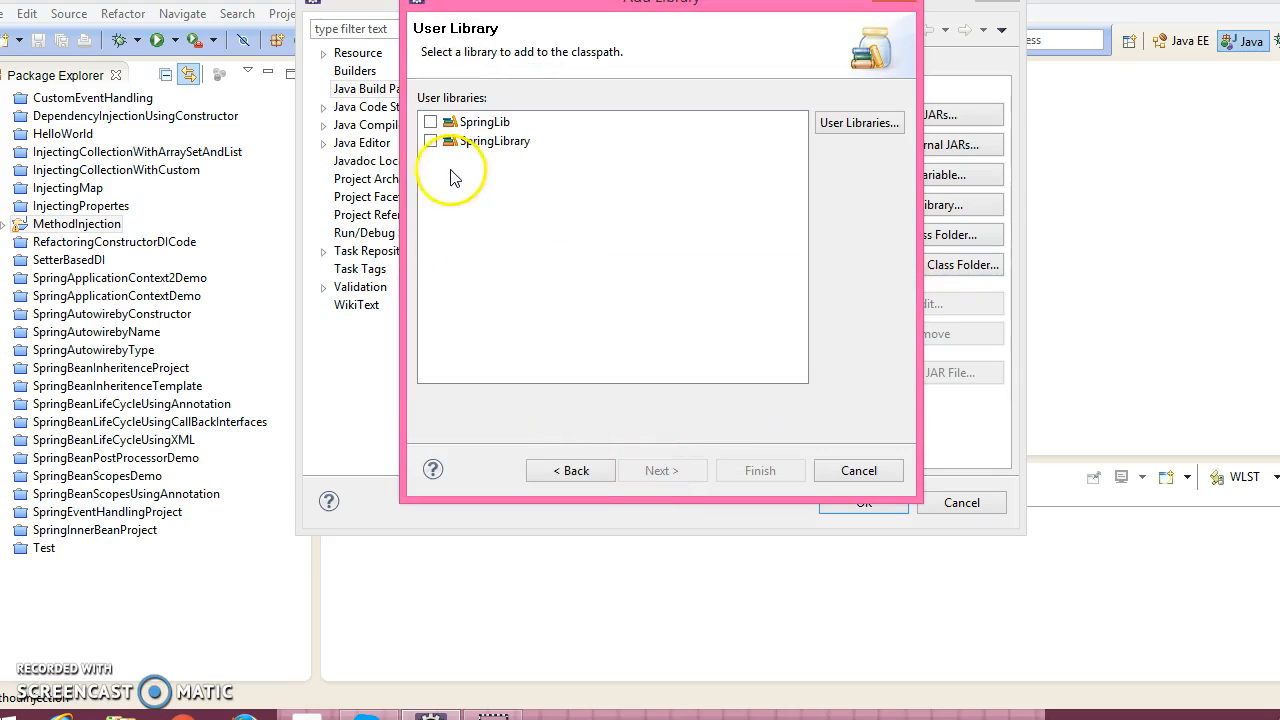
pyautogui.click(760, 470)
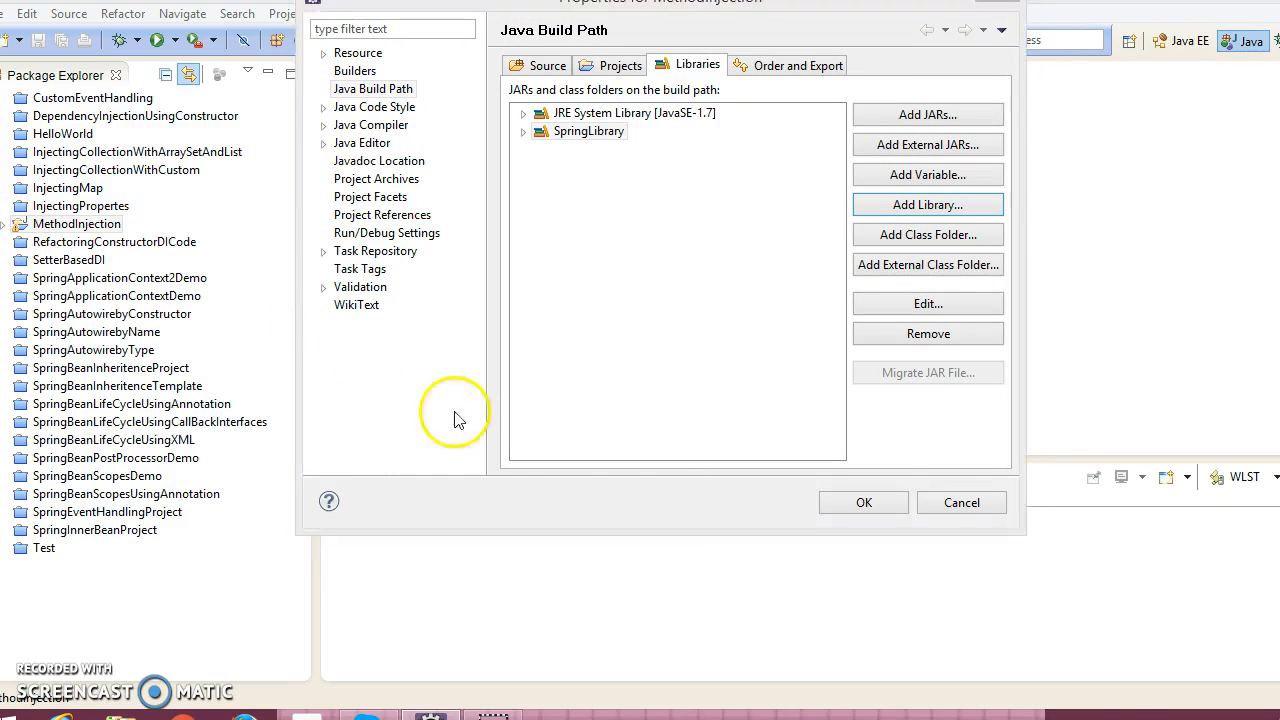
pyautogui.click(960, 502)
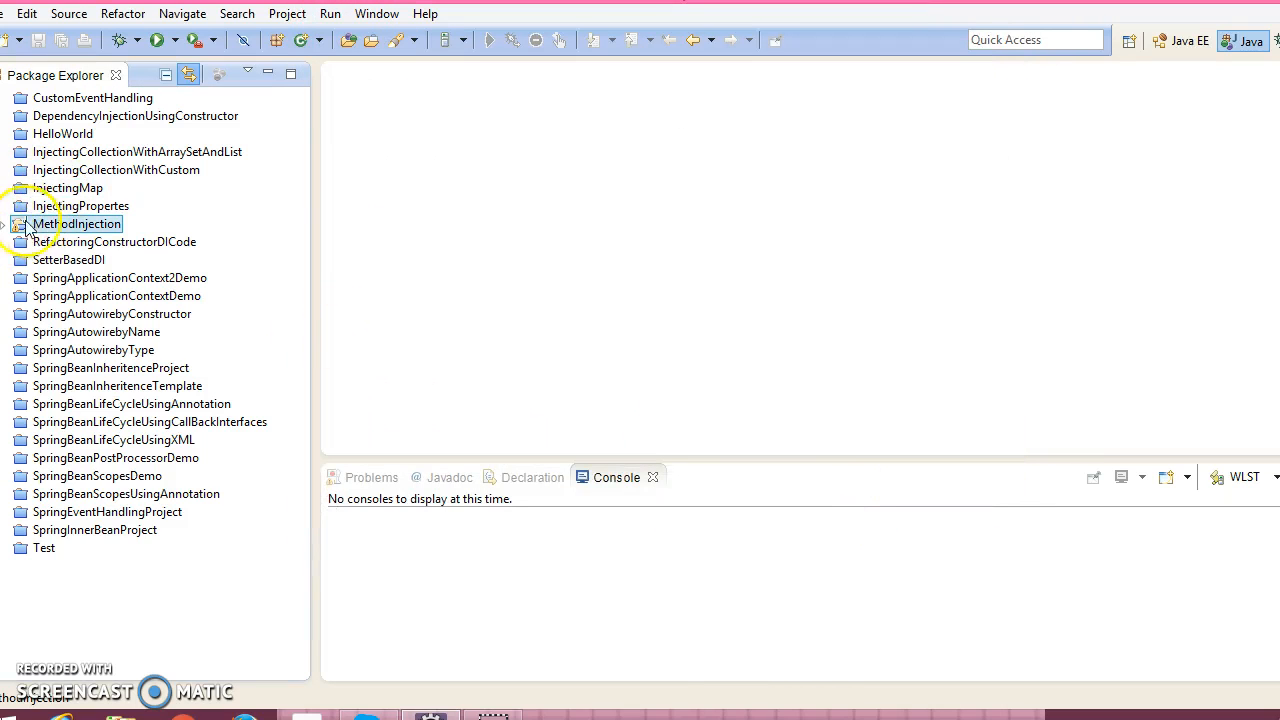
# - Create the Beans.xml XML file in the src folder through the New > Other wizard
pyautogui.rightClick(76, 224)
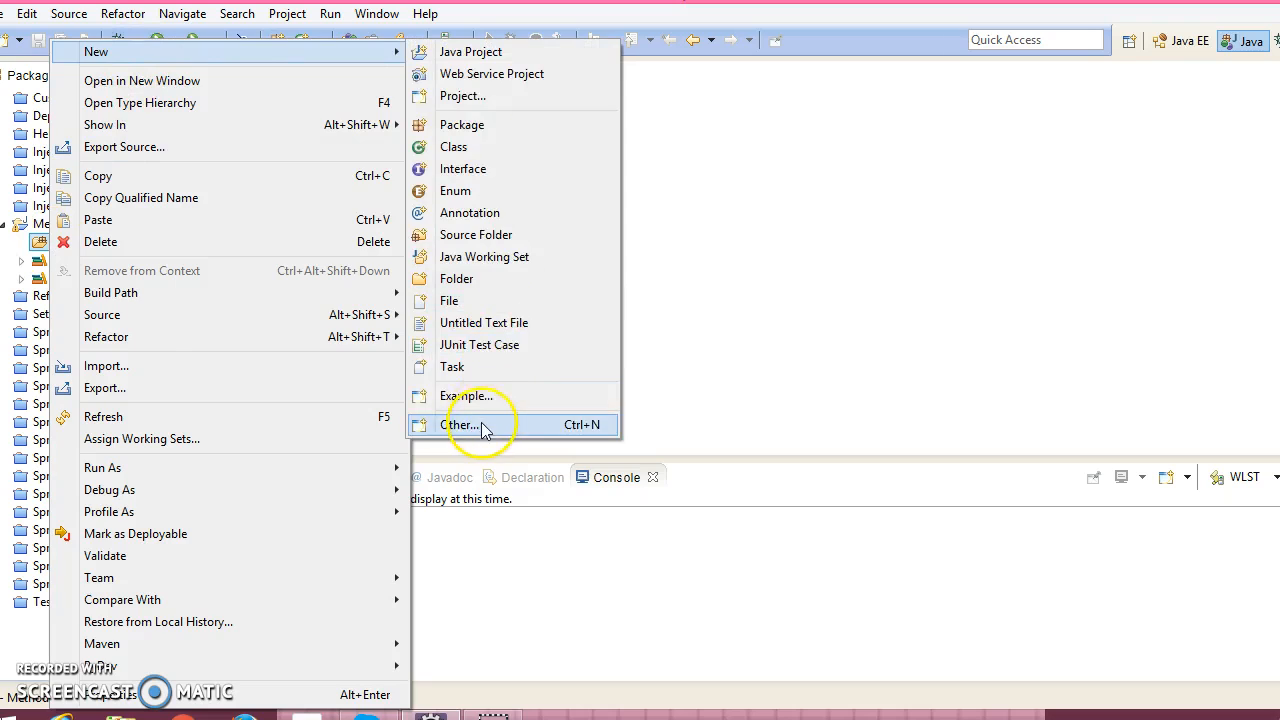
pyautogui.click(459, 425)
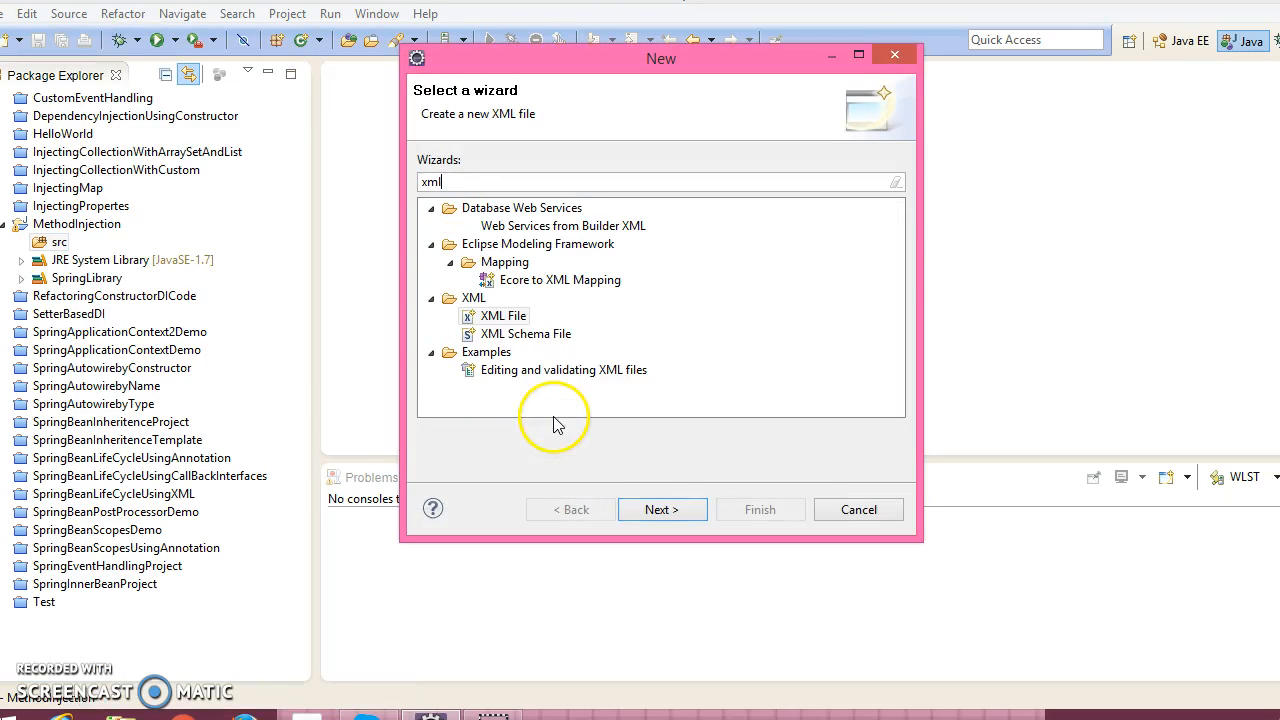
pyautogui.click(503, 315)
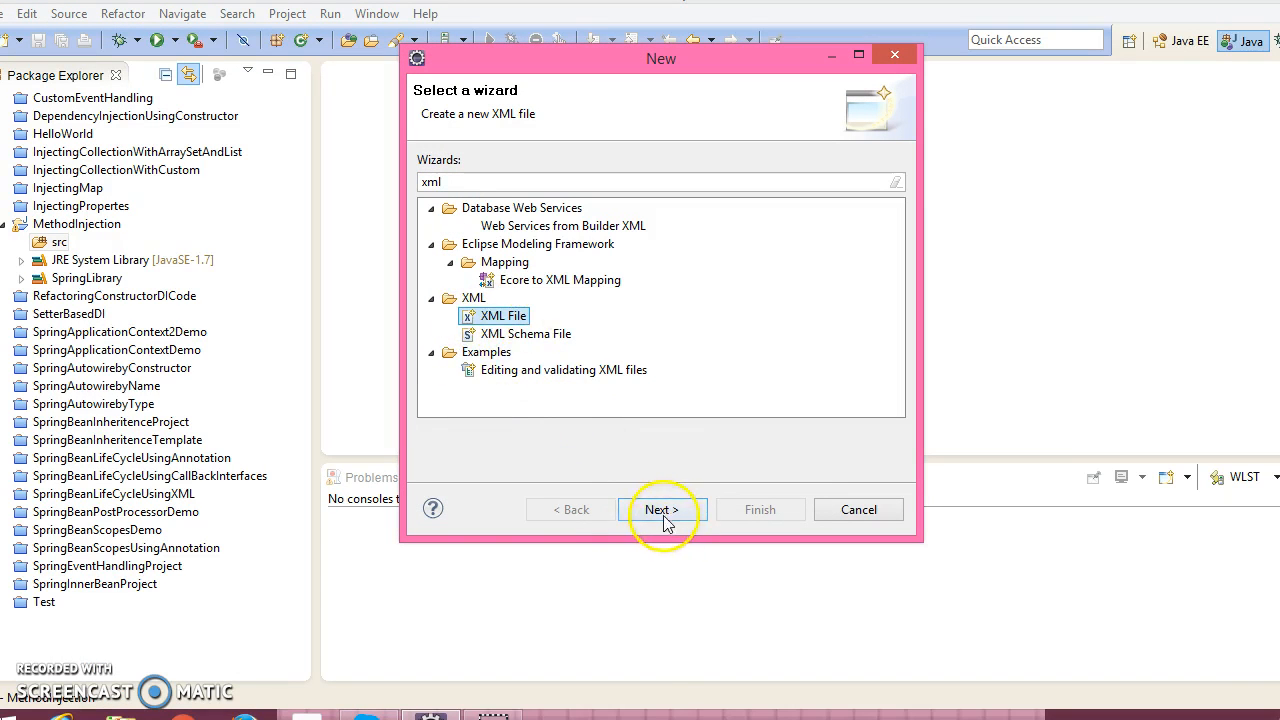
pyautogui.click(662, 509)
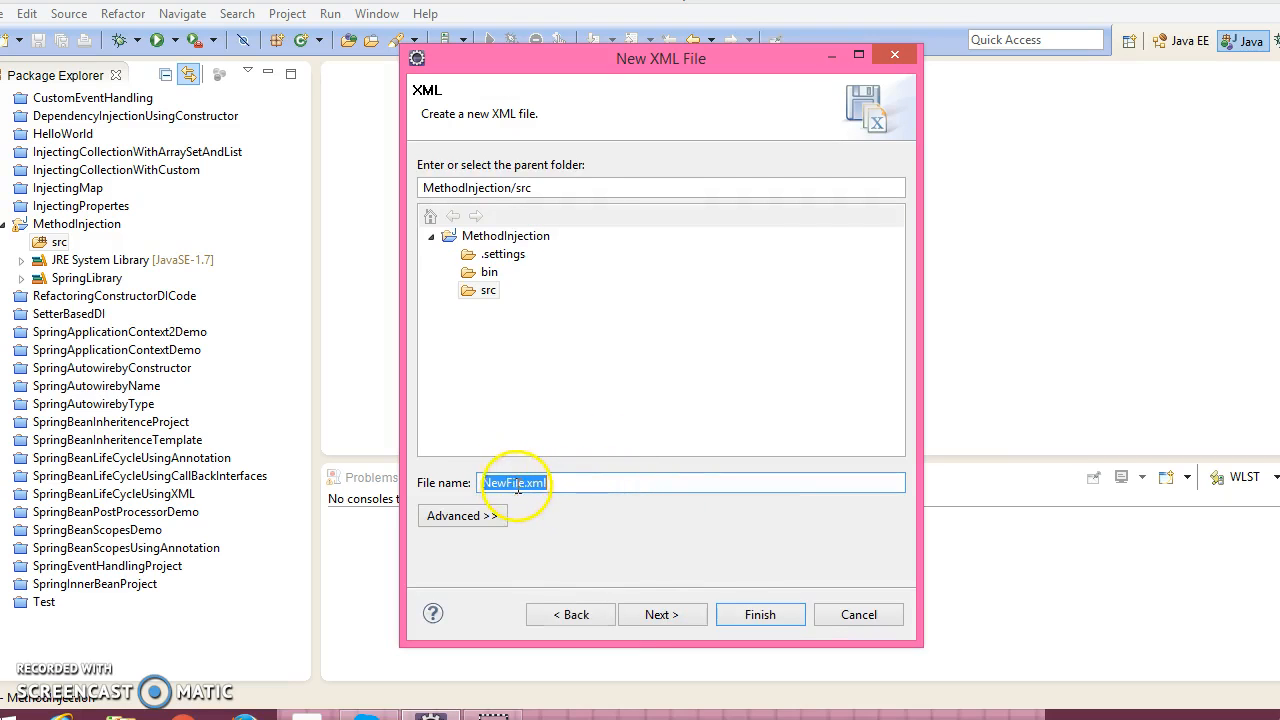
pyautogui.write('Bean.xml')
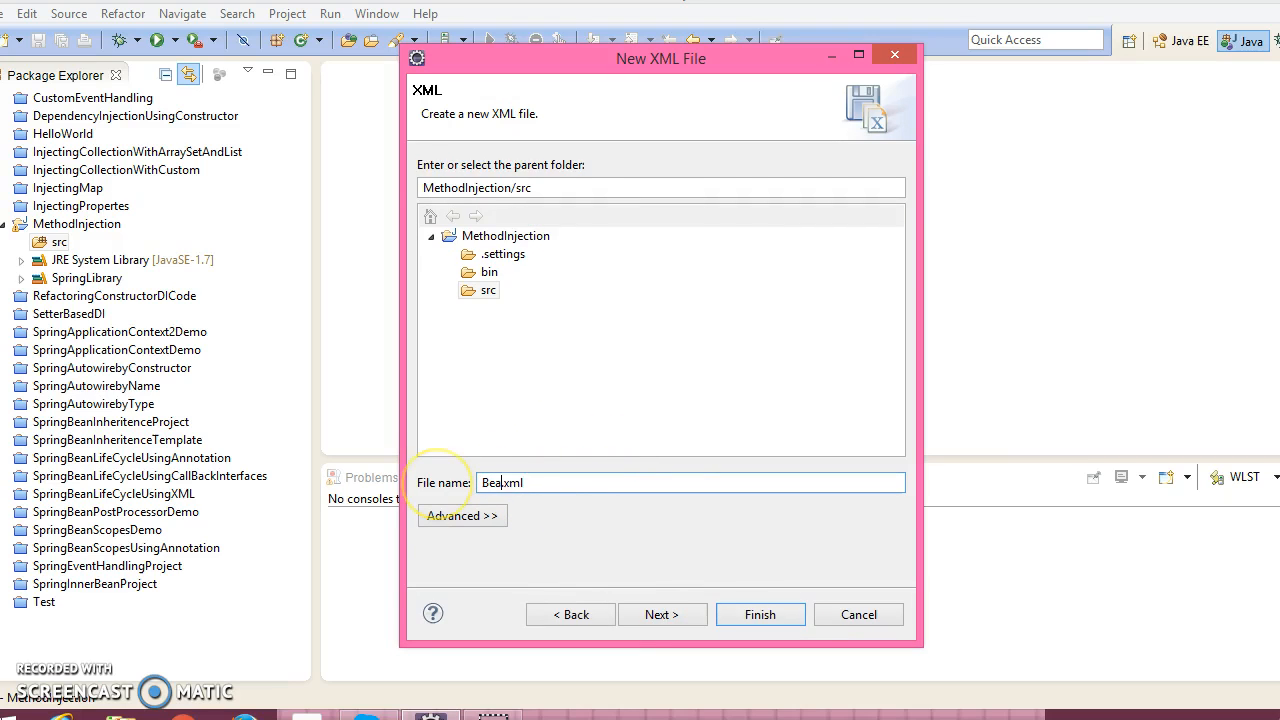
pyautogui.click(660, 614)
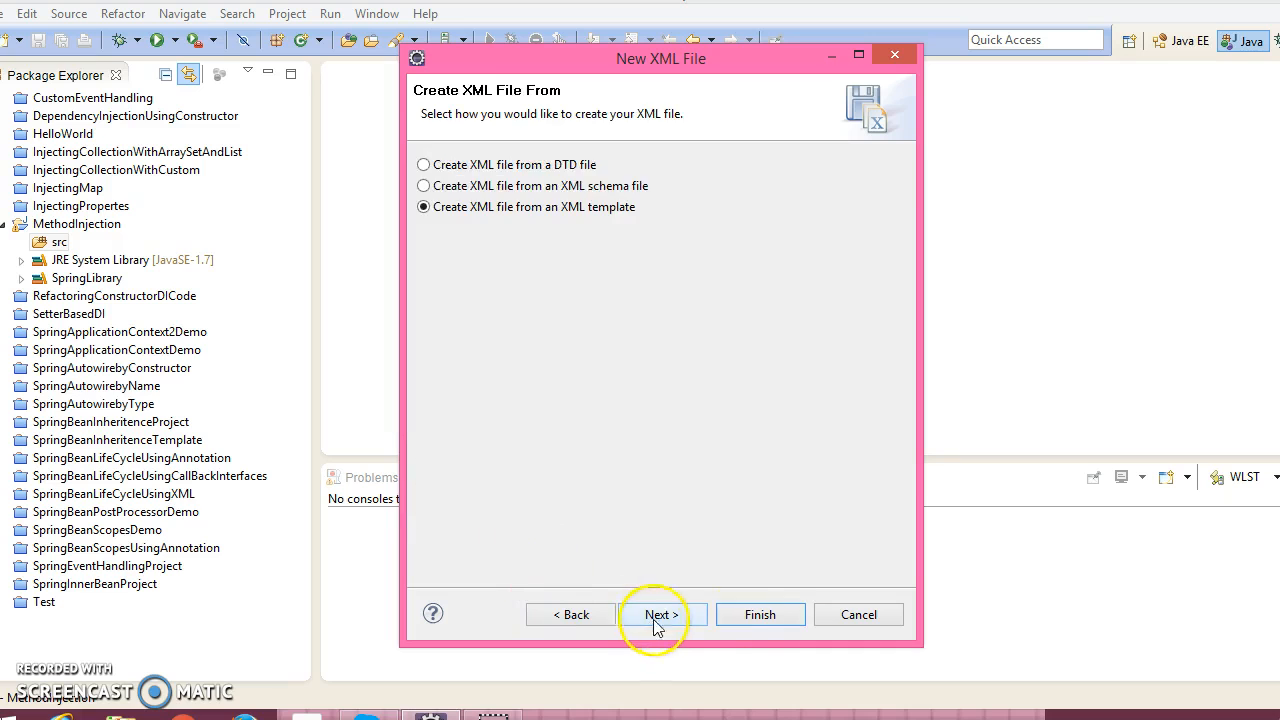
pyautogui.click(657, 614)
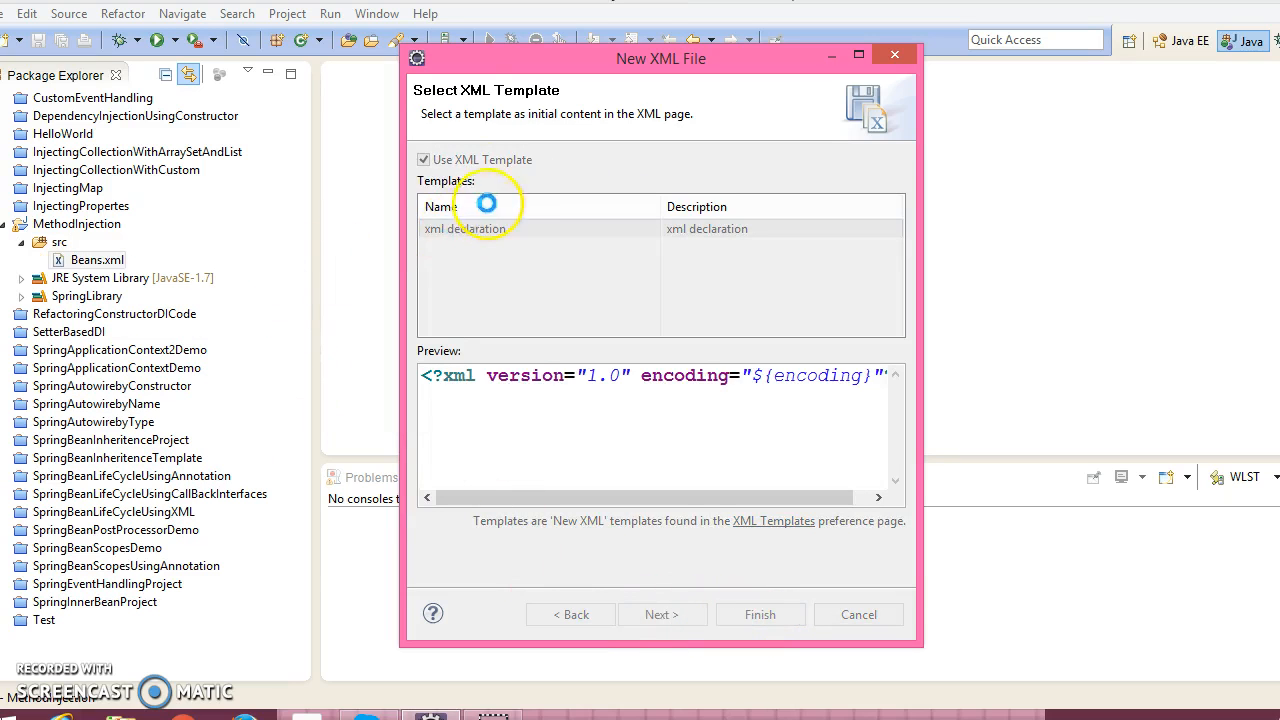
pyautogui.click(759, 614)
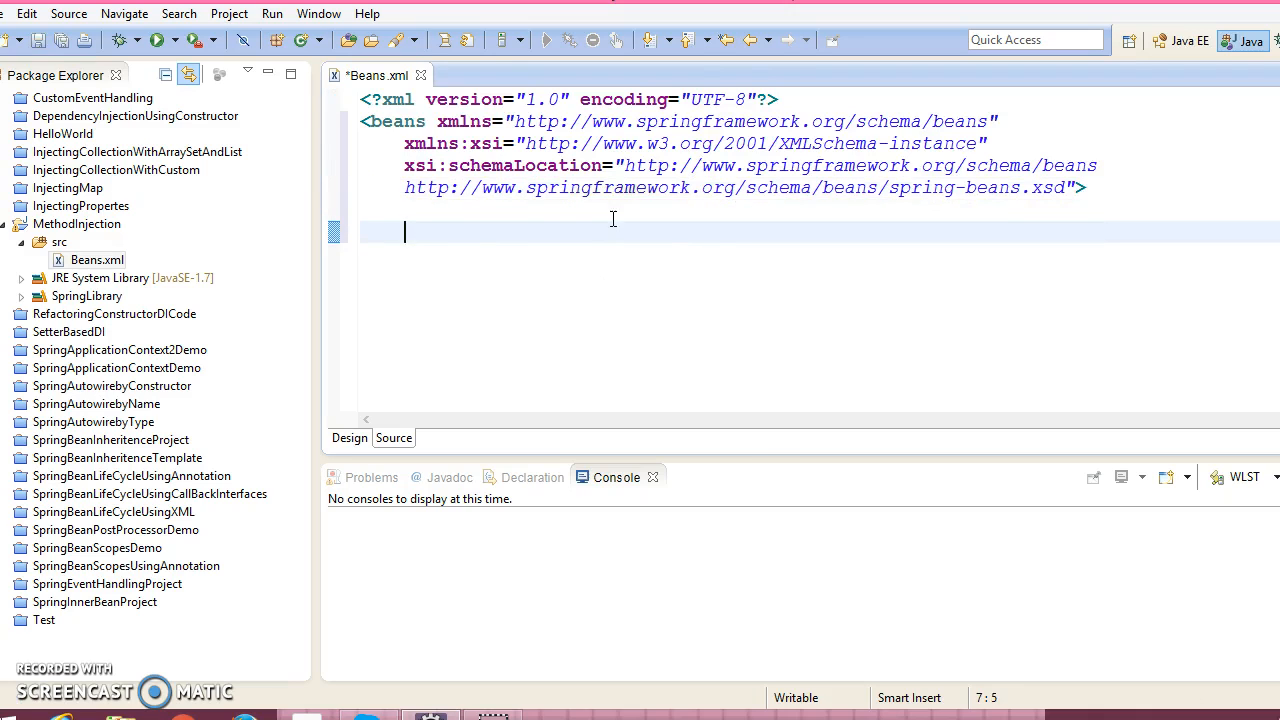
# - Finish Beans.xml with the closing beans tag, save it, and select src
pyautogui.press('ctrl+space')
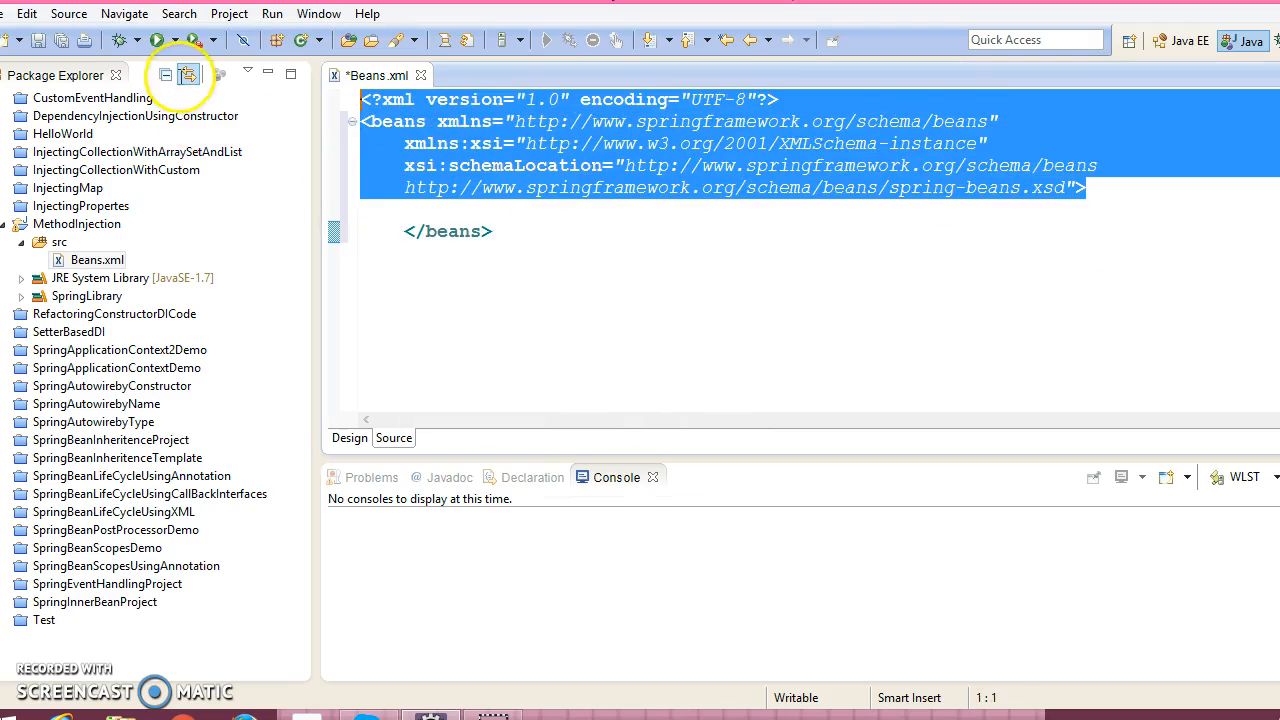
pyautogui.press('ctrl+s')
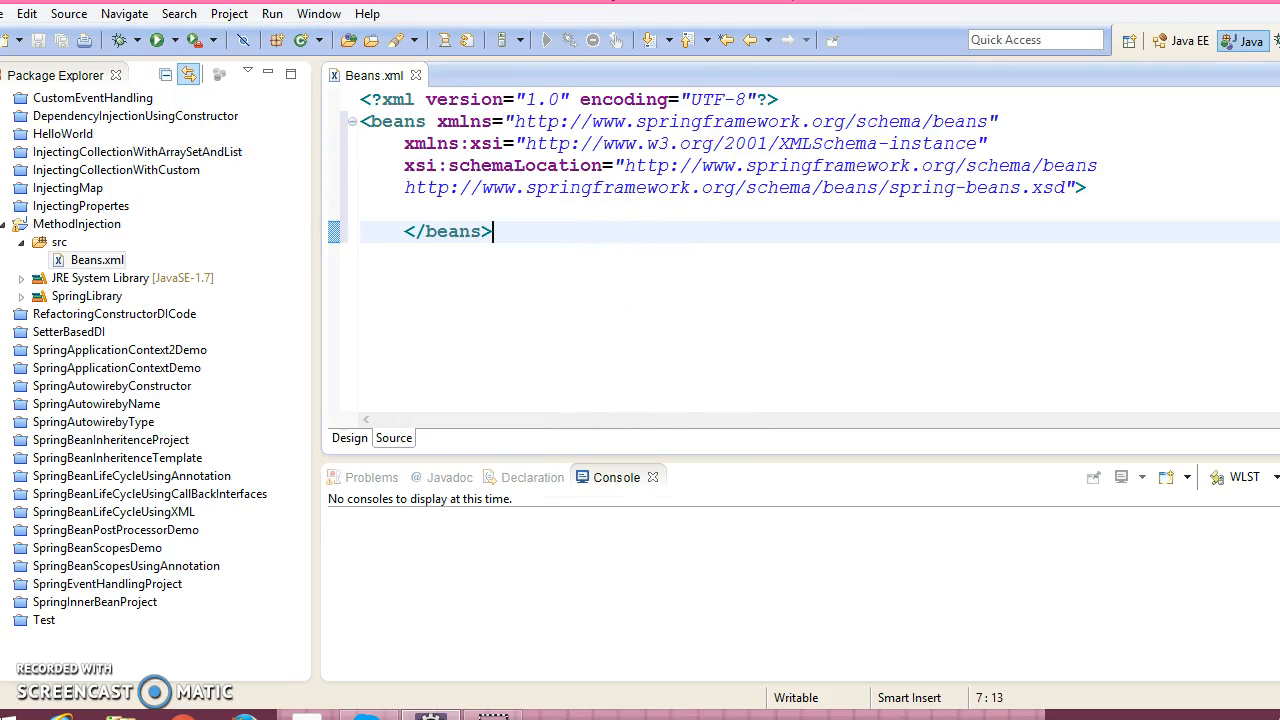
pyautogui.click(60, 242)
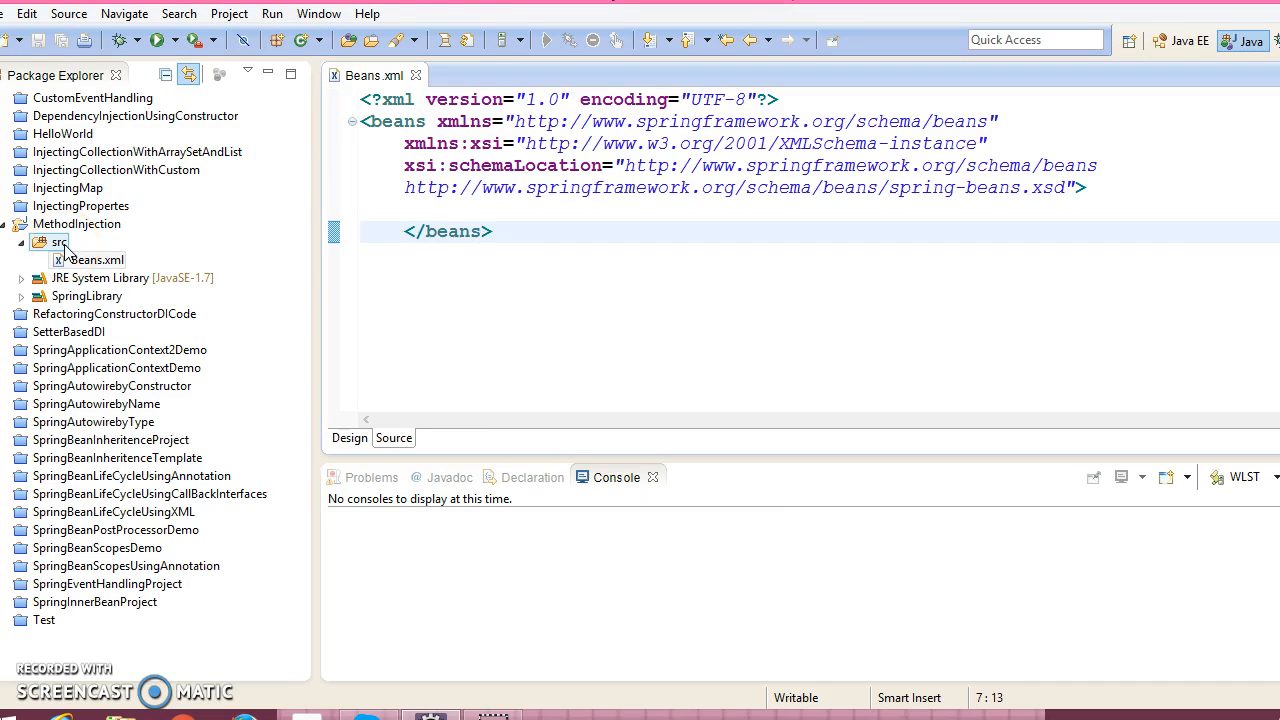
# - Create class TicketVendingMachine in package com.infotech.model with no main method stub
pyautogui.rightClick(60, 242)
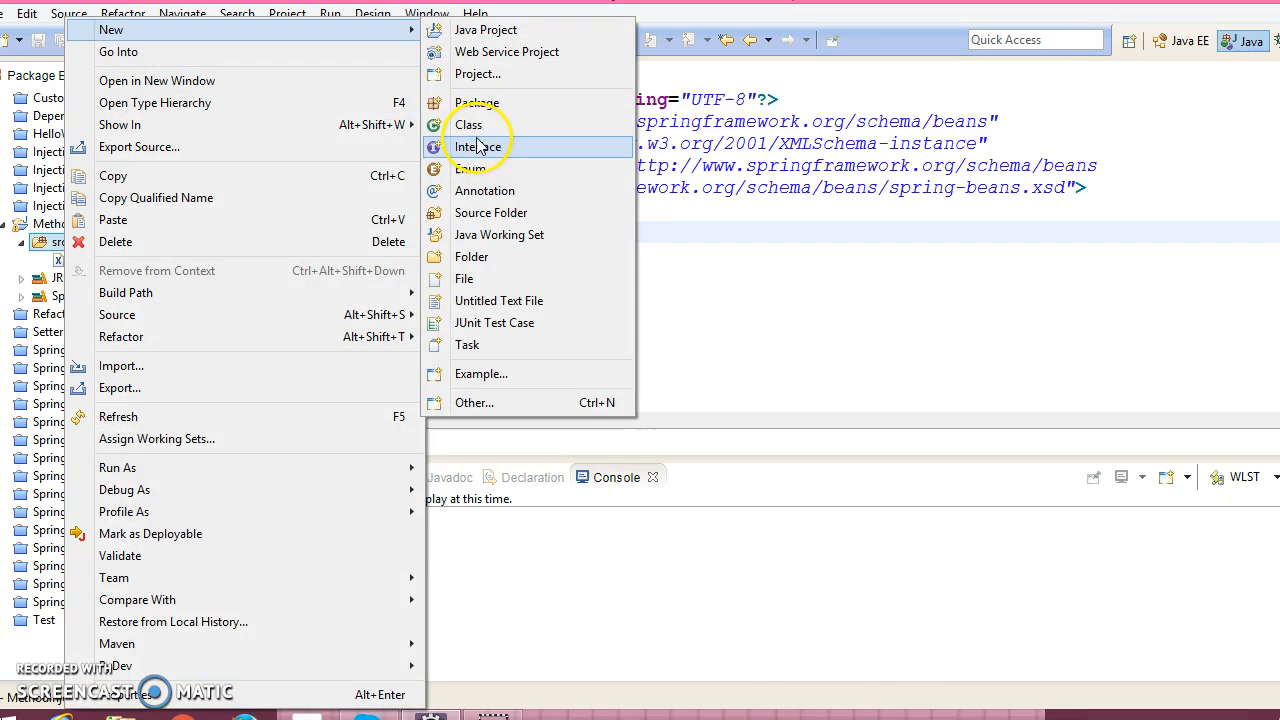
pyautogui.click(468, 124)
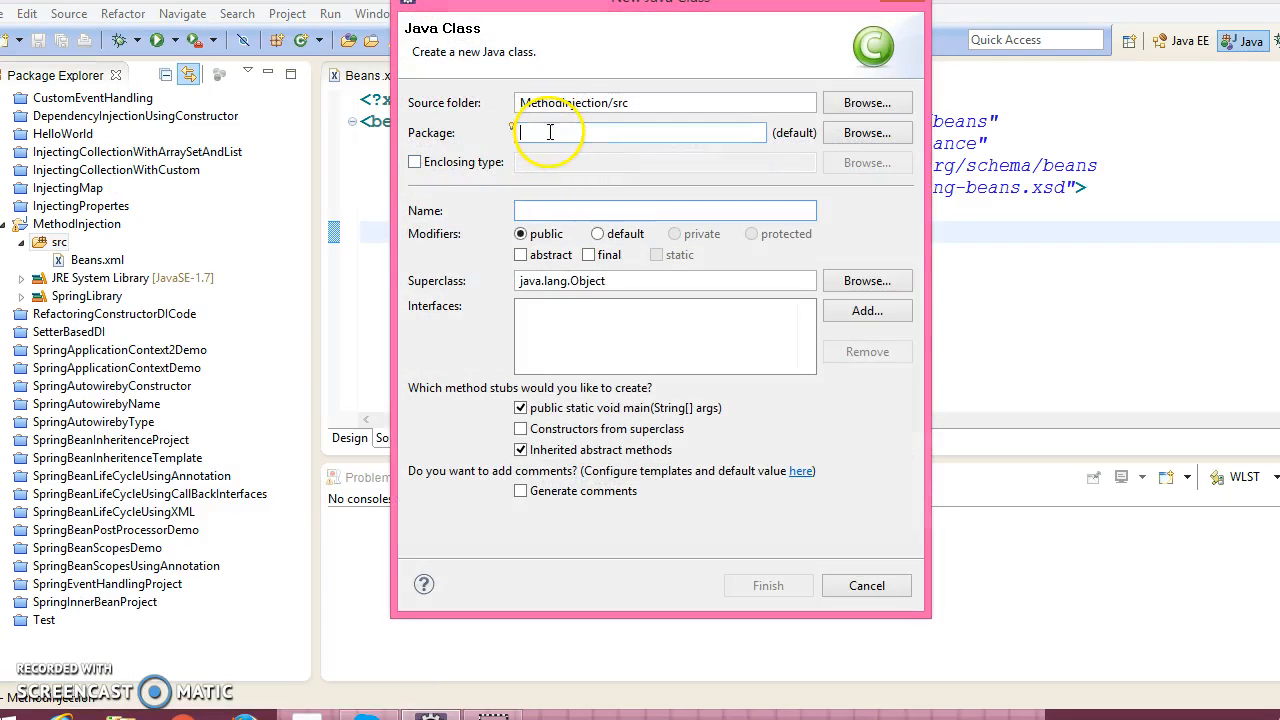
pyautogui.write('com.infotech.model')
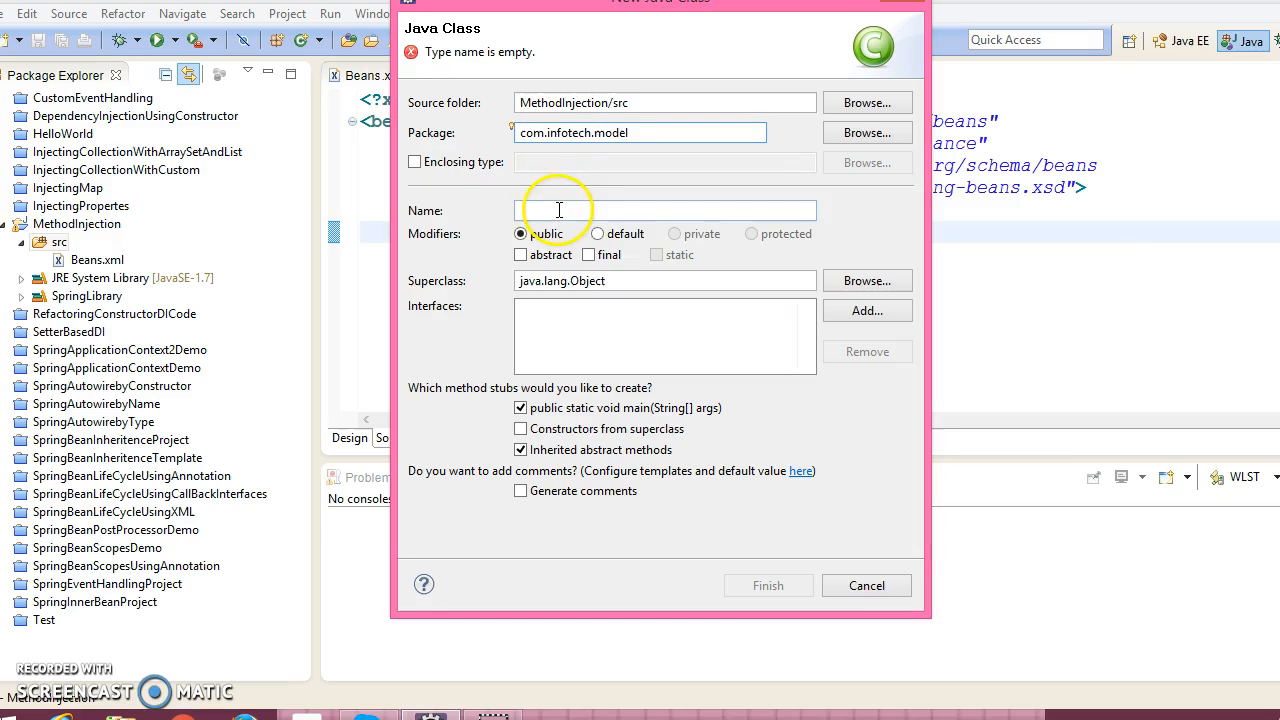
pyautogui.write('T')
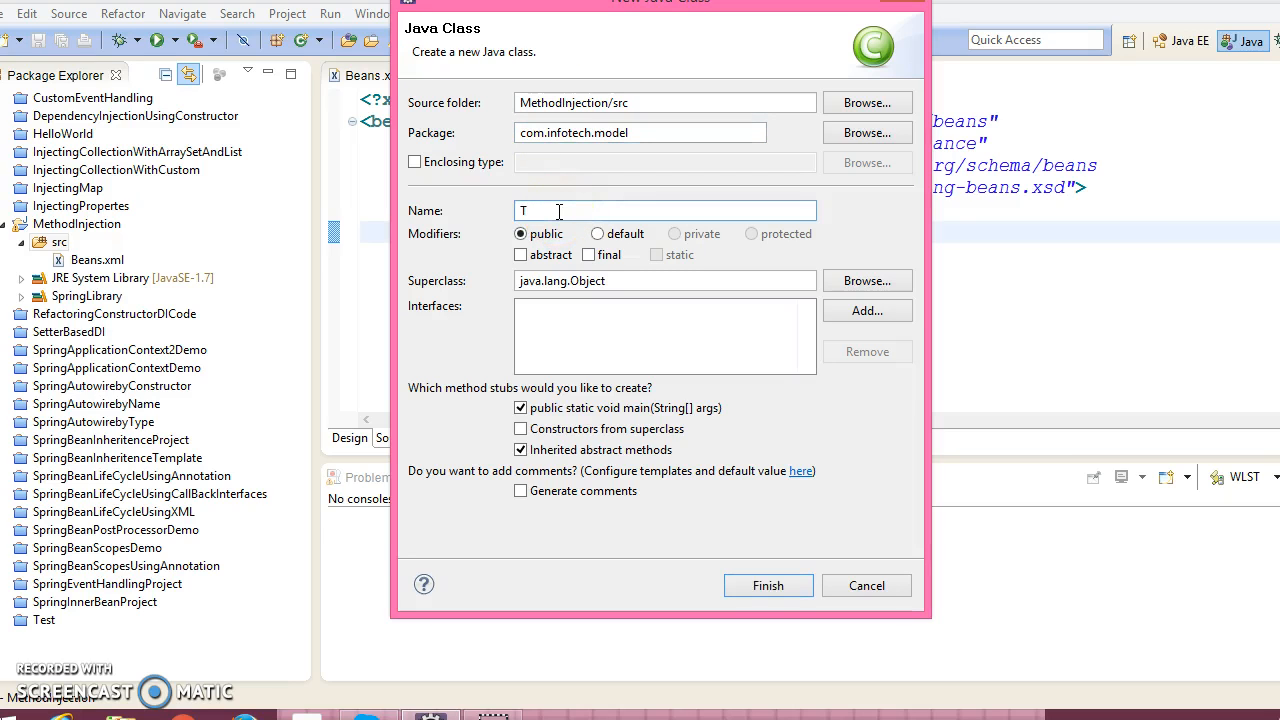
pyautogui.write('icket')
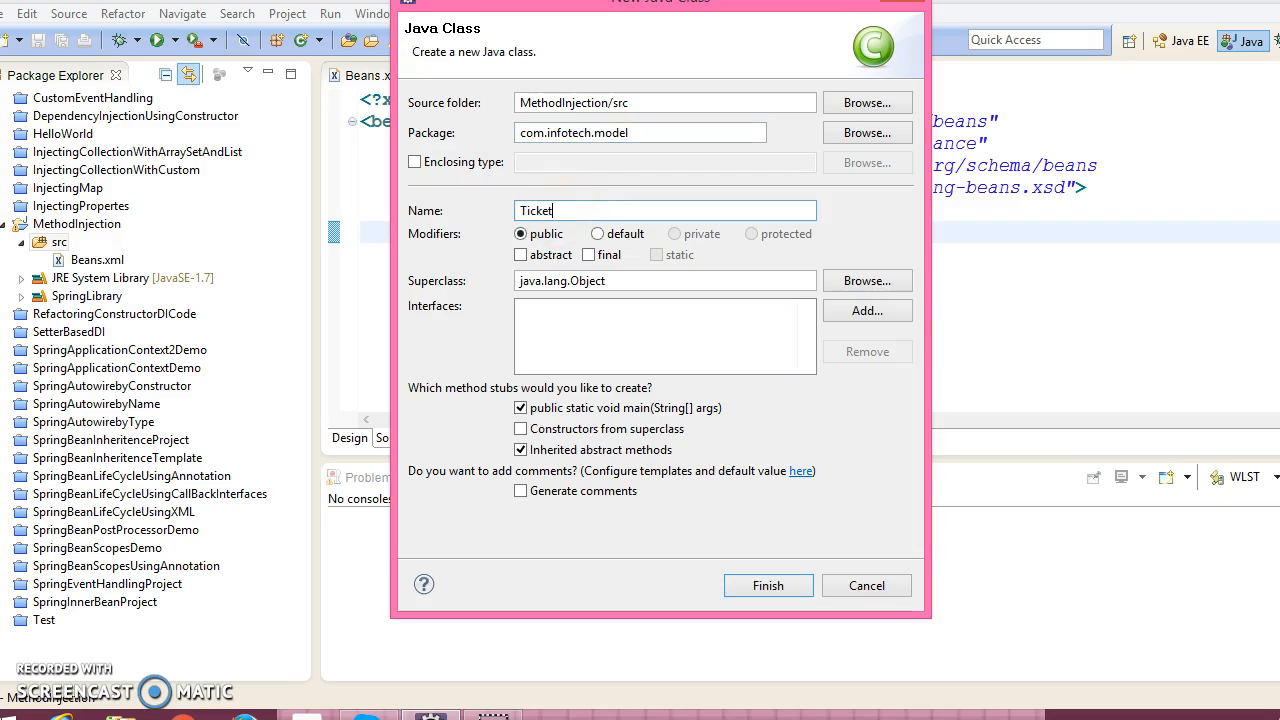
pyautogui.write('VendingM')
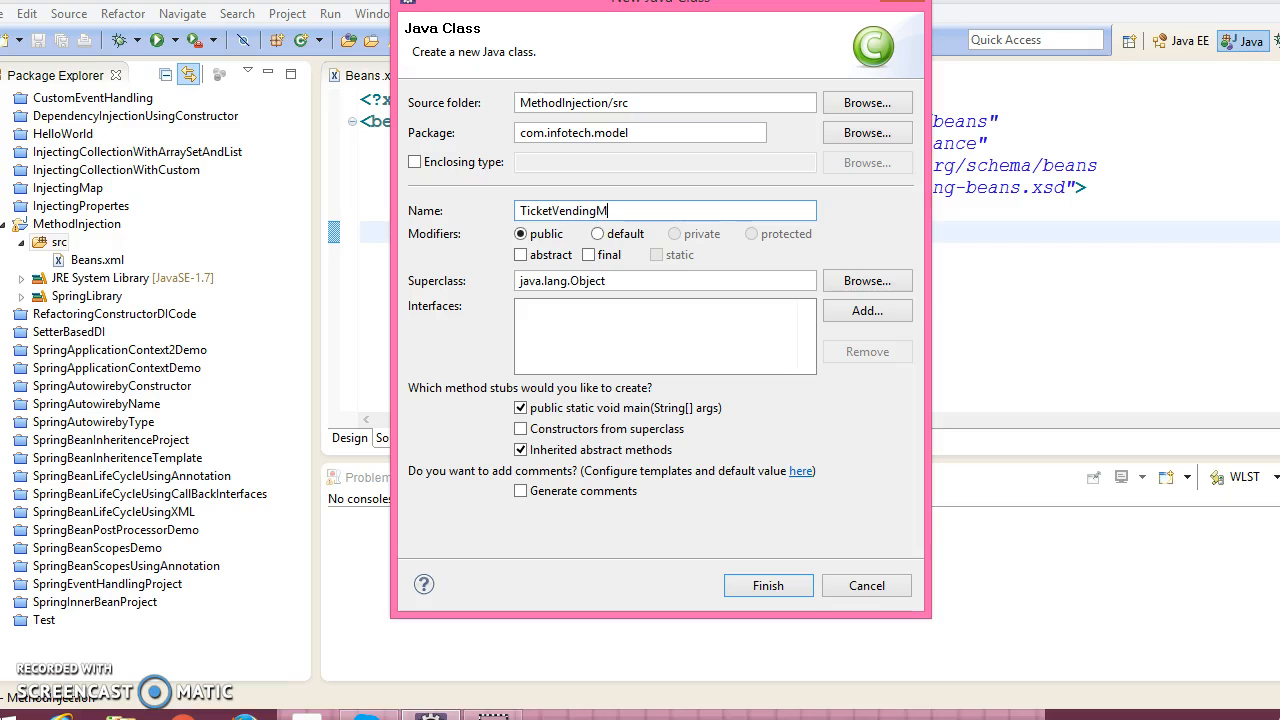
pyautogui.write('achin')
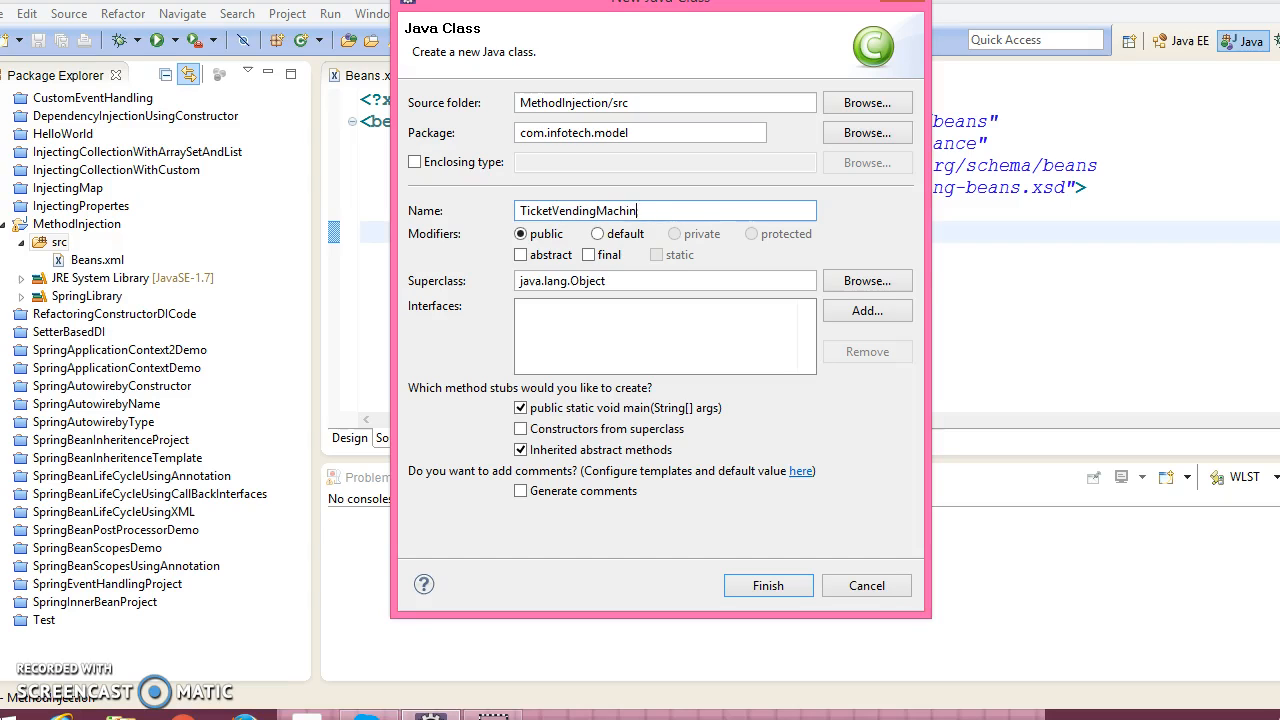
pyautogui.write('e')
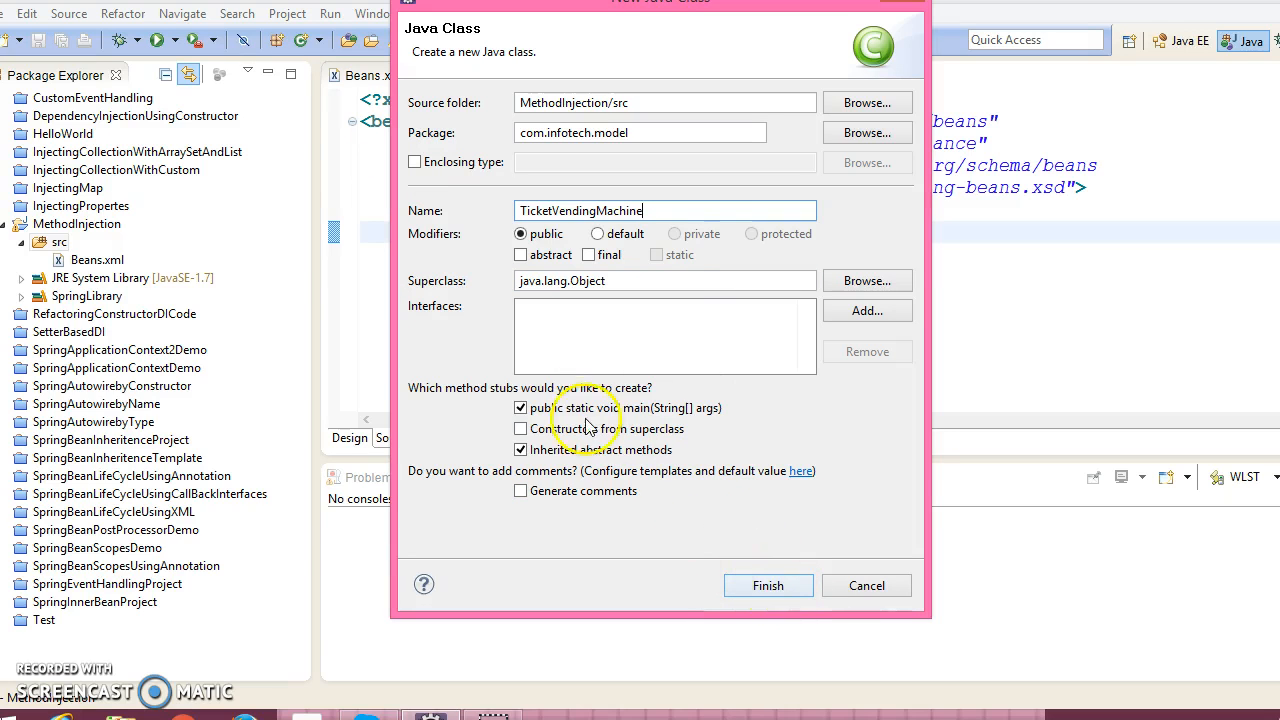
pyautogui.click(767, 585)
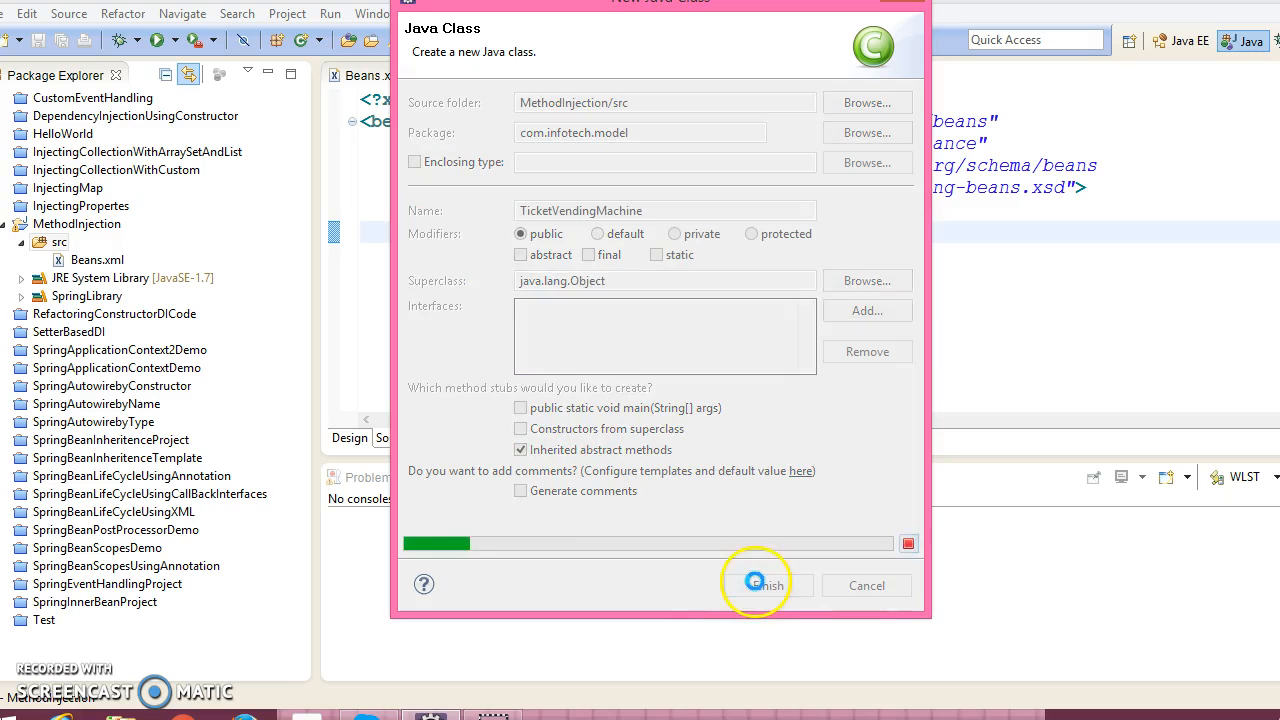
pyautogui.click(760, 585)
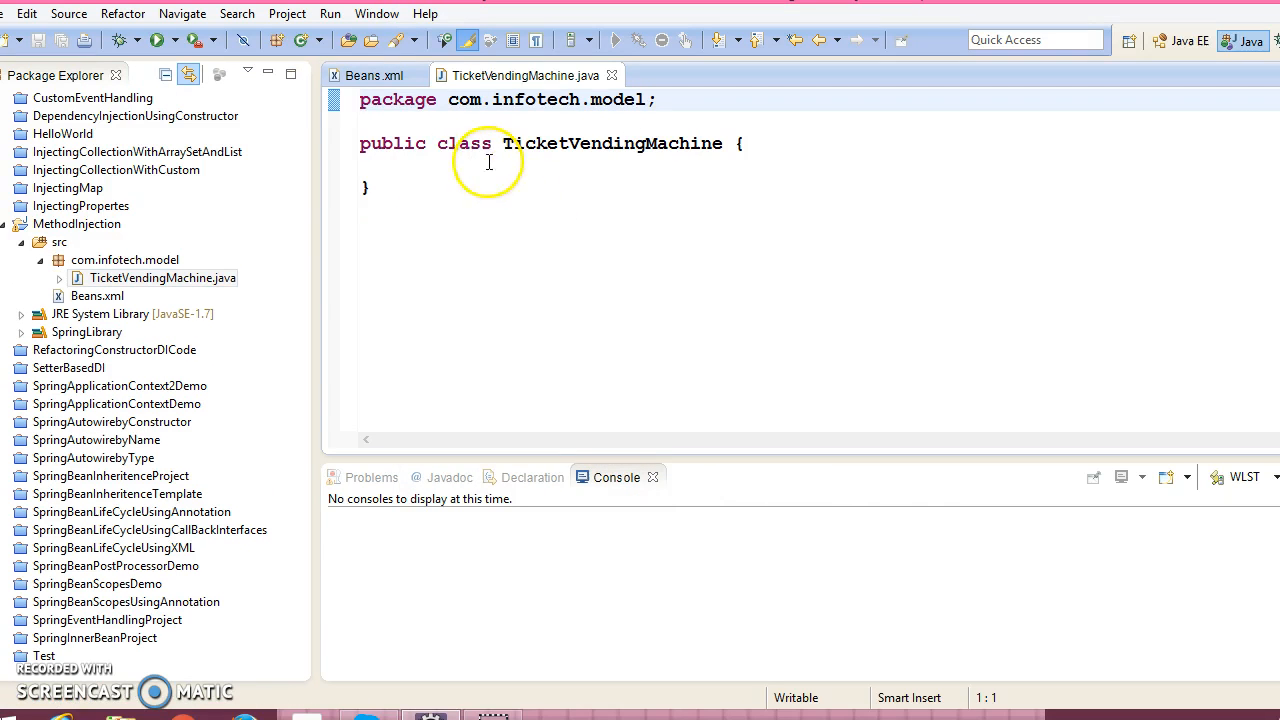
# - Add 'abstract' to the class and type 'public abstract Ticket generateTicket()'
pyautogui.write('ab')
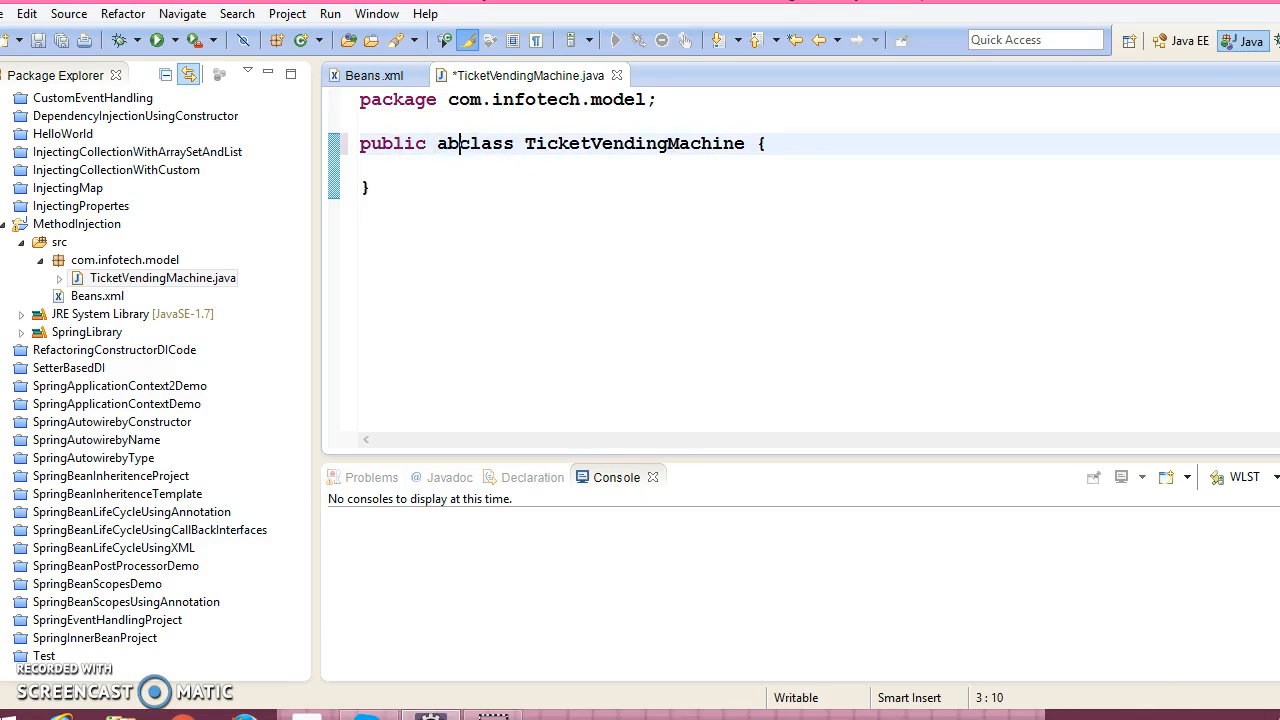
pyautogui.write('stract')
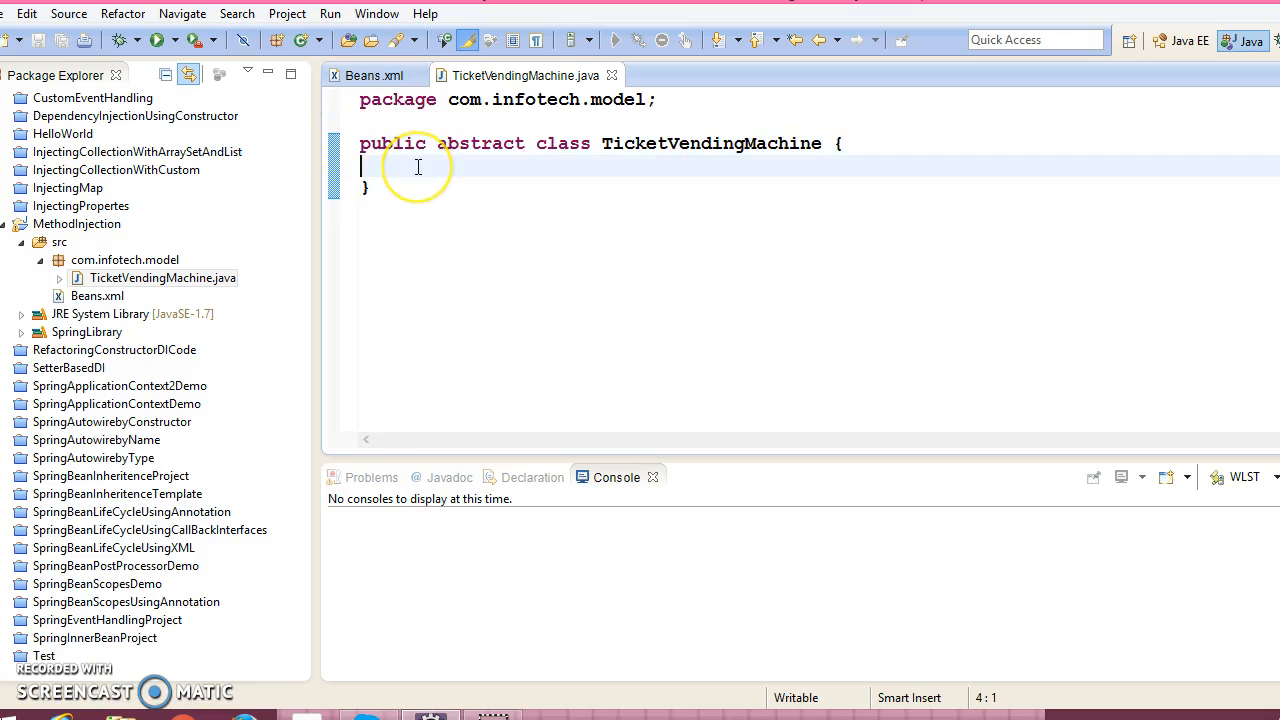
pyautogui.write('pu')
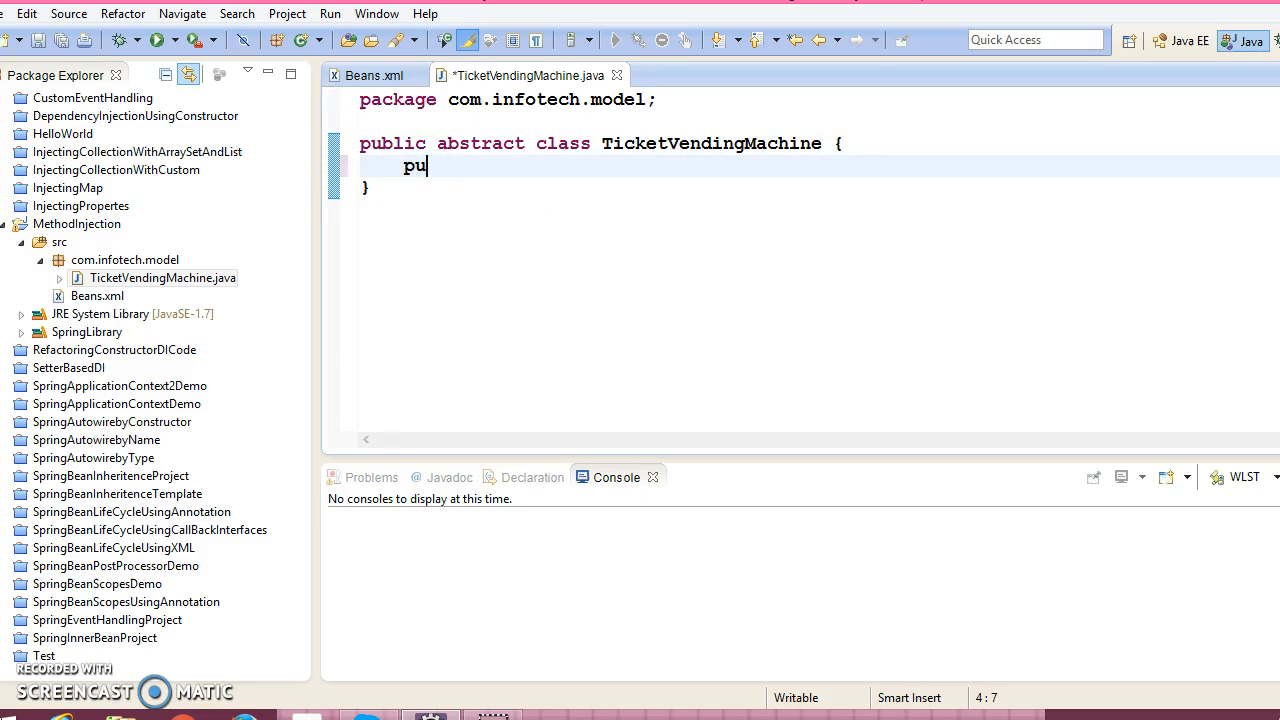
pyautogui.write('blic')
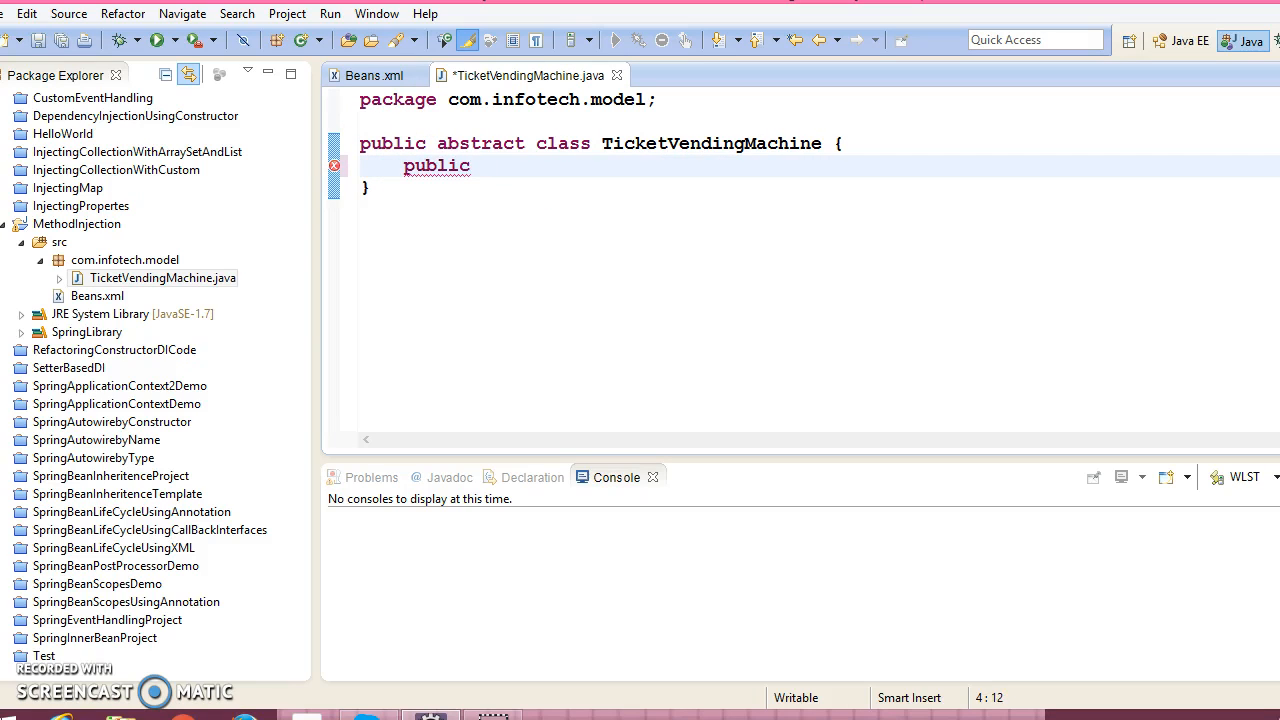
pyautogui.write('abstract')
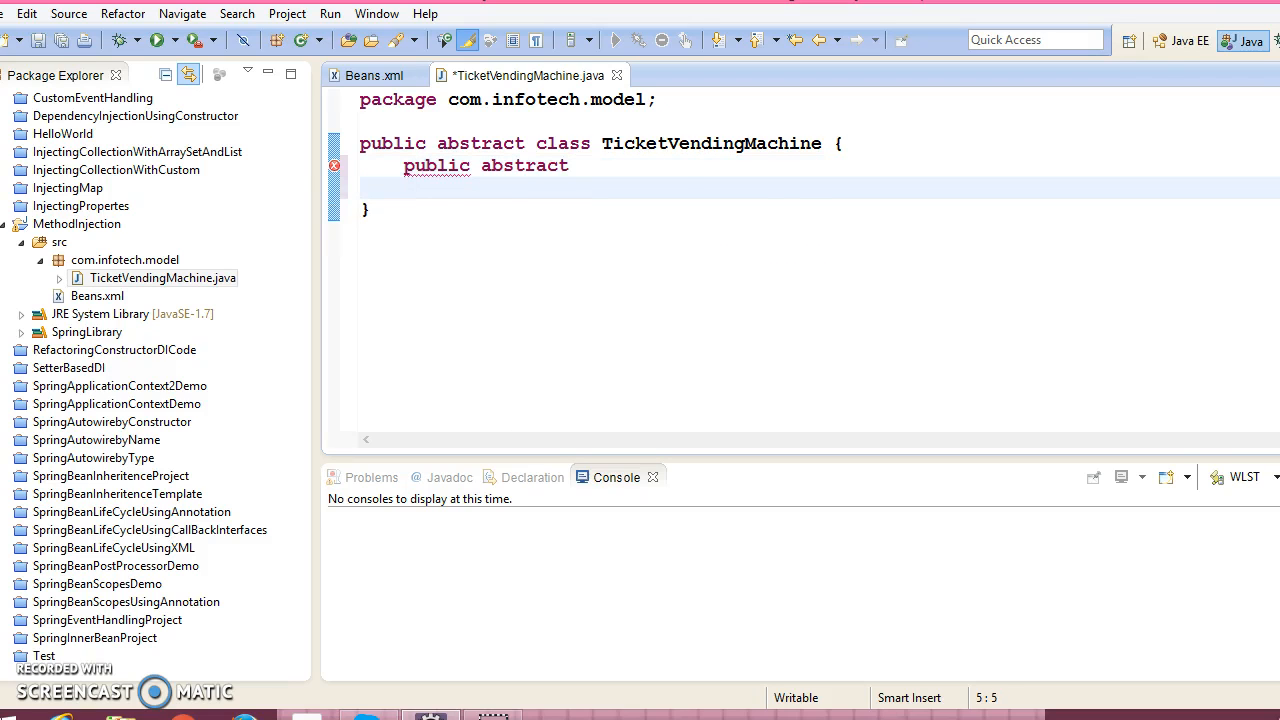
pyautogui.write('T')
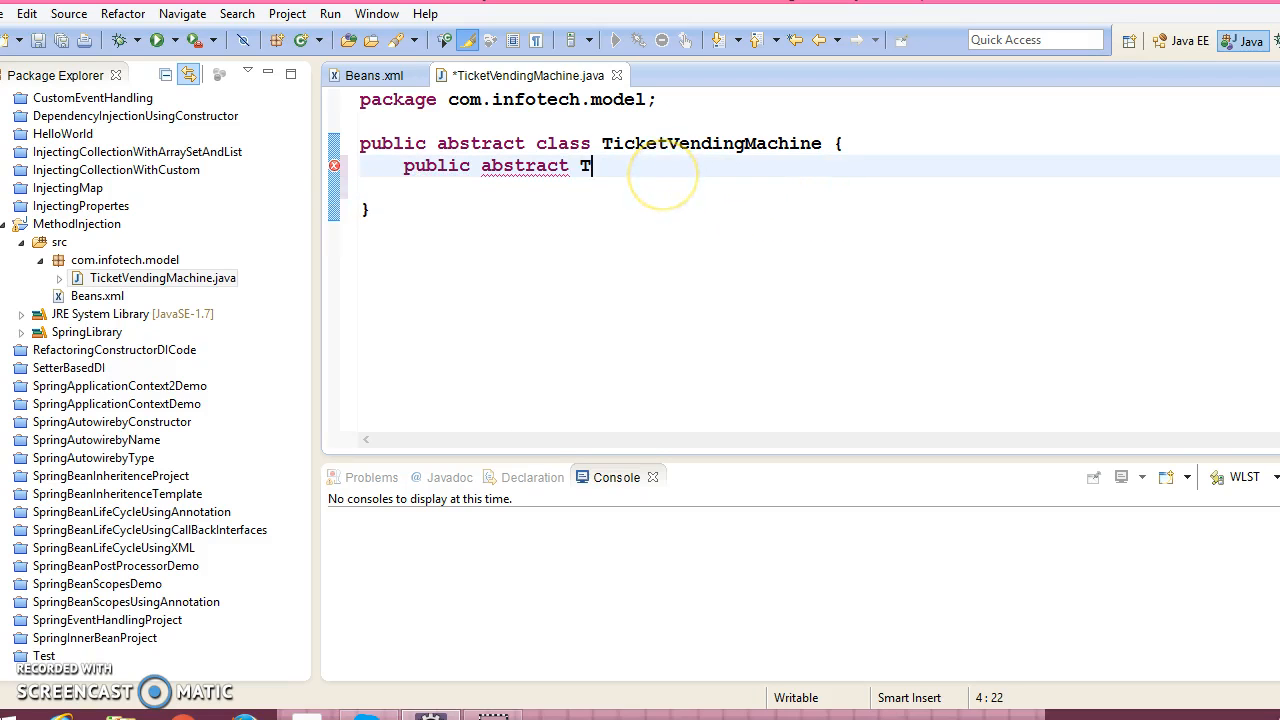
pyautogui.write('icket')
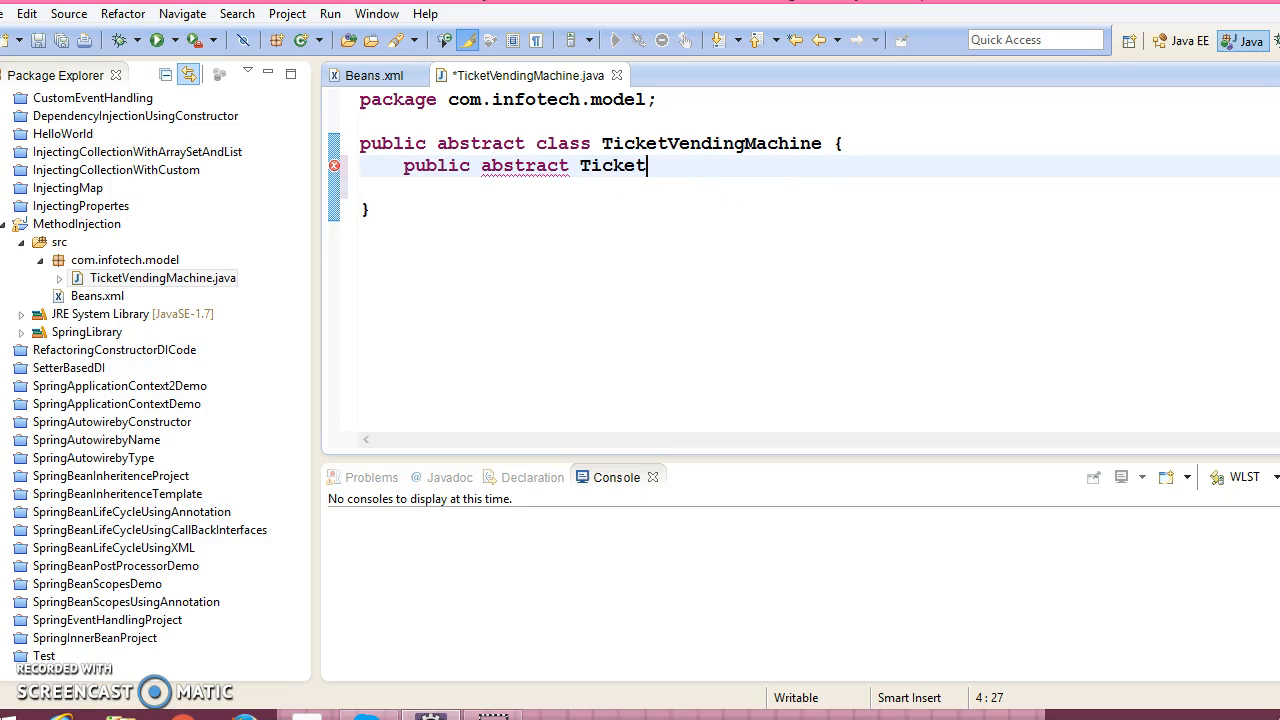
pyautogui.write('g')
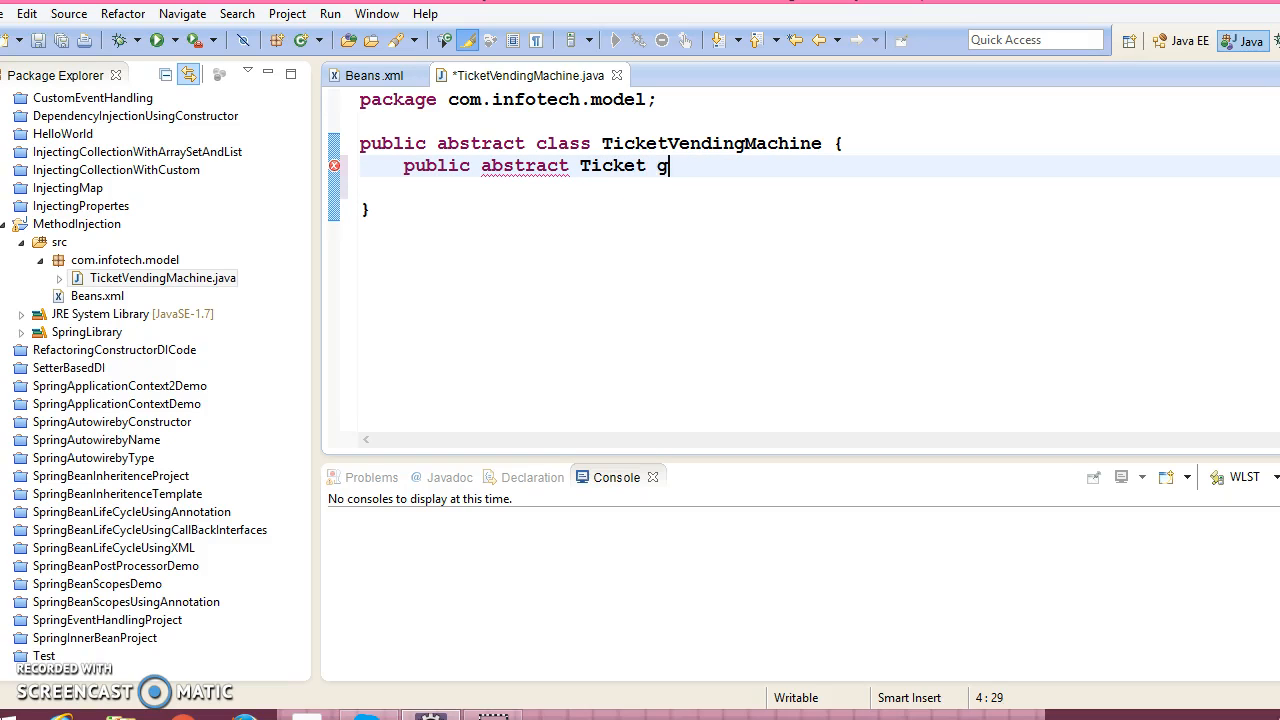
pyautogui.write('ene')
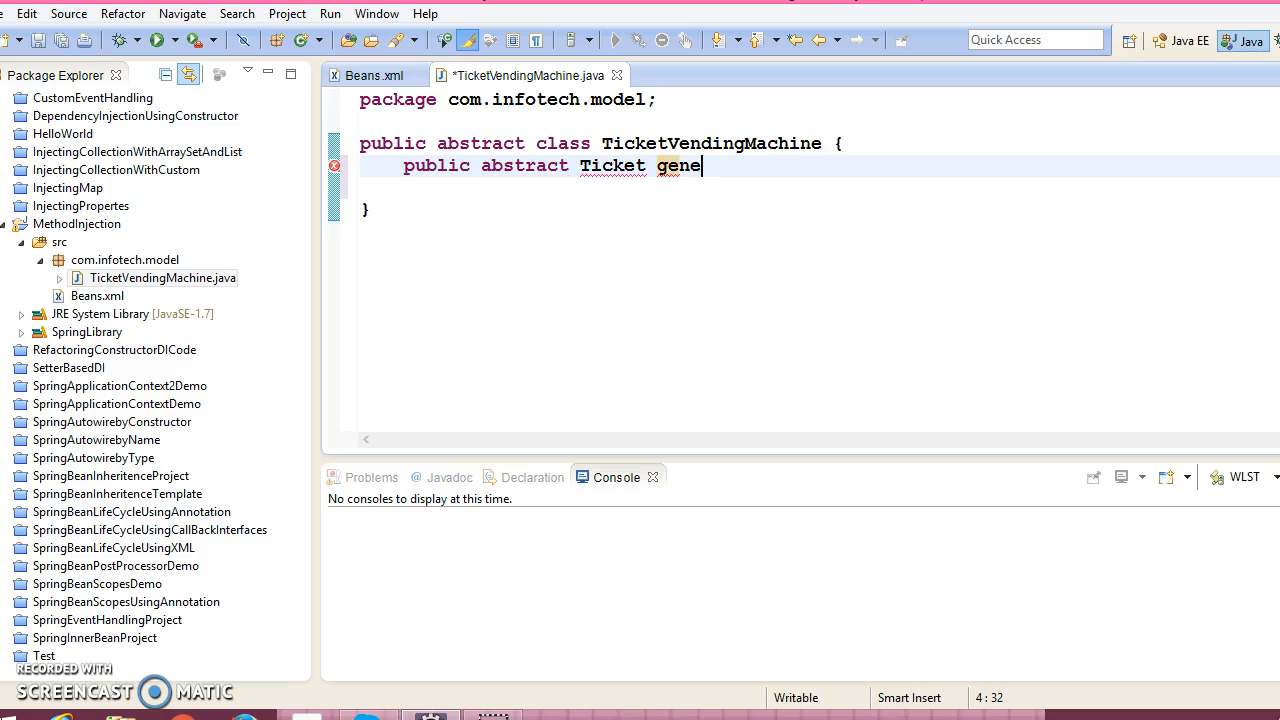
pyautogui.write('rate')
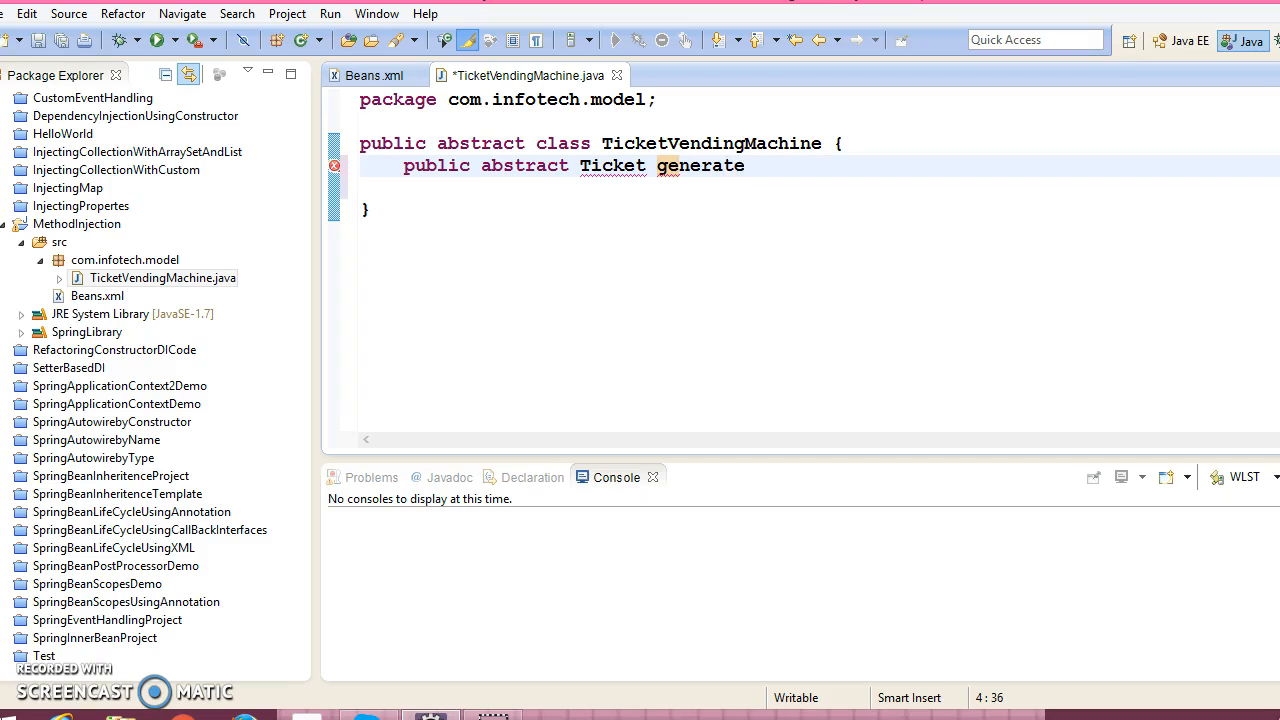
pyautogui.write('Ticke')
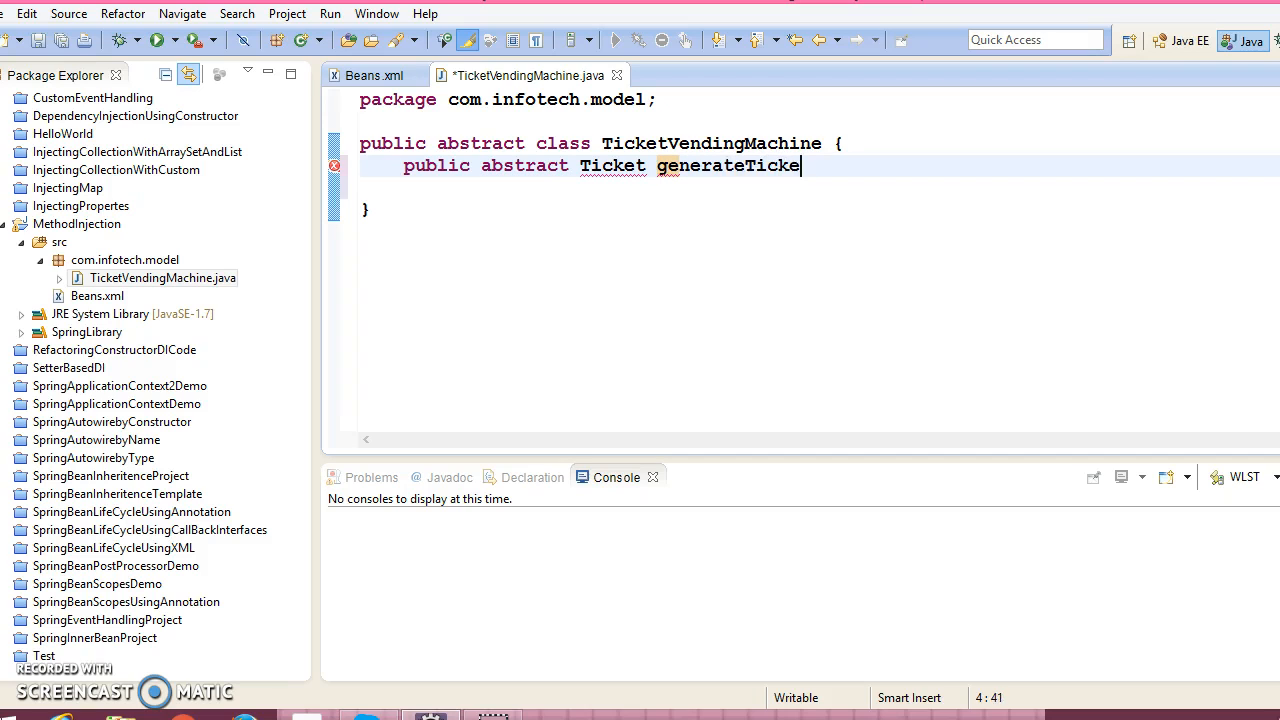
pyautogui.write('t()')
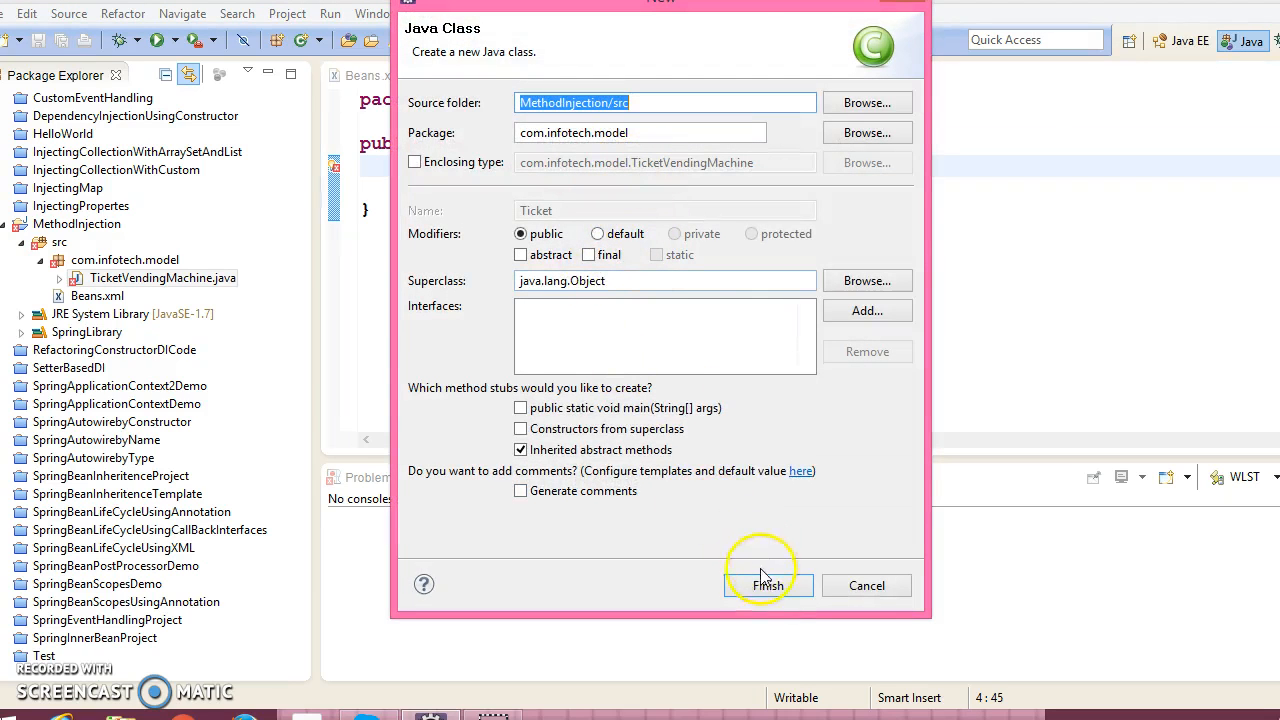
# - Create the Ticket class and declare a public String printTicket() method
pyautogui.click(768, 585)
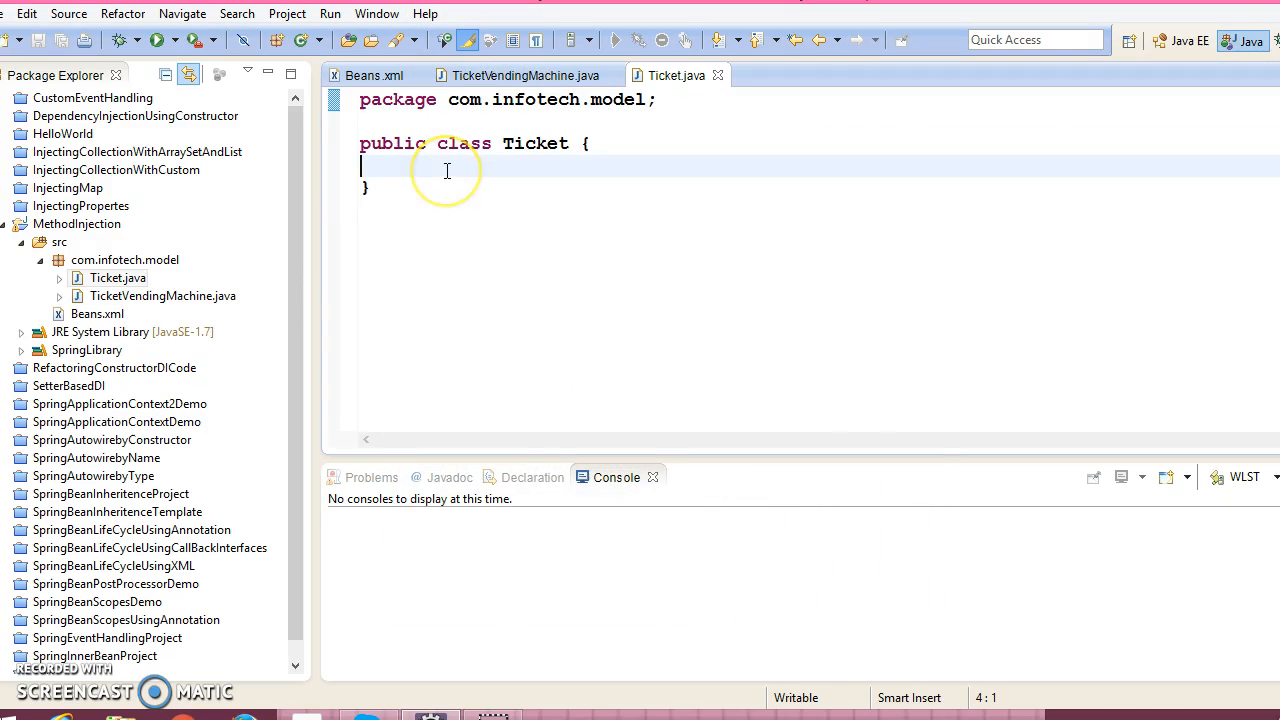
pyautogui.write('publ')
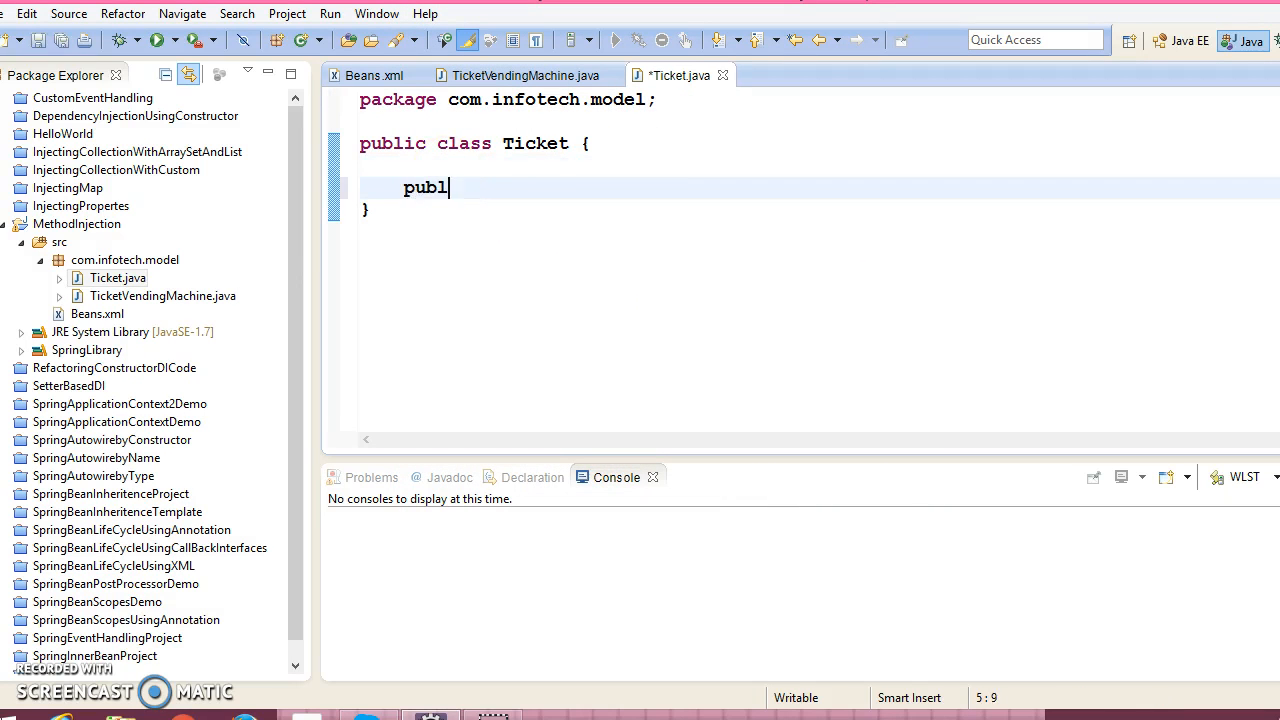
pyautogui.write('ic')
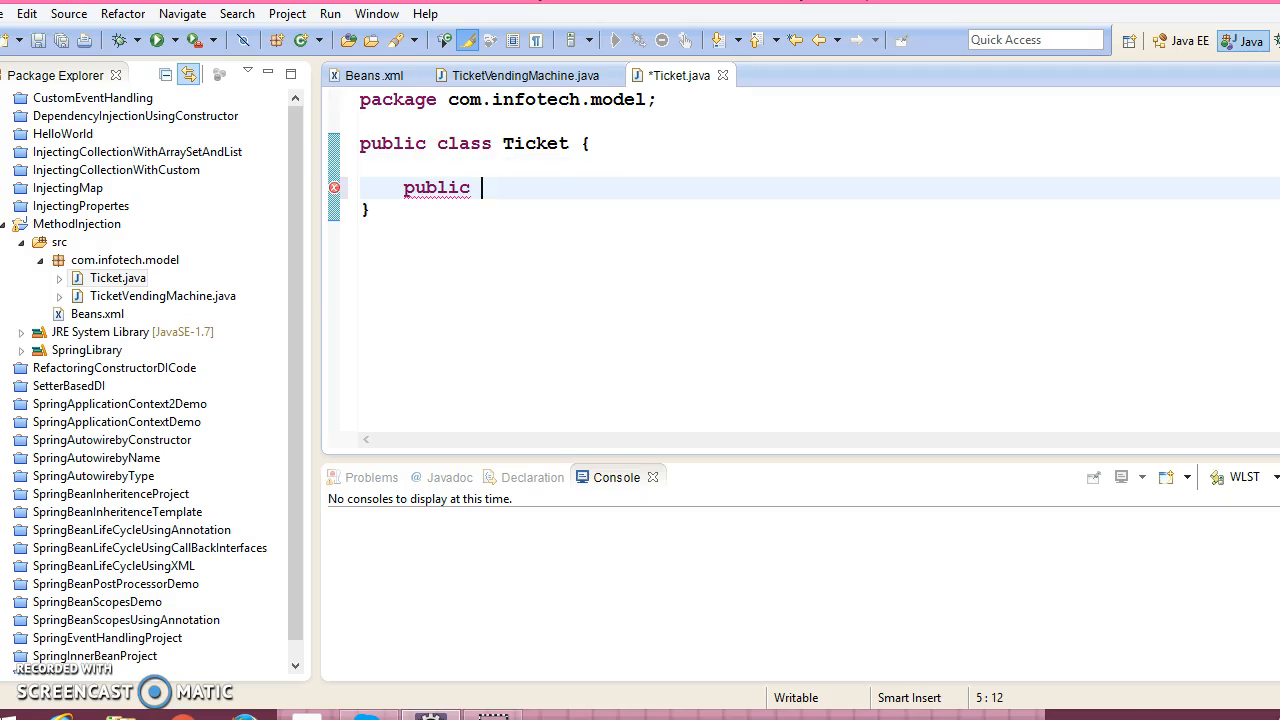
pyautogui.write('voi')
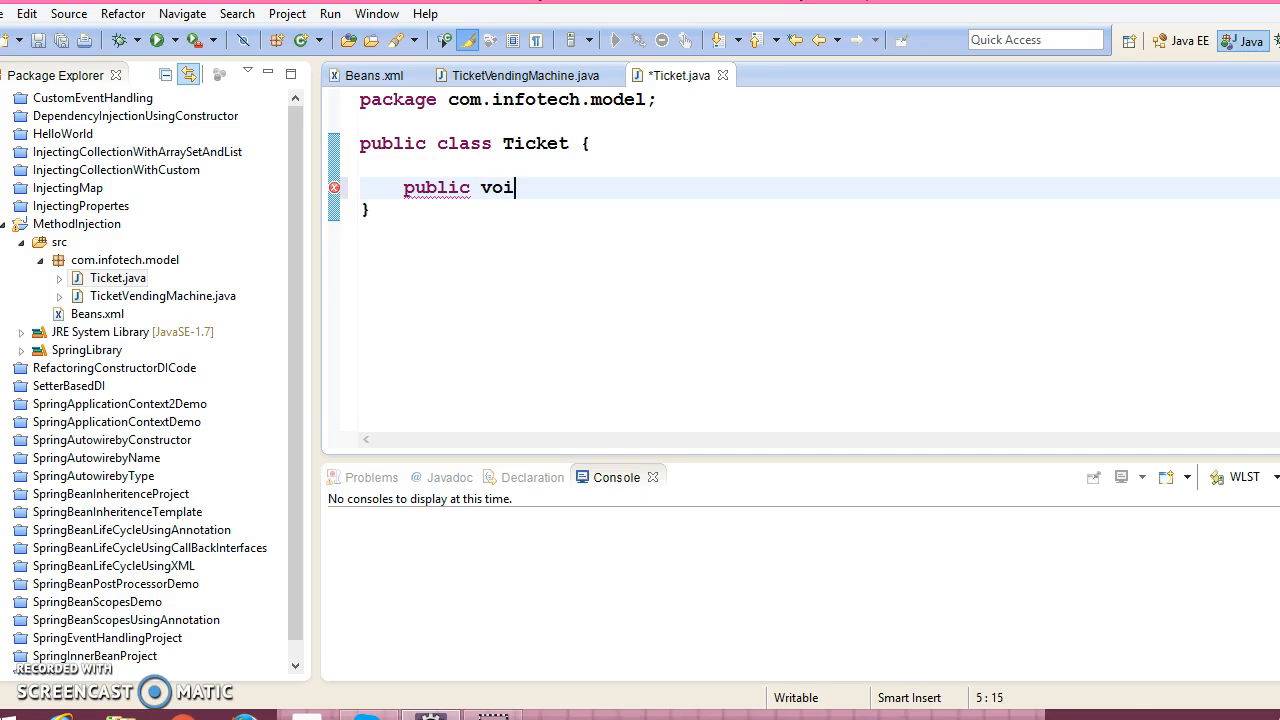
pyautogui.press('BackSpace')
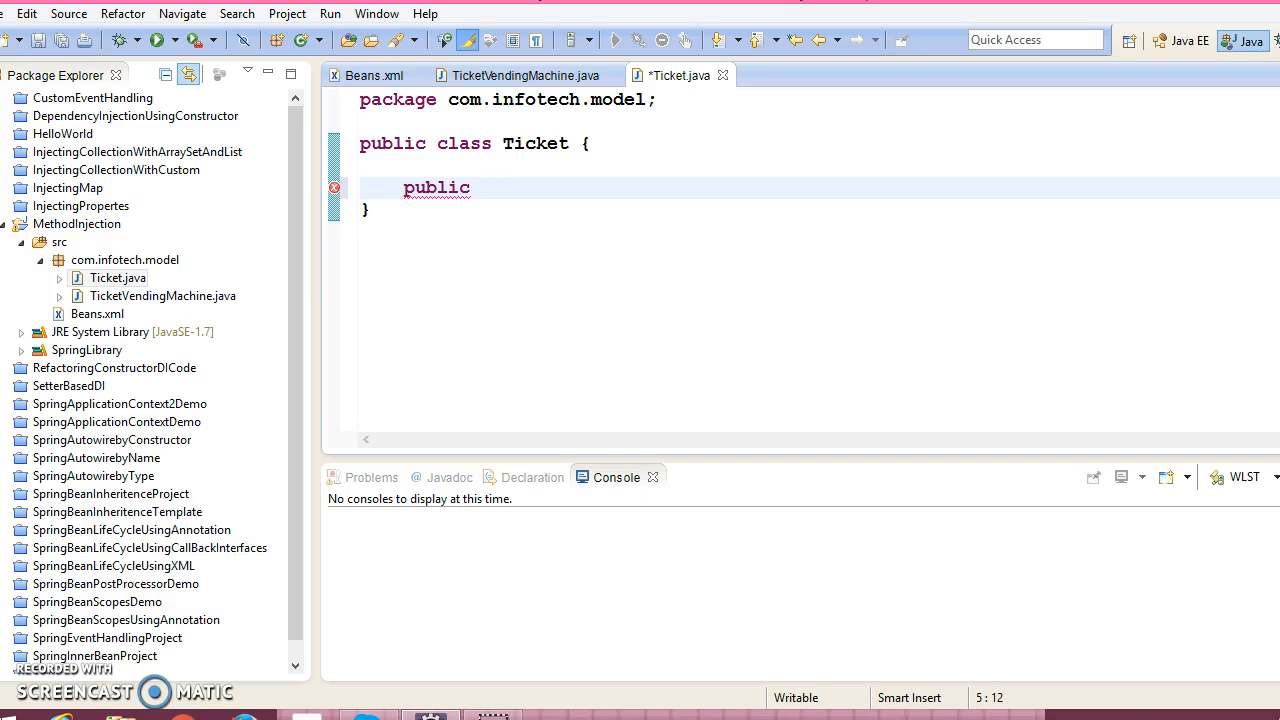
pyautogui.write('String')
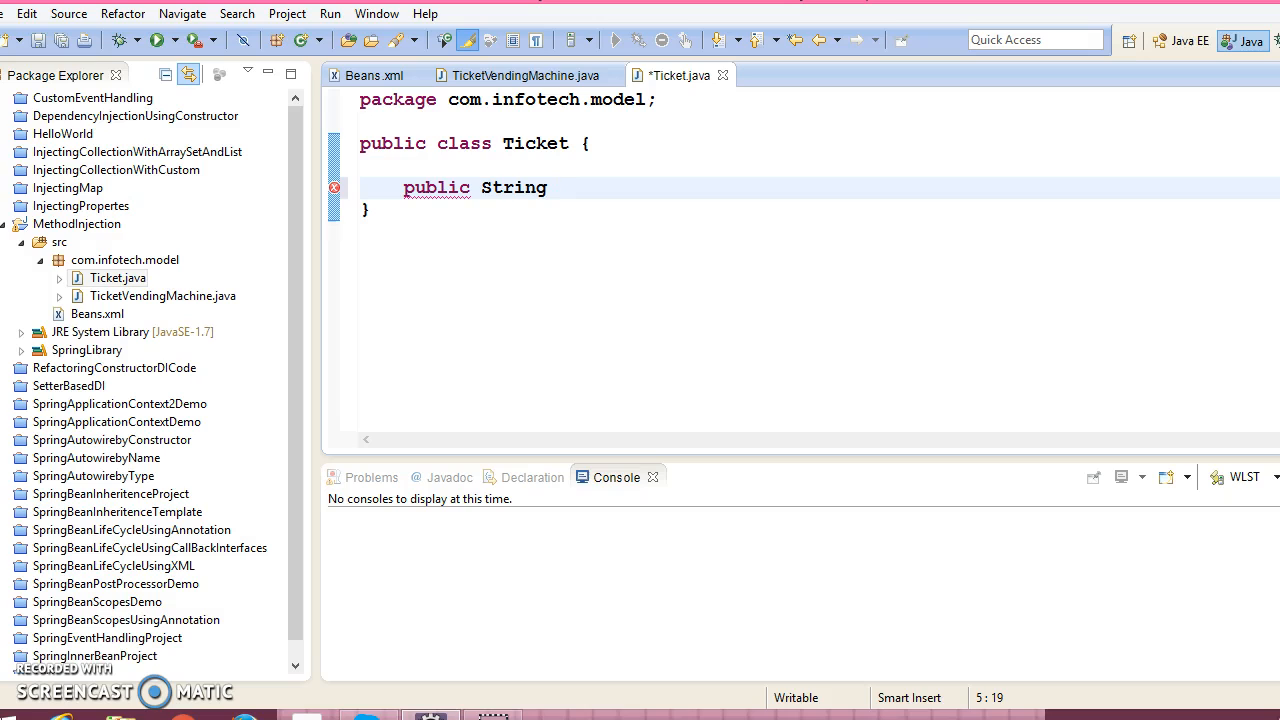
pyautogui.write('print')
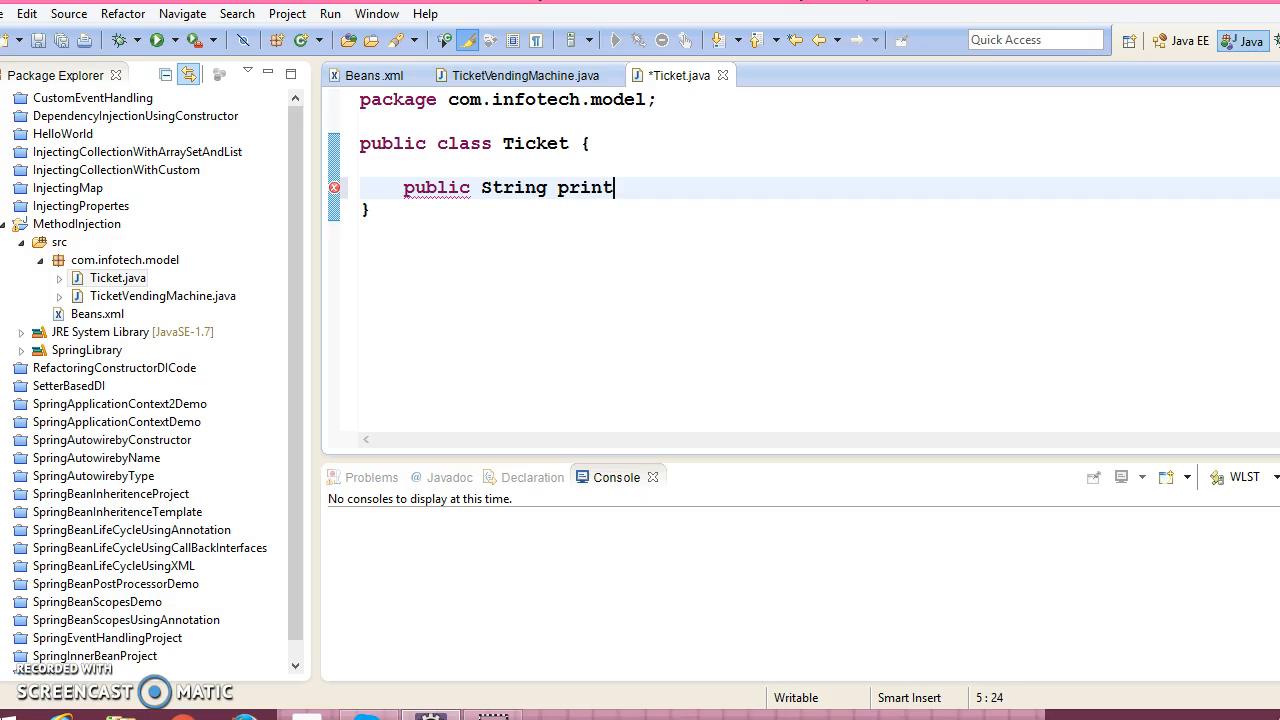
pyautogui.write('Pri')
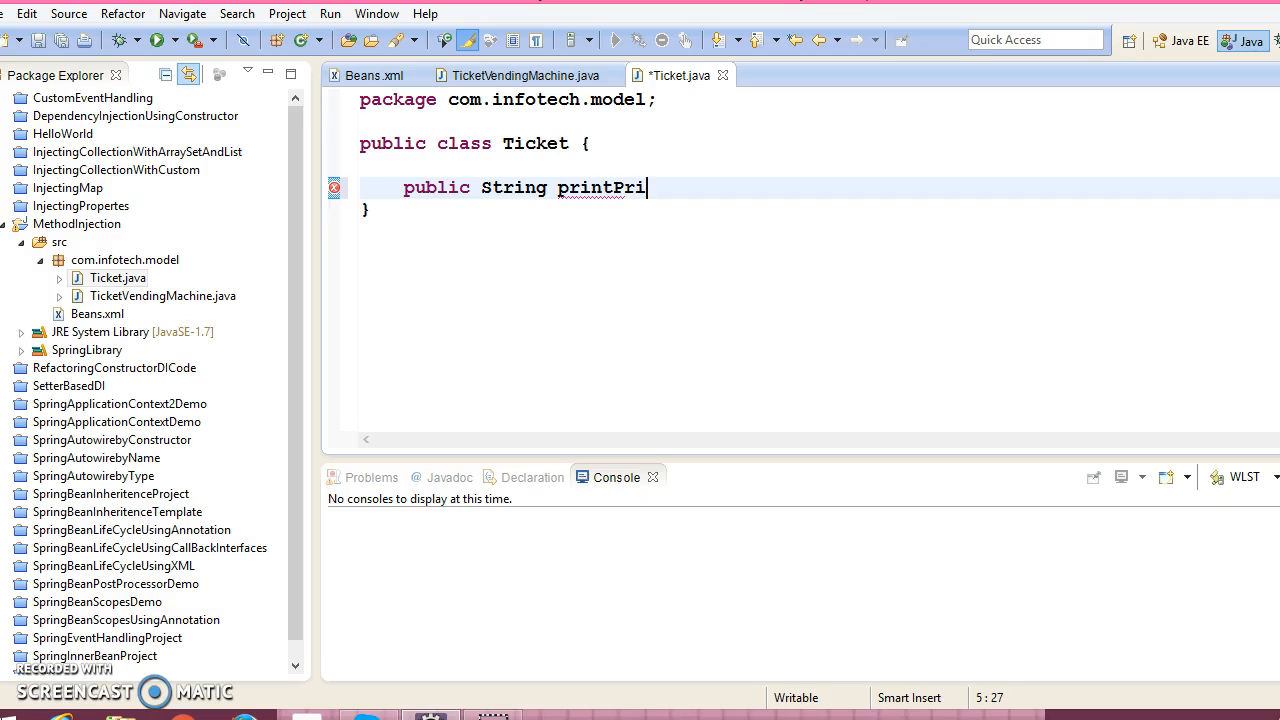
pyautogui.press('BackSpace')
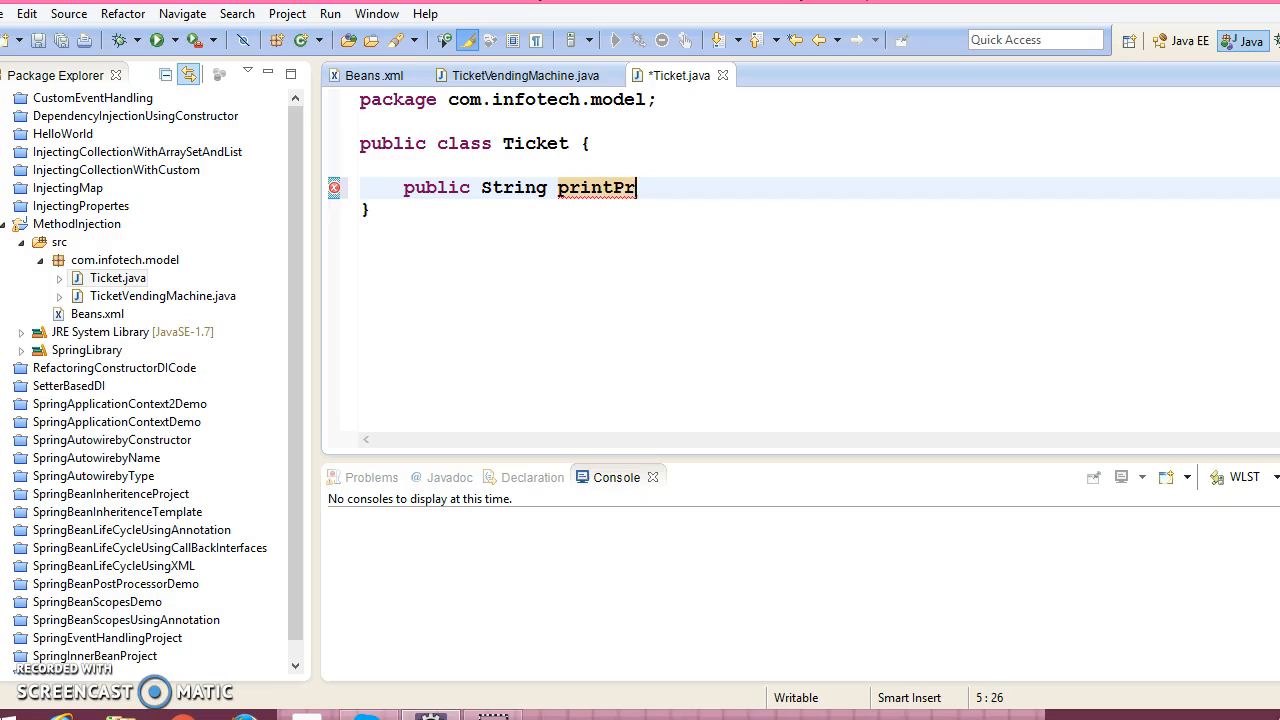
pyautogui.write('Tic')
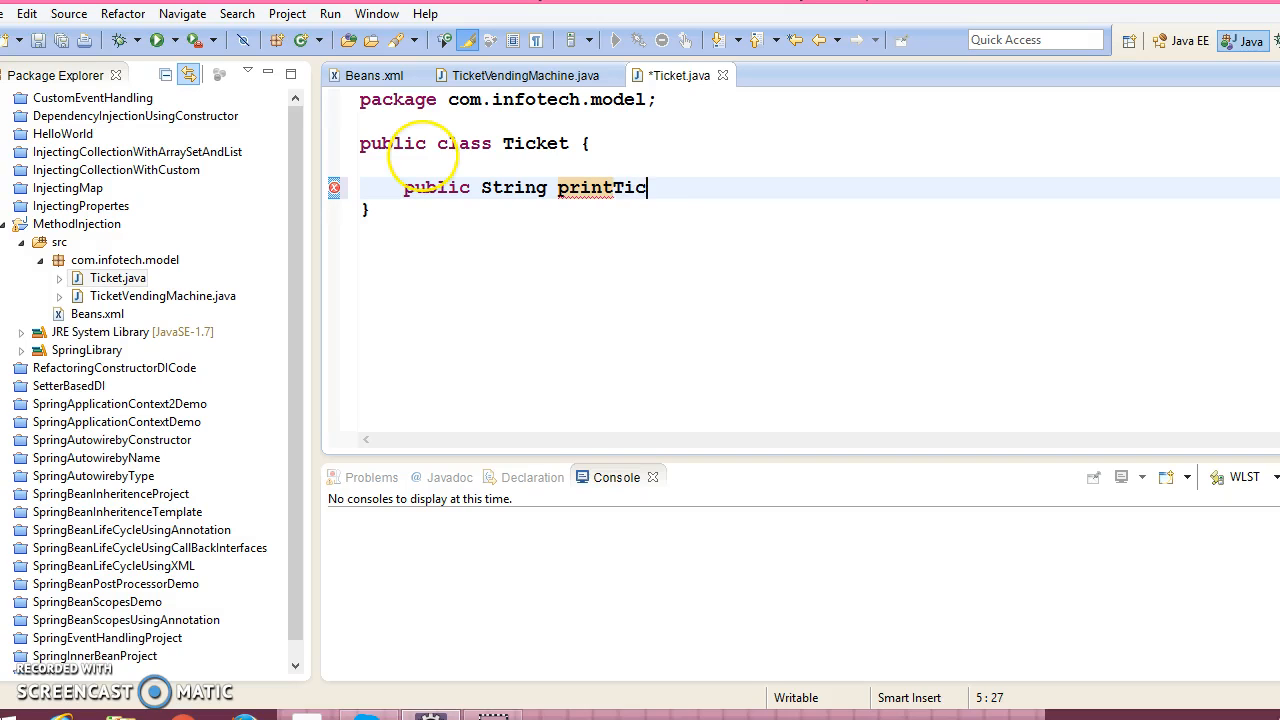
pyautogui.write('ket(){')
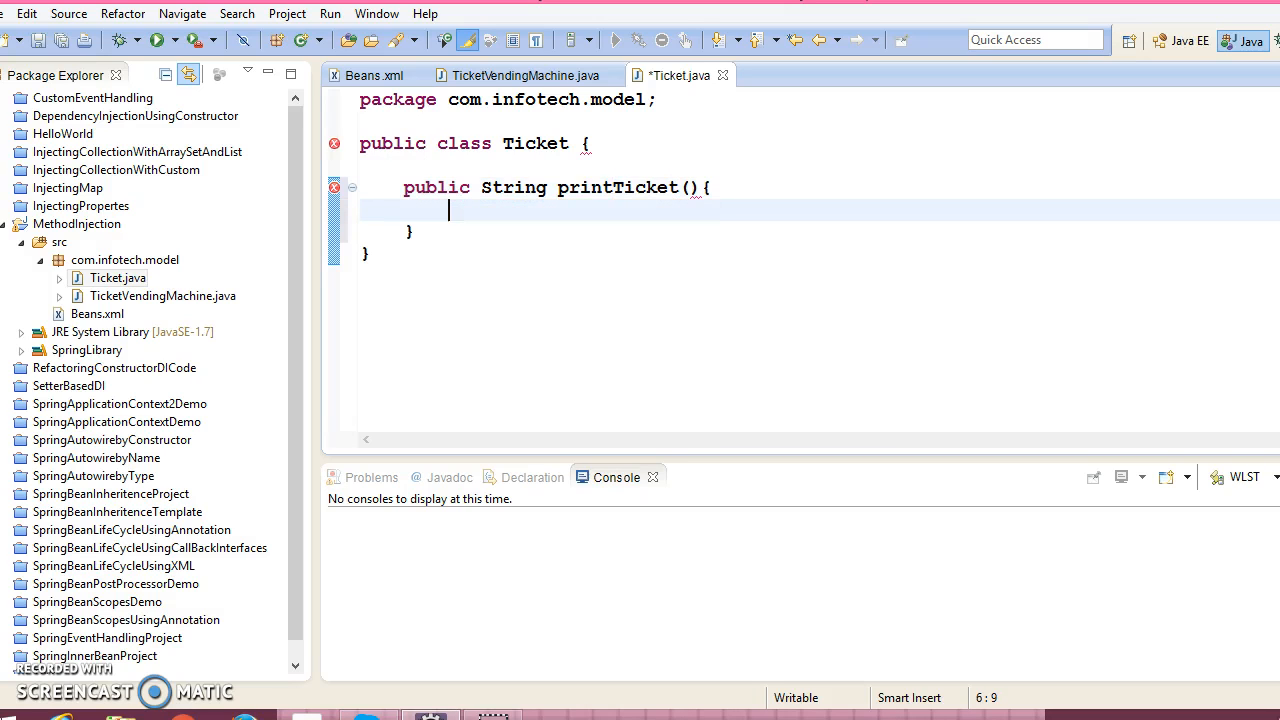
# - Make printTicket return "Ticket has been printed..."
pyautogui.write('return')
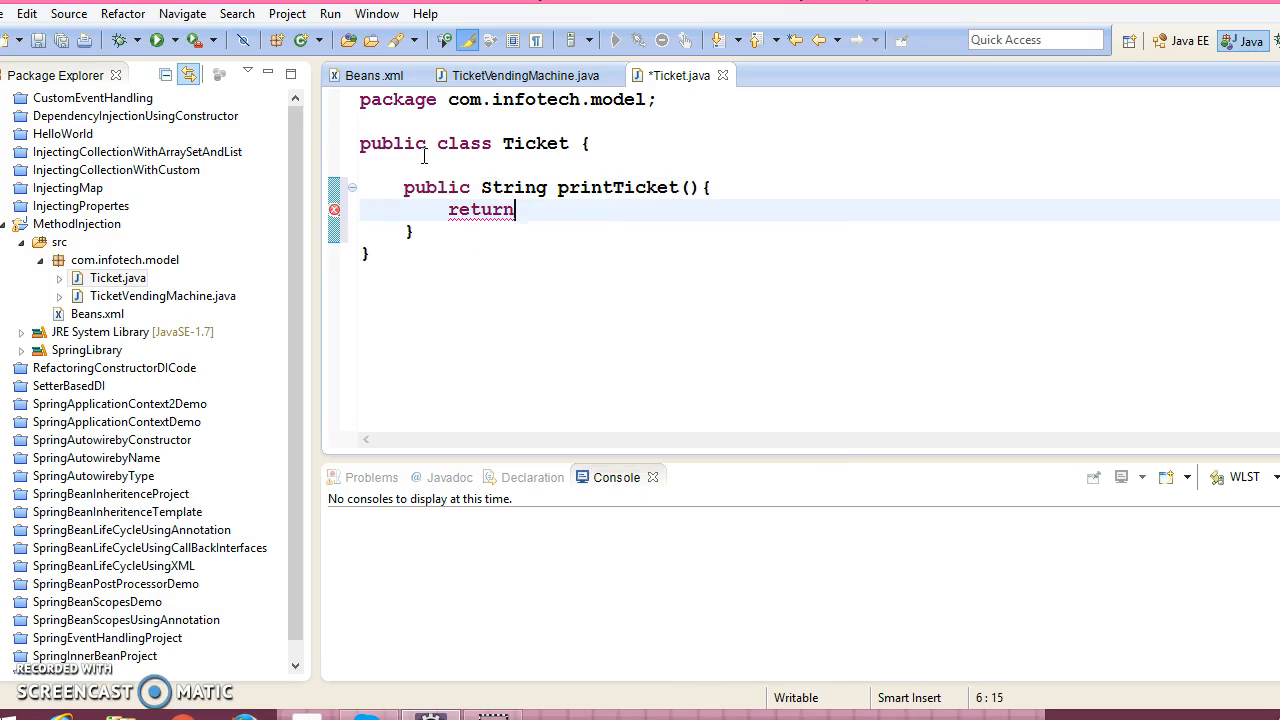
pyautogui.write('""')
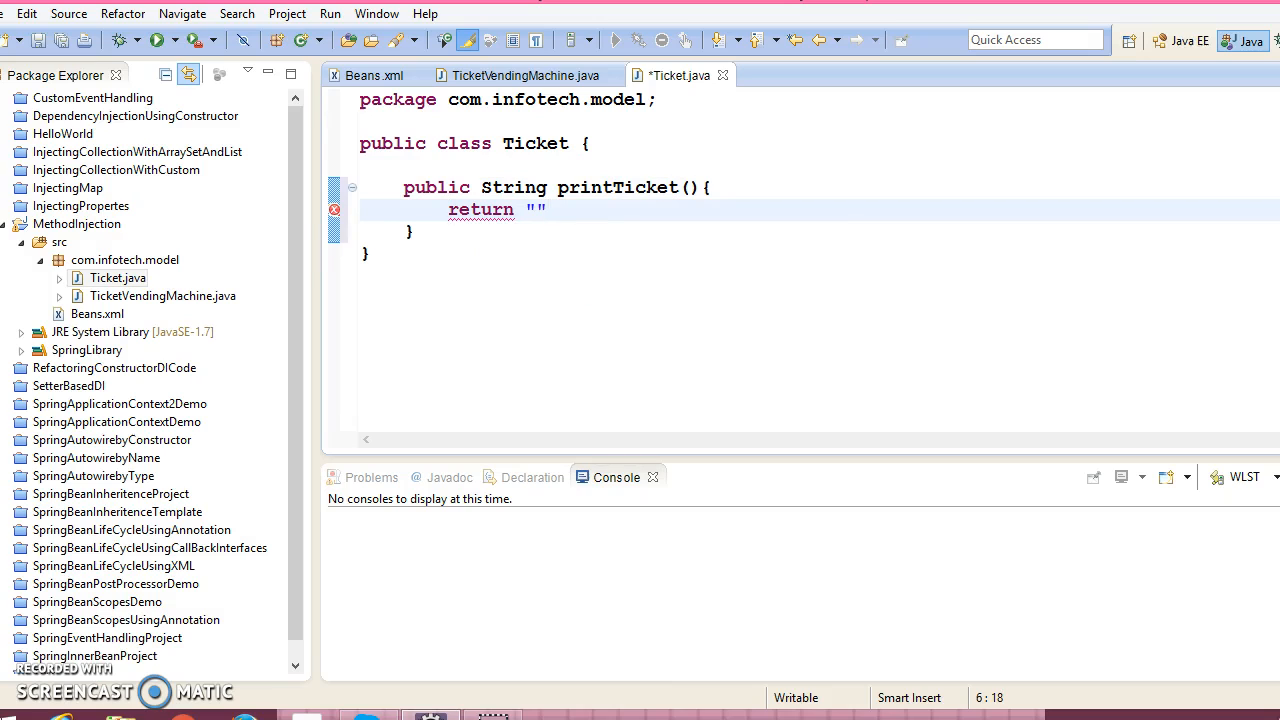
pyautogui.write('T')
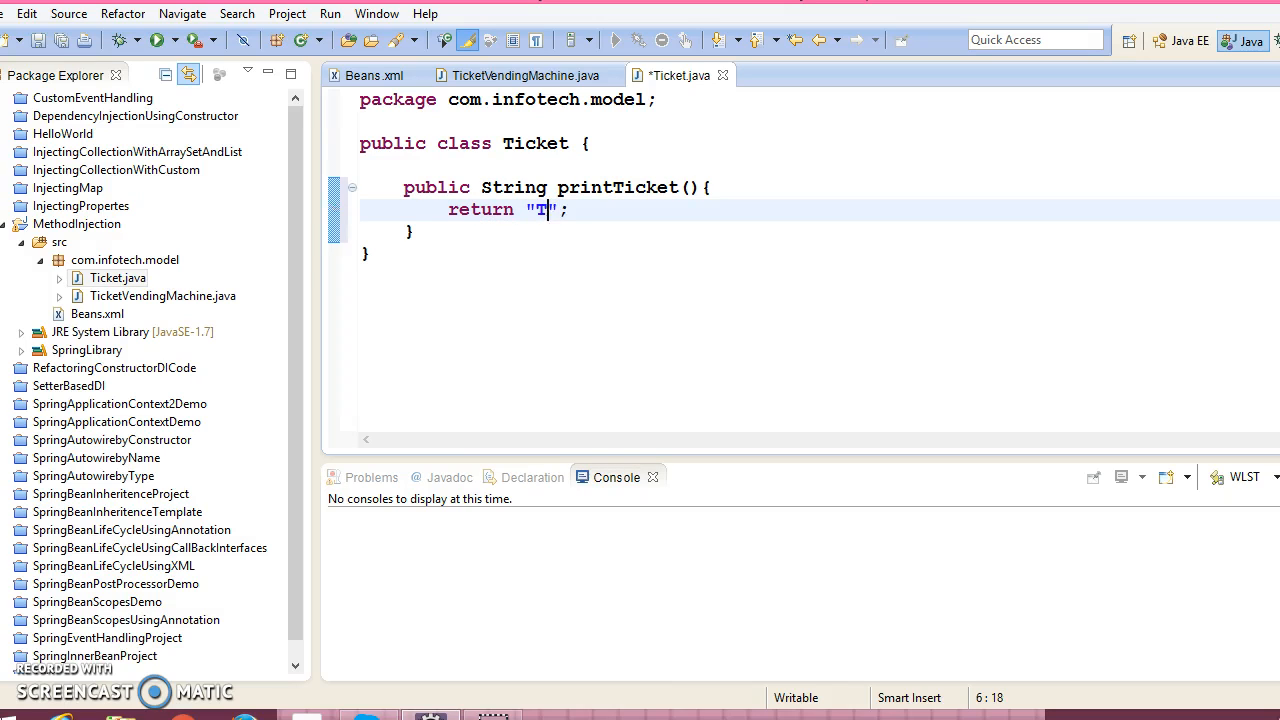
pyautogui.write('icket has')
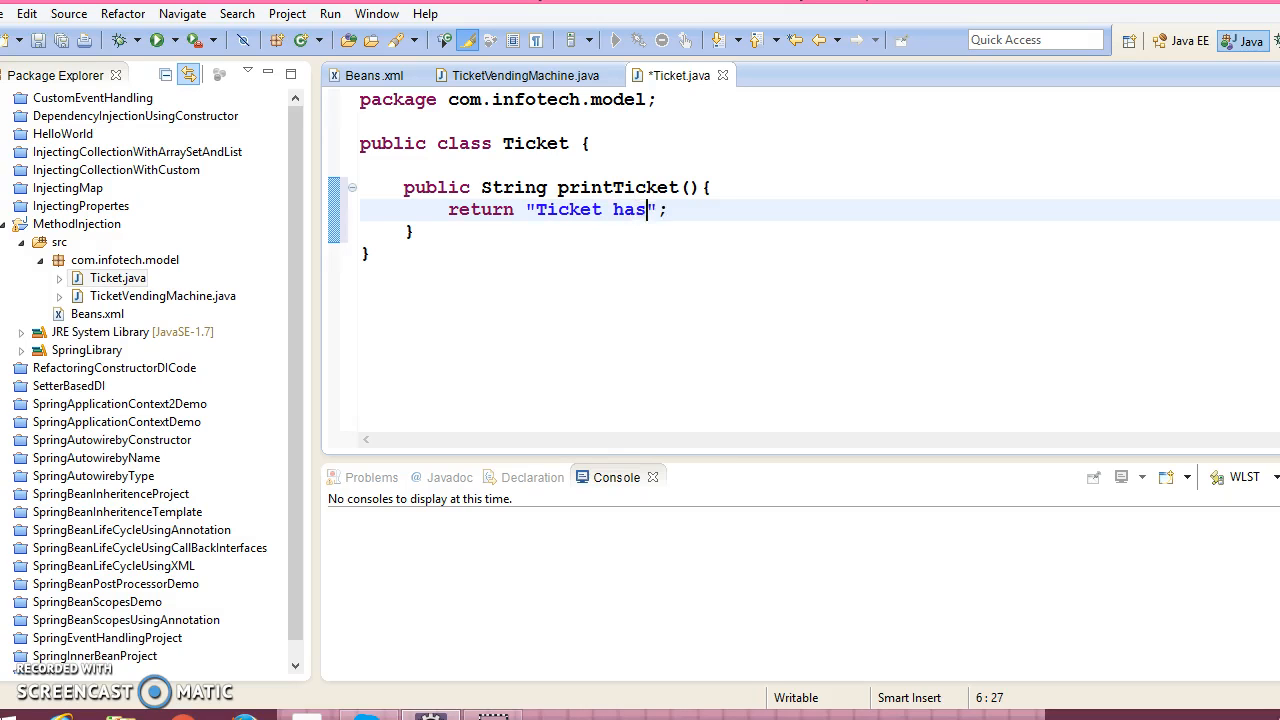
pyautogui.write('been')
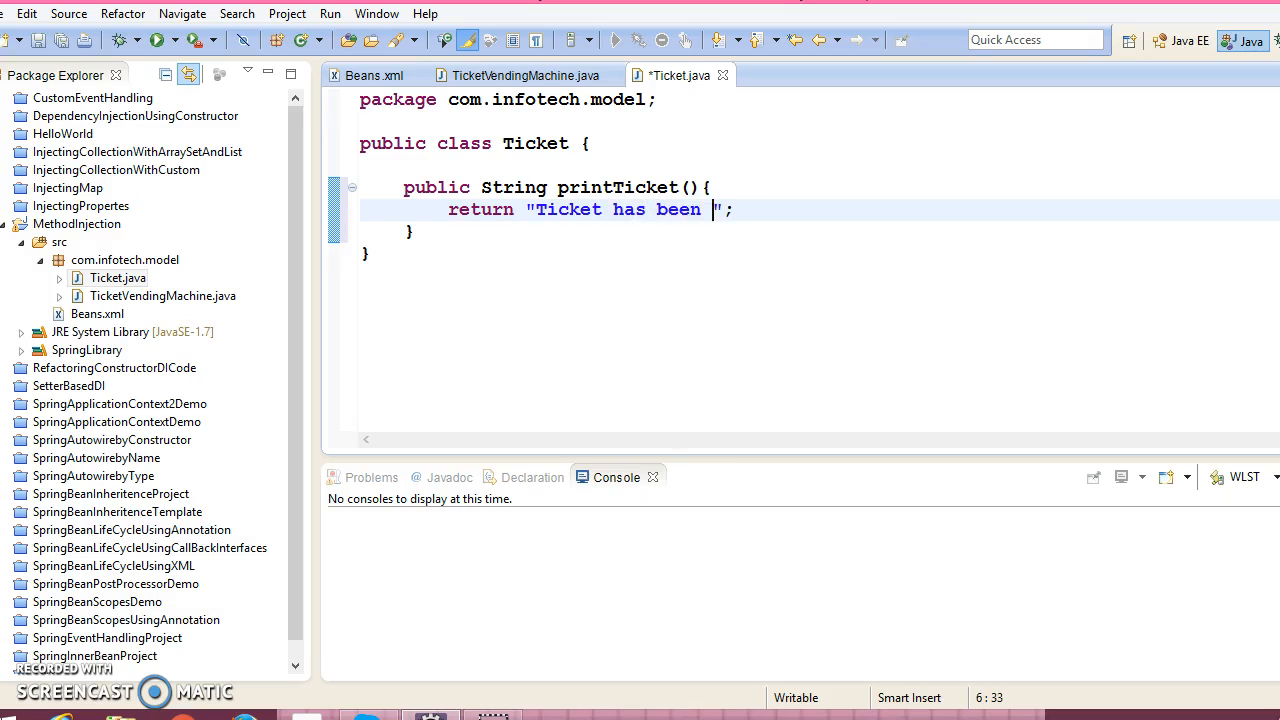
pyautogui.write('prin')
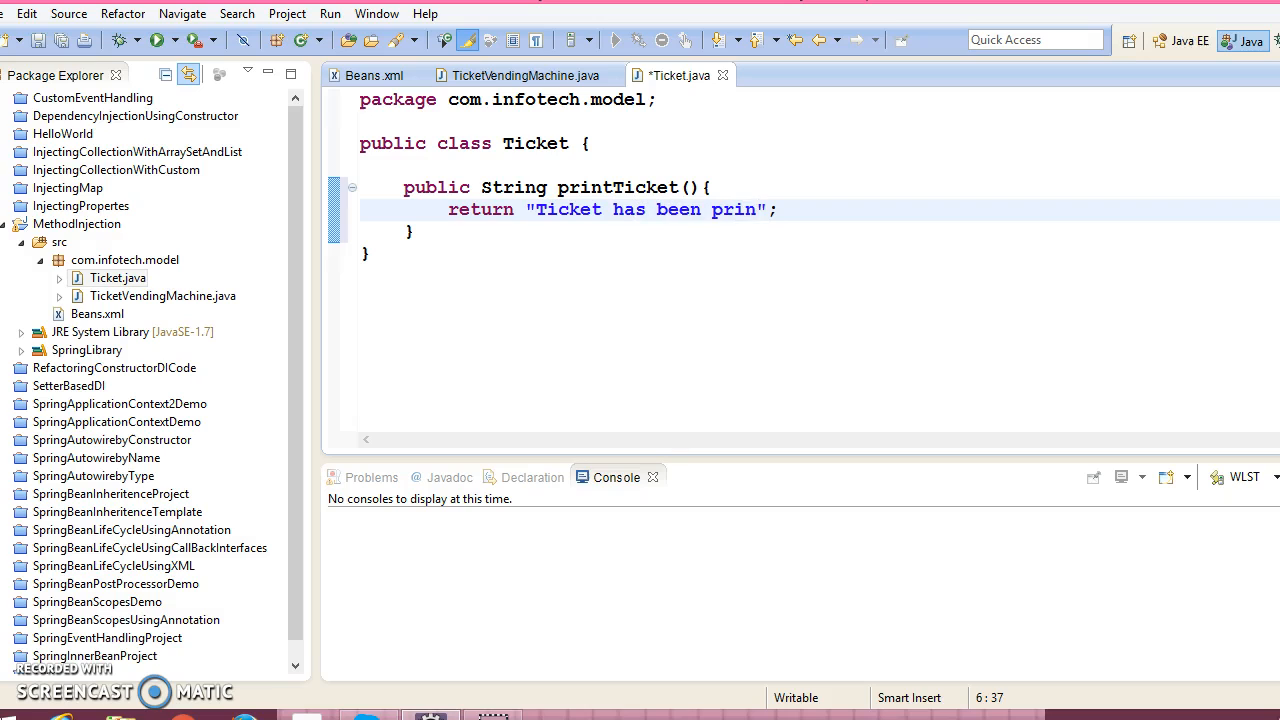
pyautogui.write('ted')
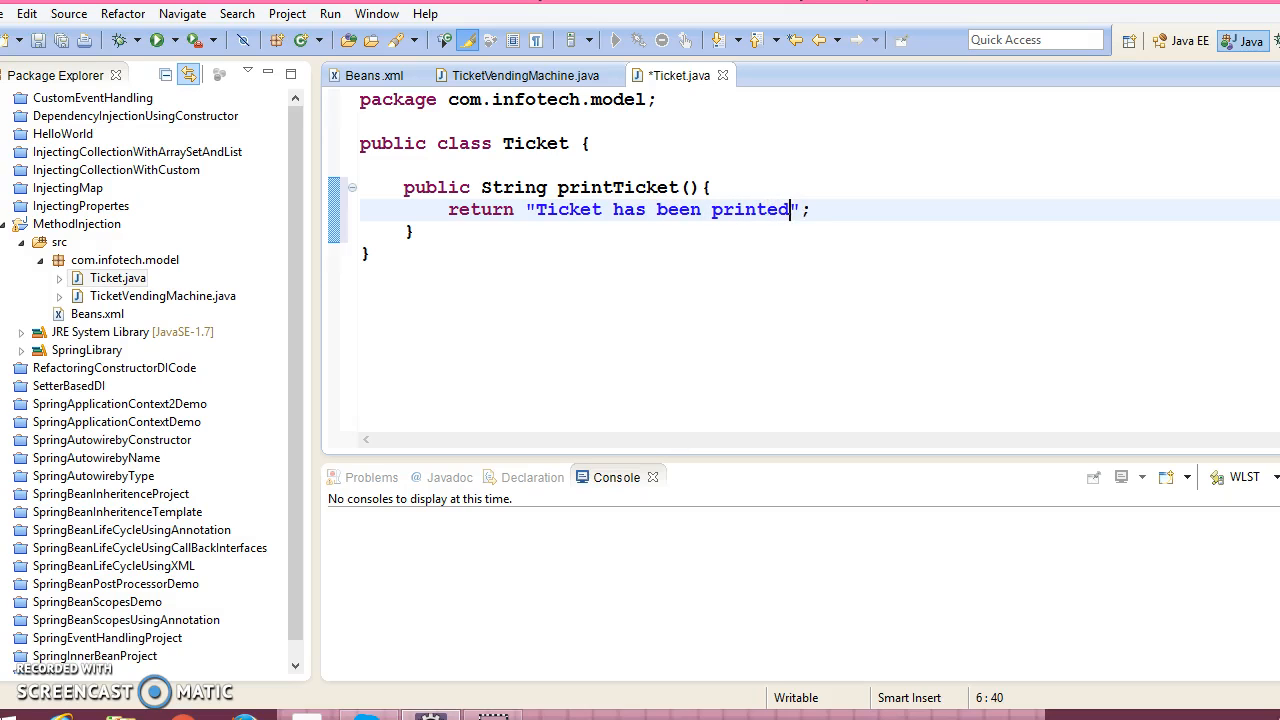
pyautogui.write('...')
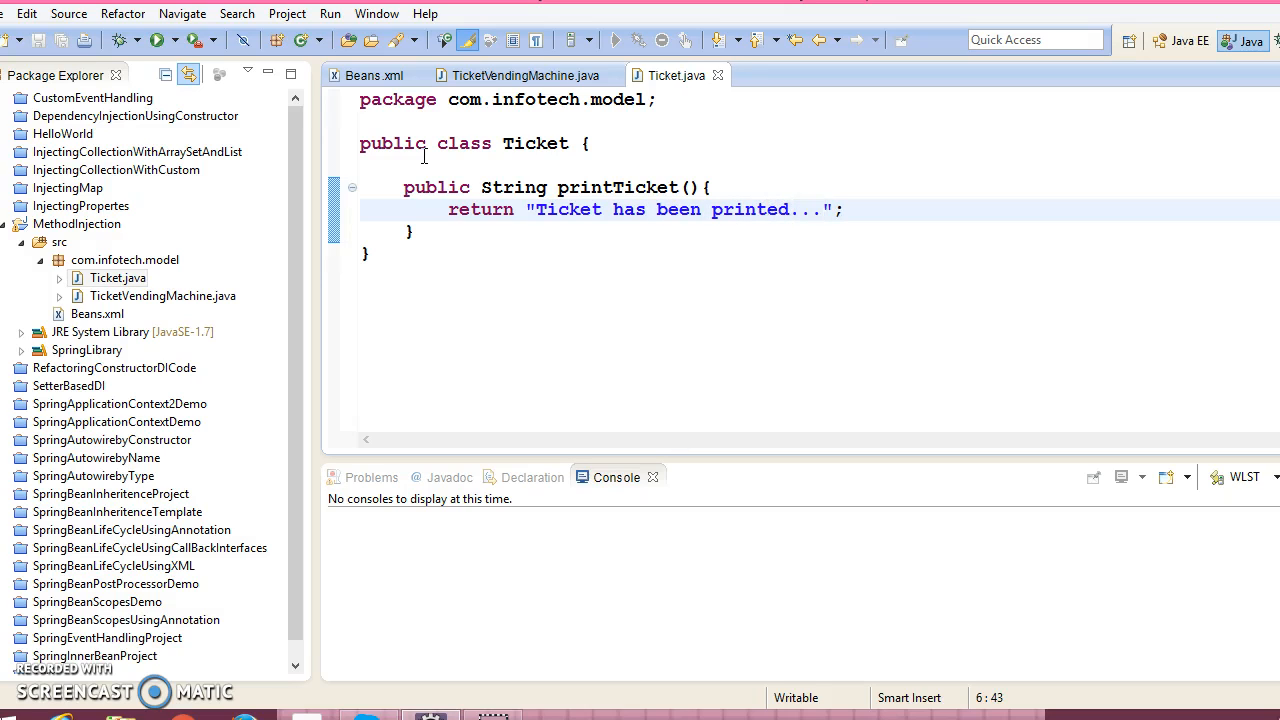
pyautogui.click(124, 259)
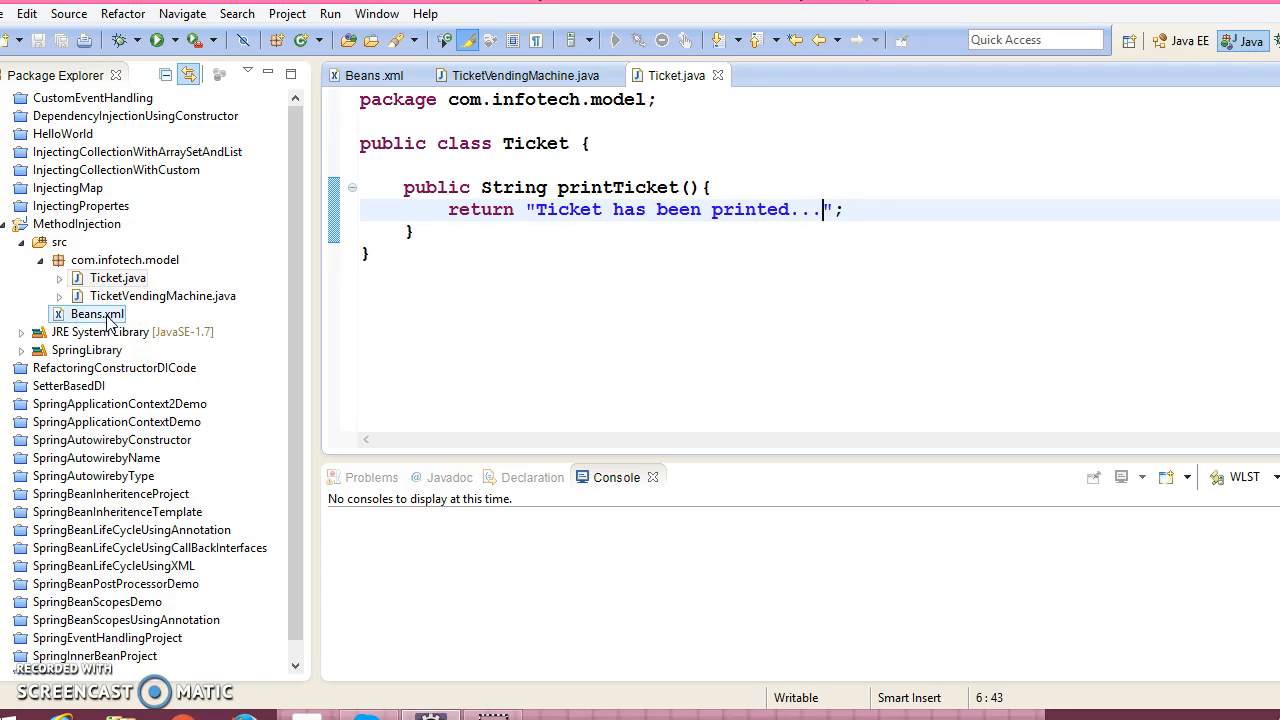
# - In Beans.xml, declare bean 'ticketVendingMachine' of com.infotech.model.TicketVendingMachine with singleton scope
pyautogui.click(371, 75)
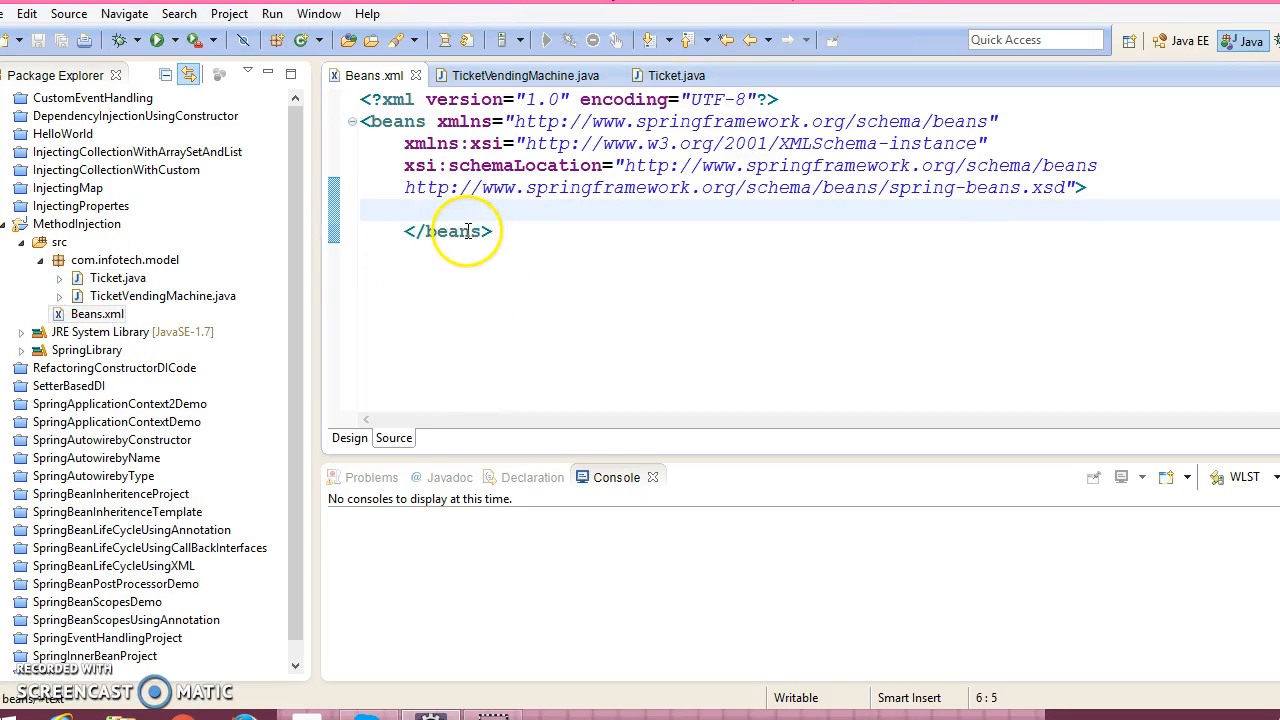
pyautogui.write('<bean id=""></bean>')
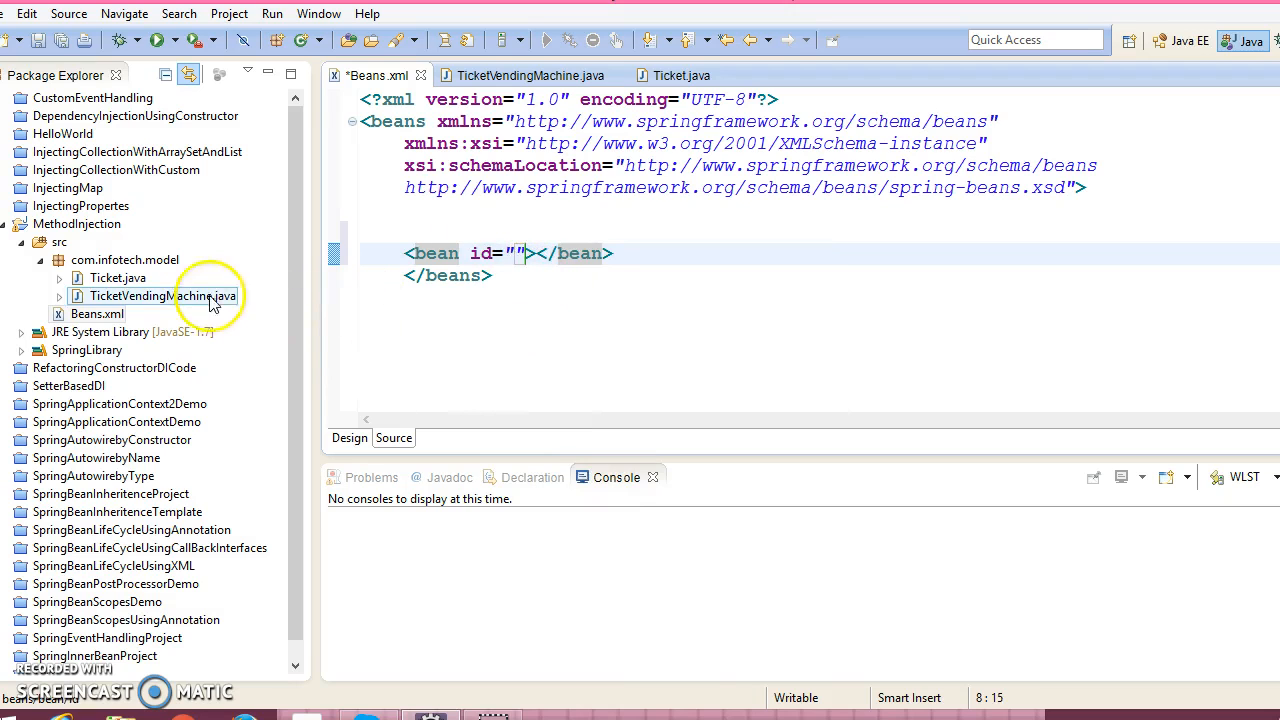
pyautogui.rightClick(160, 296)
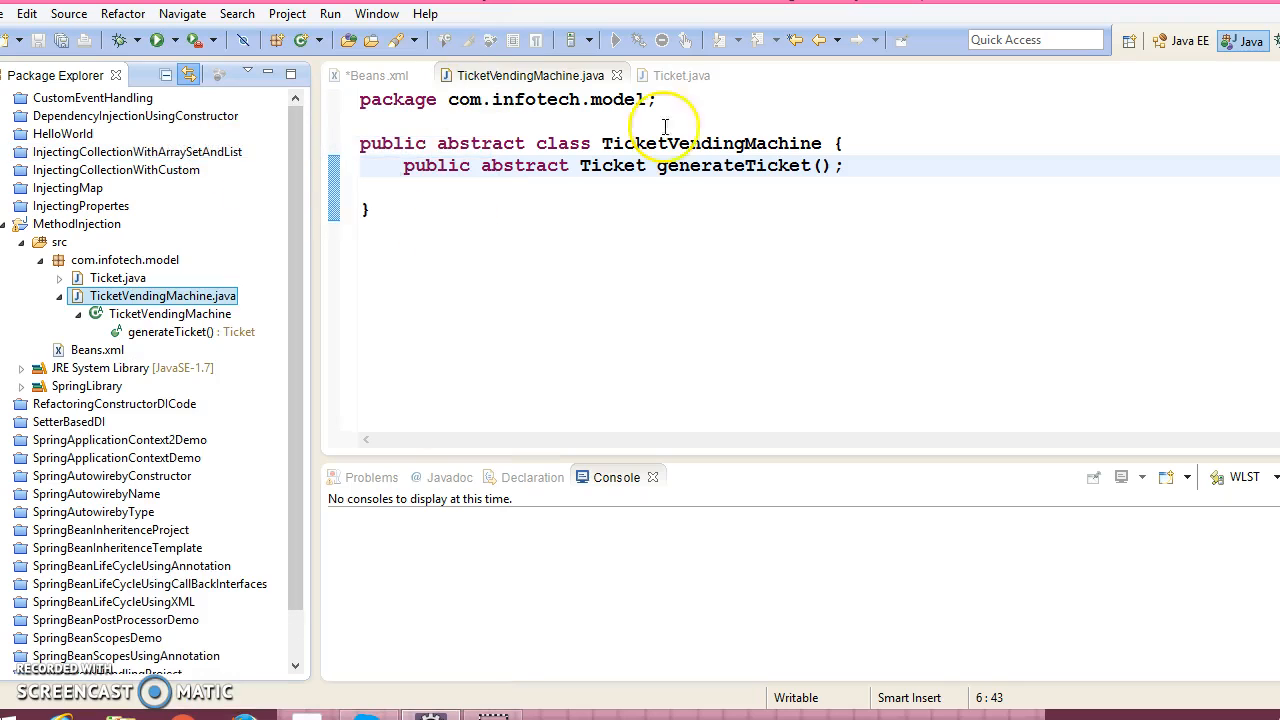
pyautogui.click(377, 75)
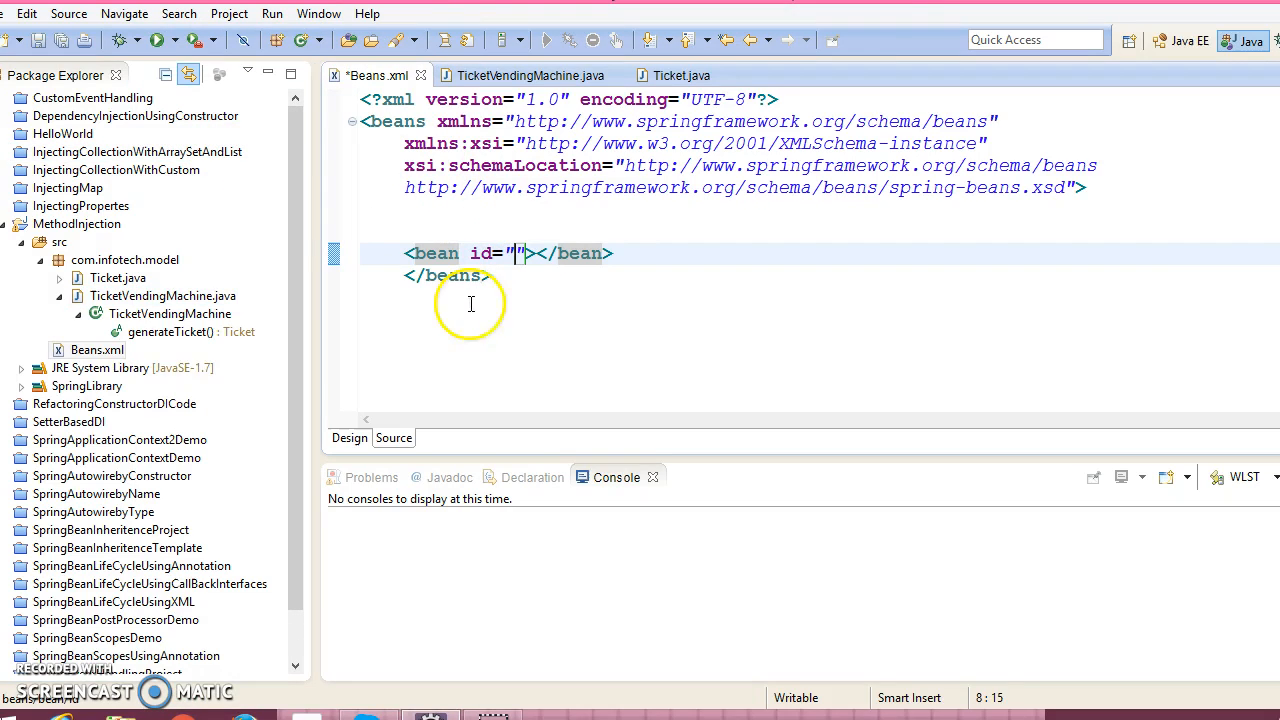
pyautogui.rightClick(130, 313)
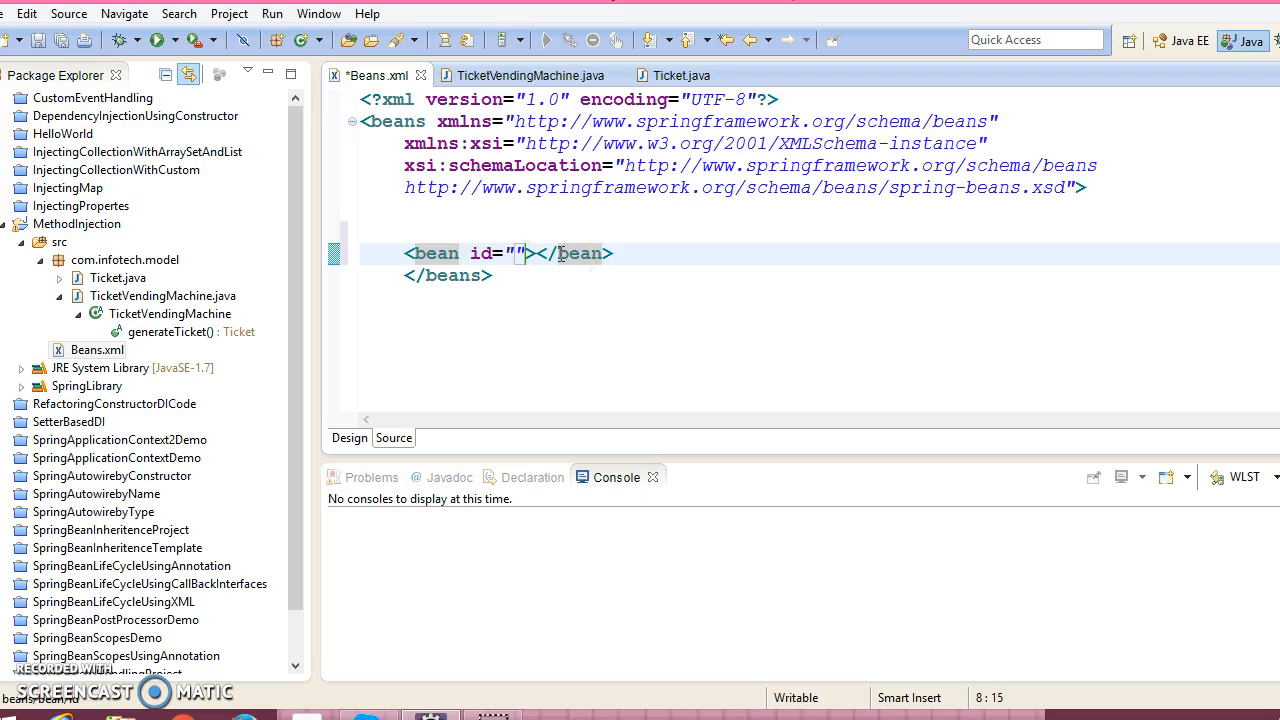
pyautogui.write('cl')
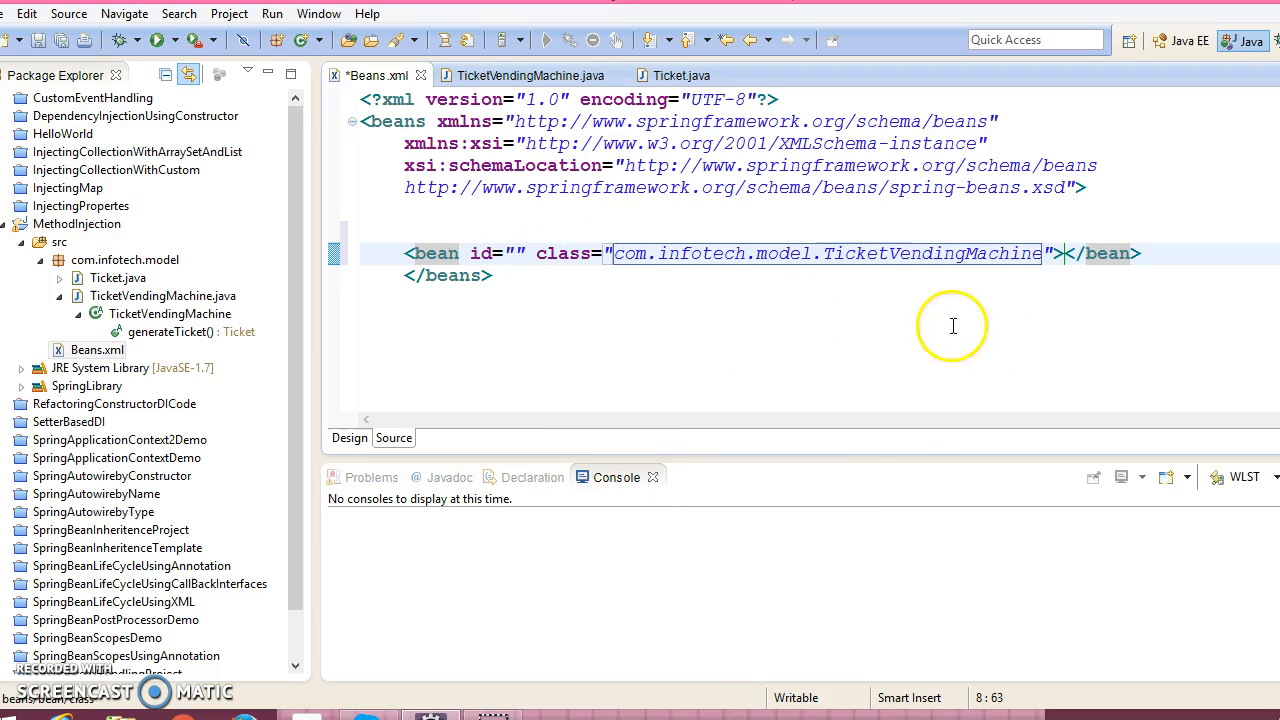
pyautogui.doubleClick(933, 253)
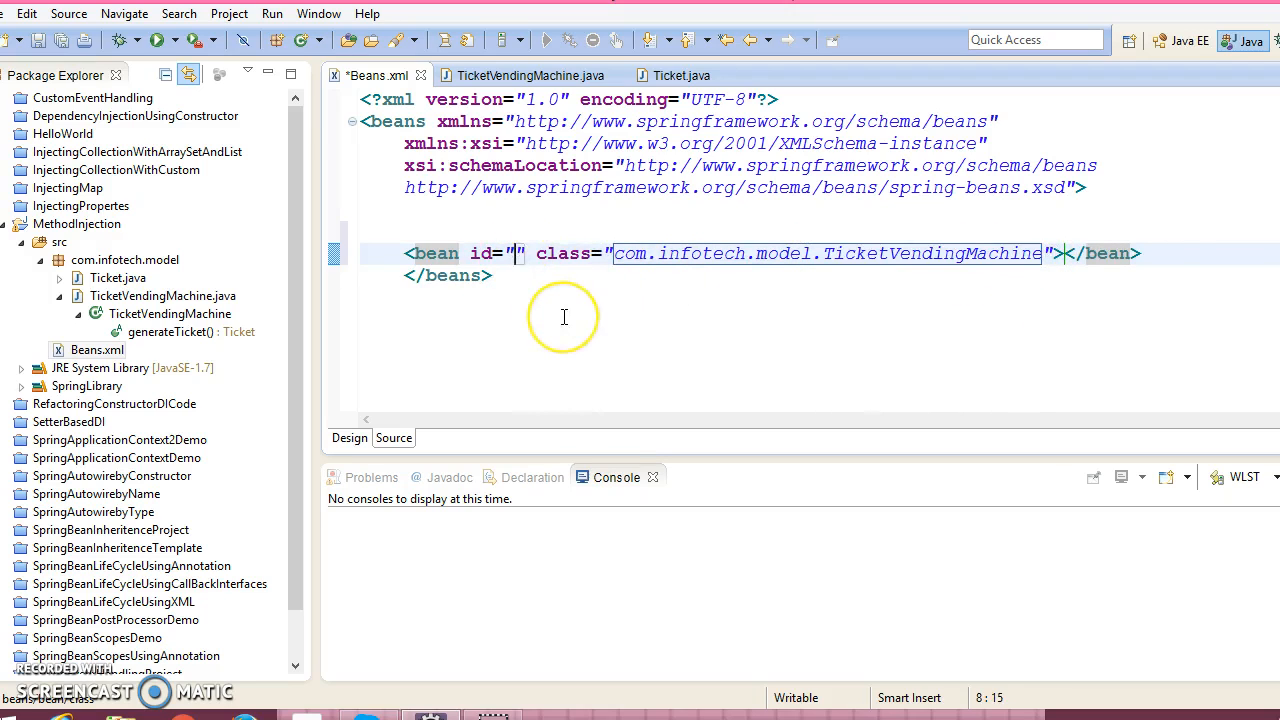
pyautogui.write('TicketVendingMachine')
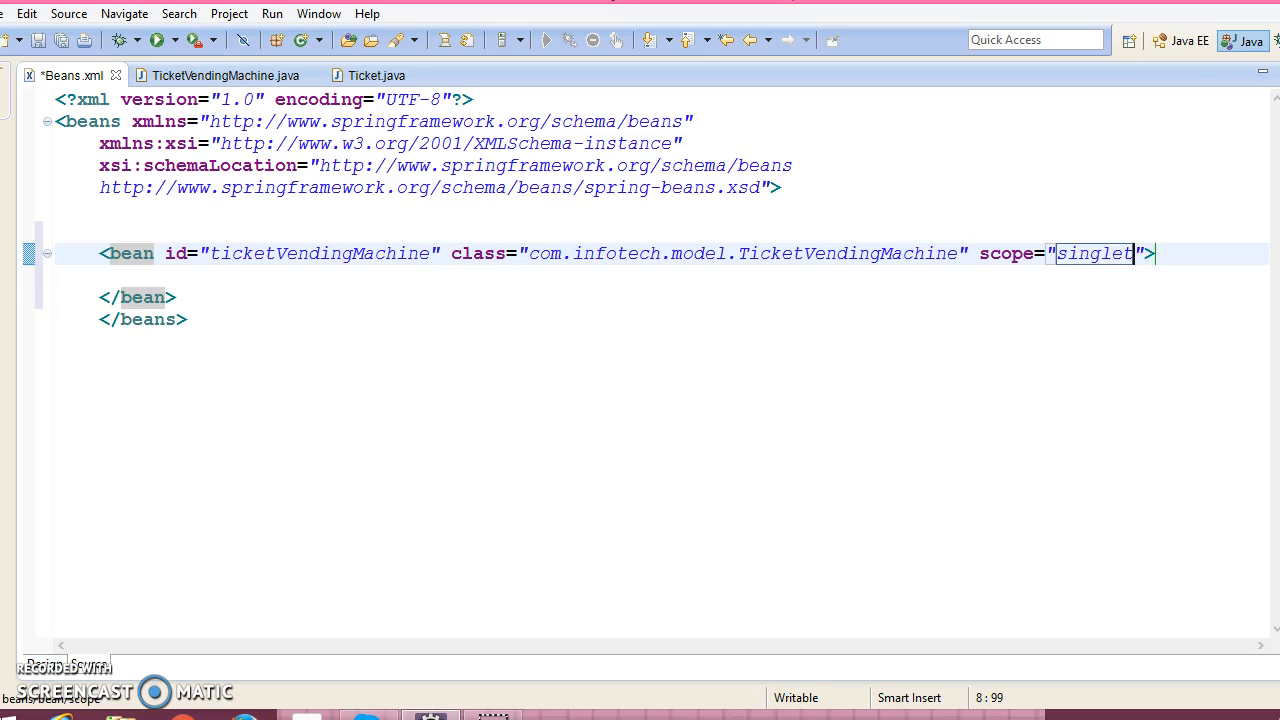
pyautogui.write('on')
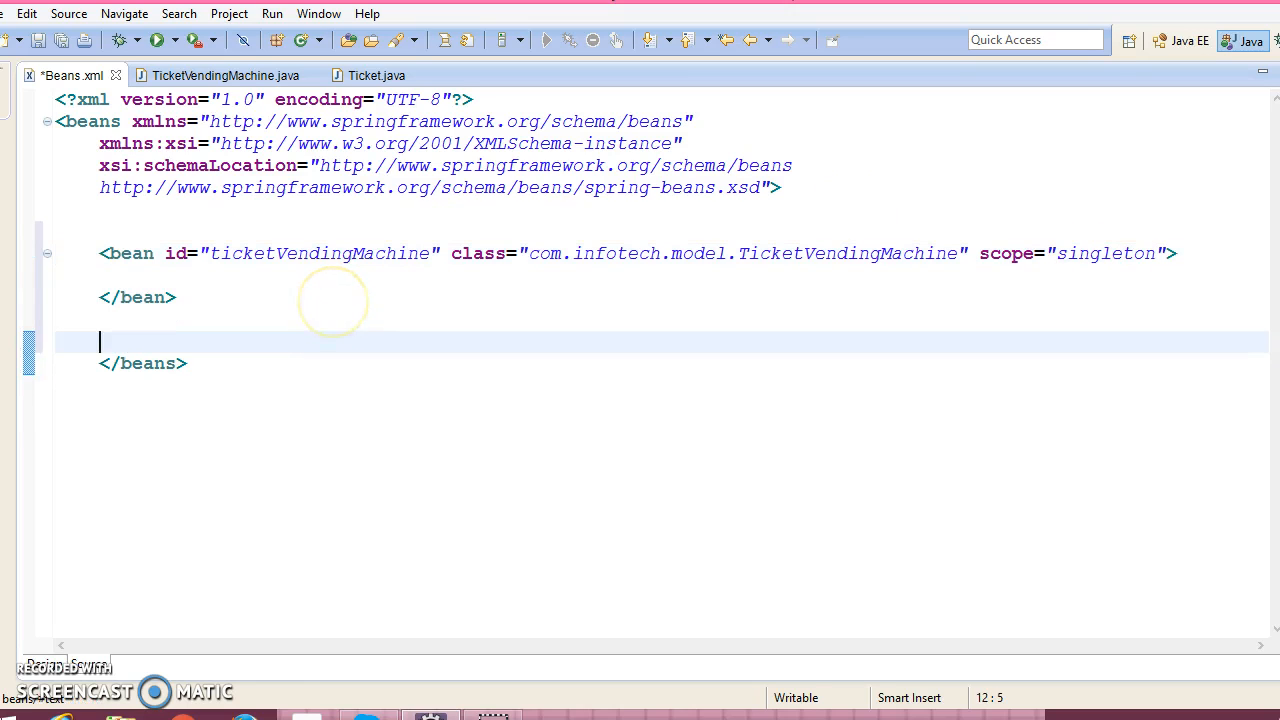
# - Declare bean id 'ticket' with class com.infotech.model.Ticket and prototype scope
pyautogui.write('<bean i></bean>')
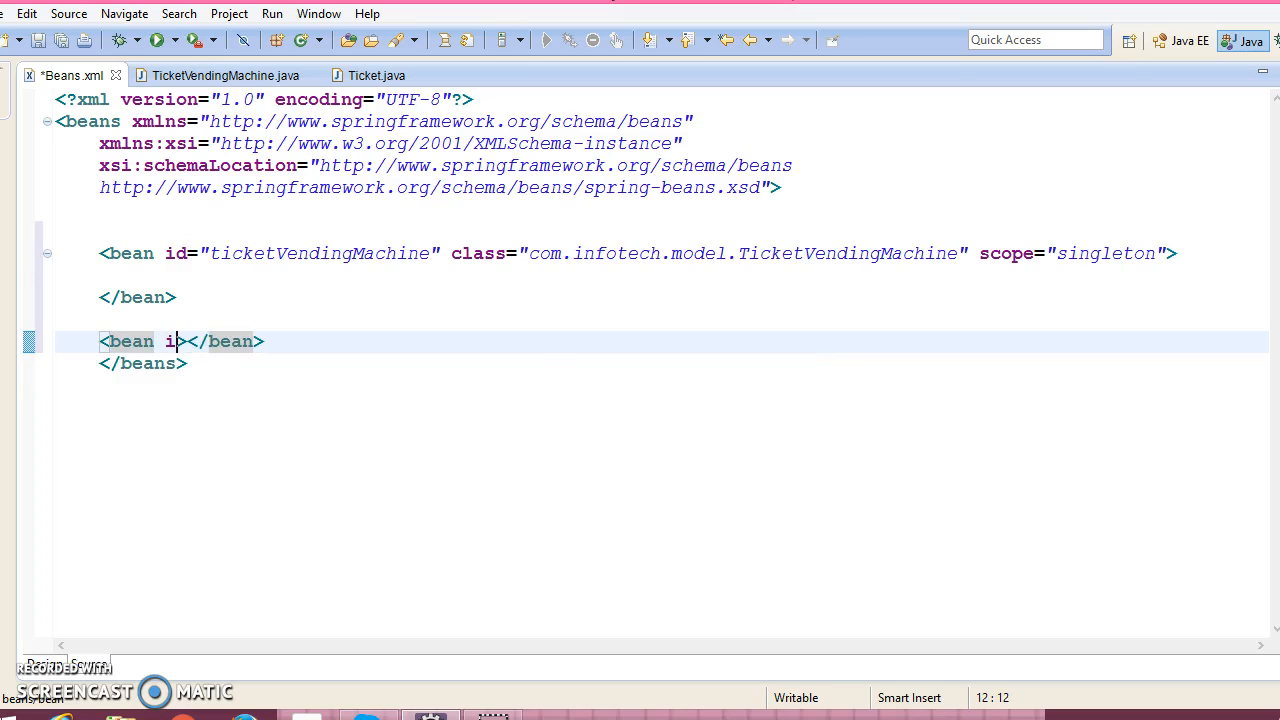
pyautogui.write('d=""')
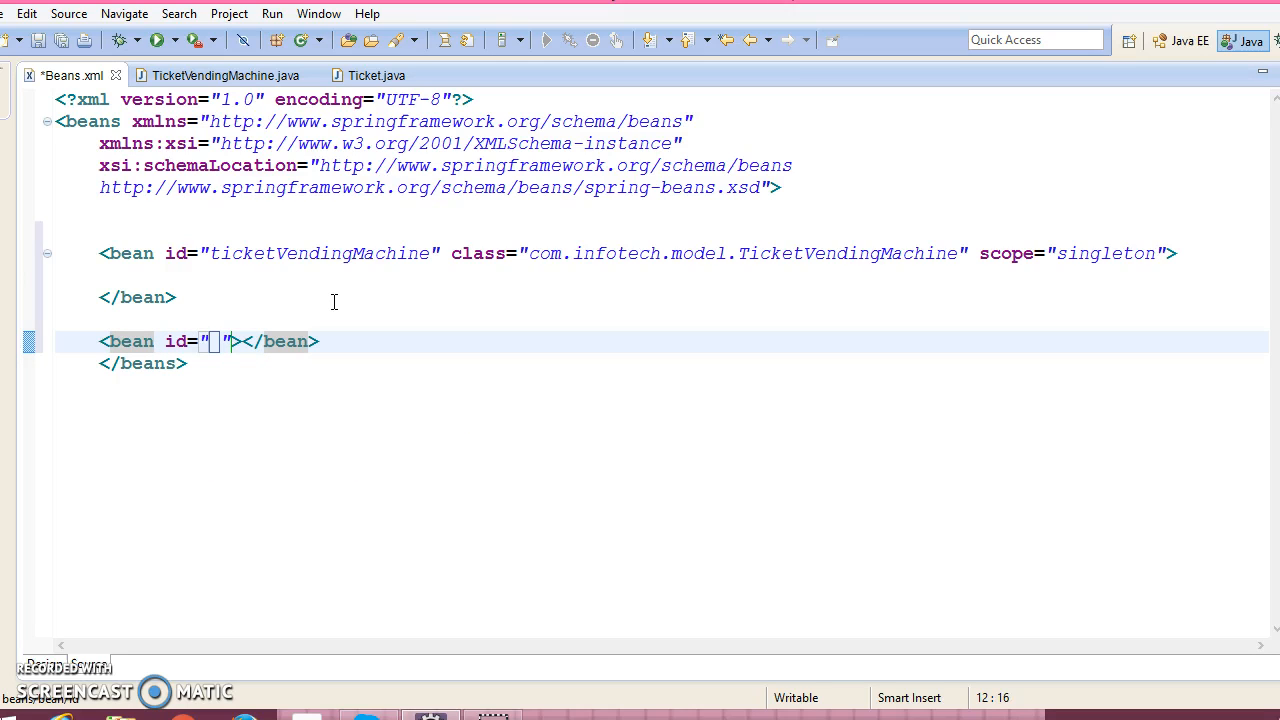
pyautogui.write('class=""')
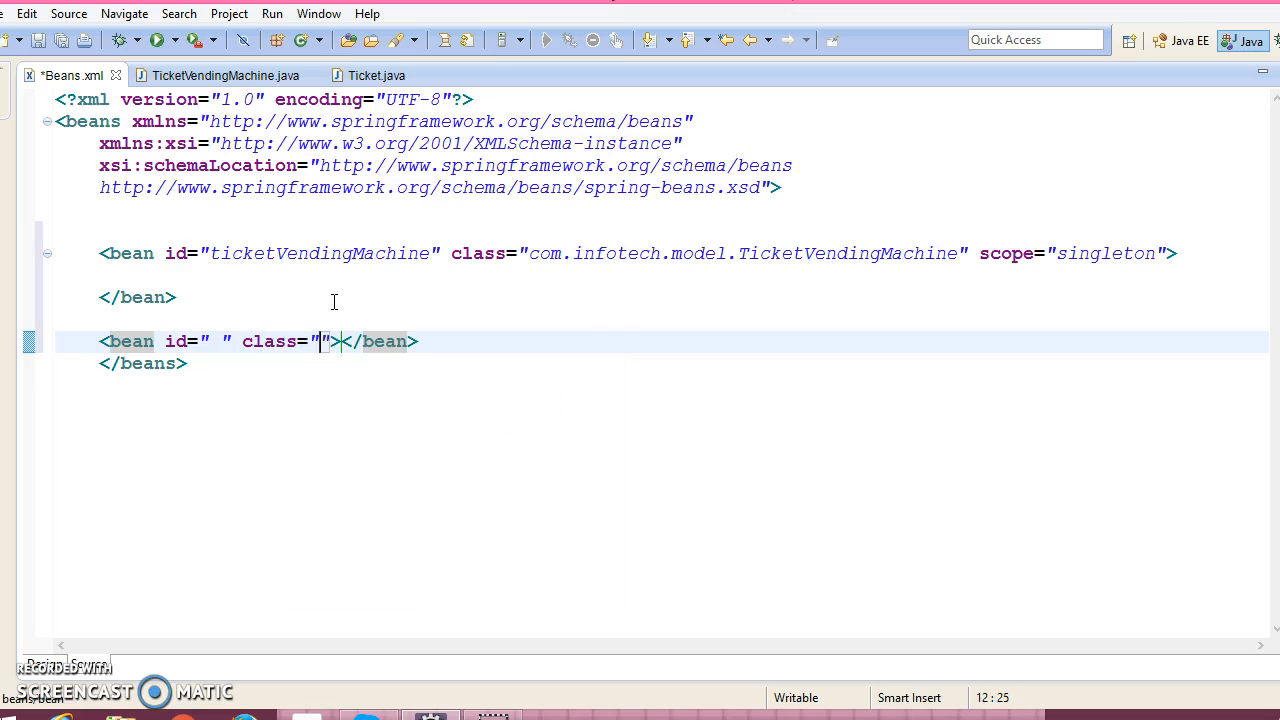
pyautogui.press('ctrl+s')
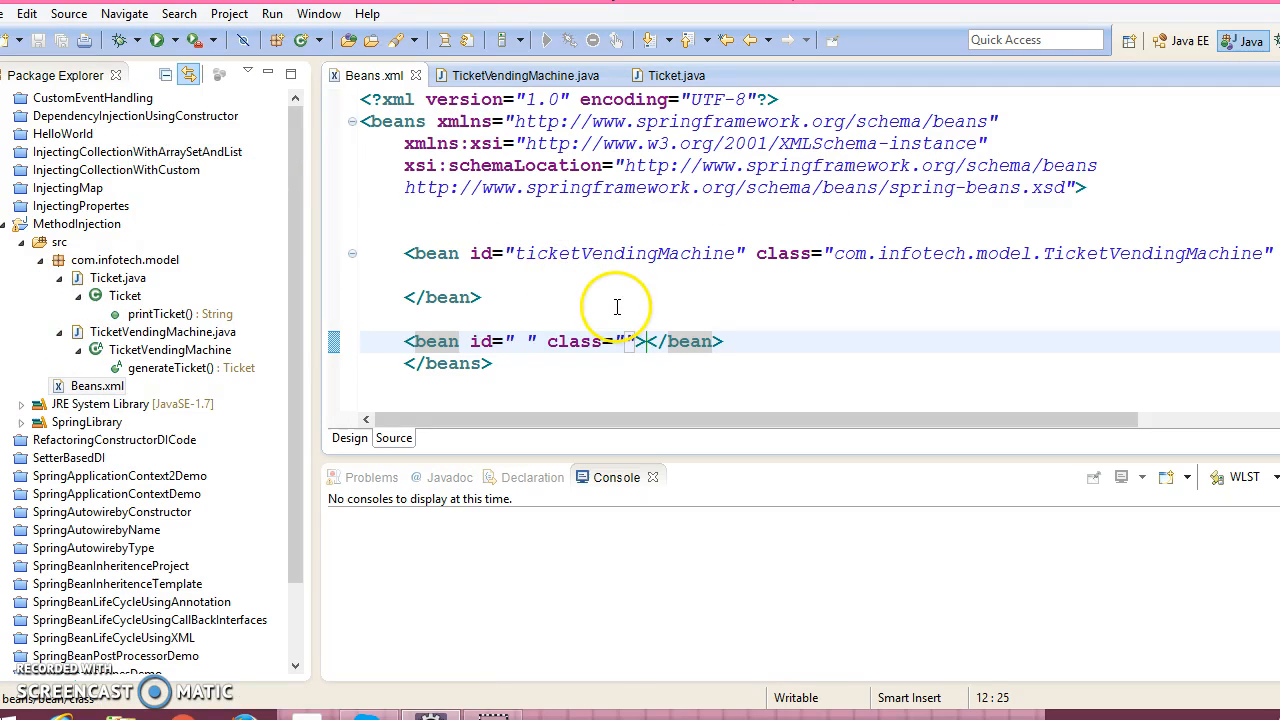
pyautogui.write('com.infotech.model.Ticket')
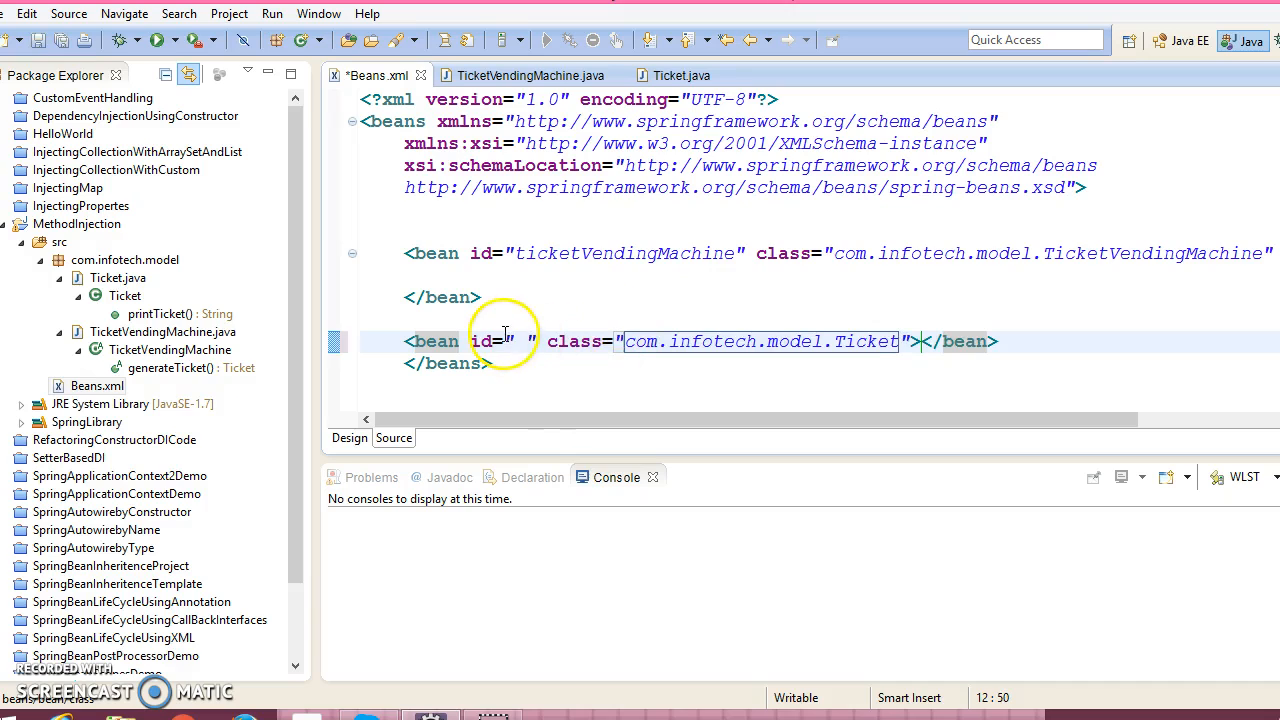
pyautogui.write('tic')
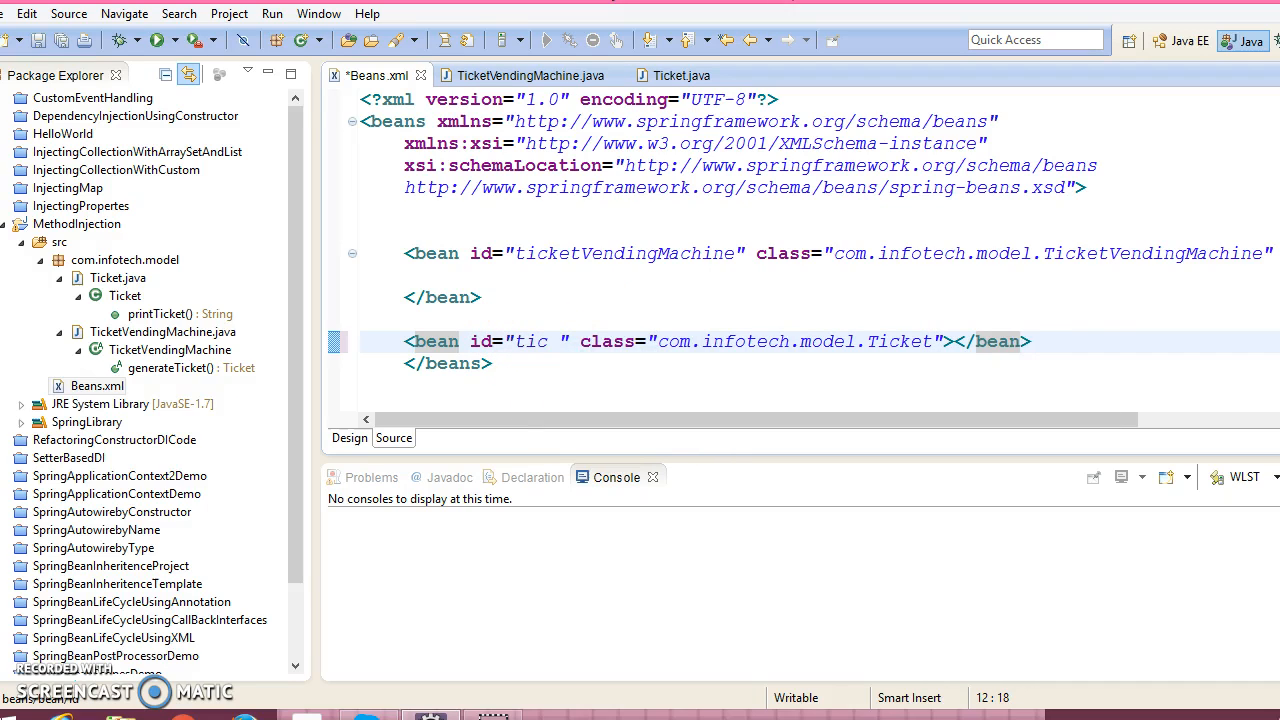
pyautogui.write('ket')
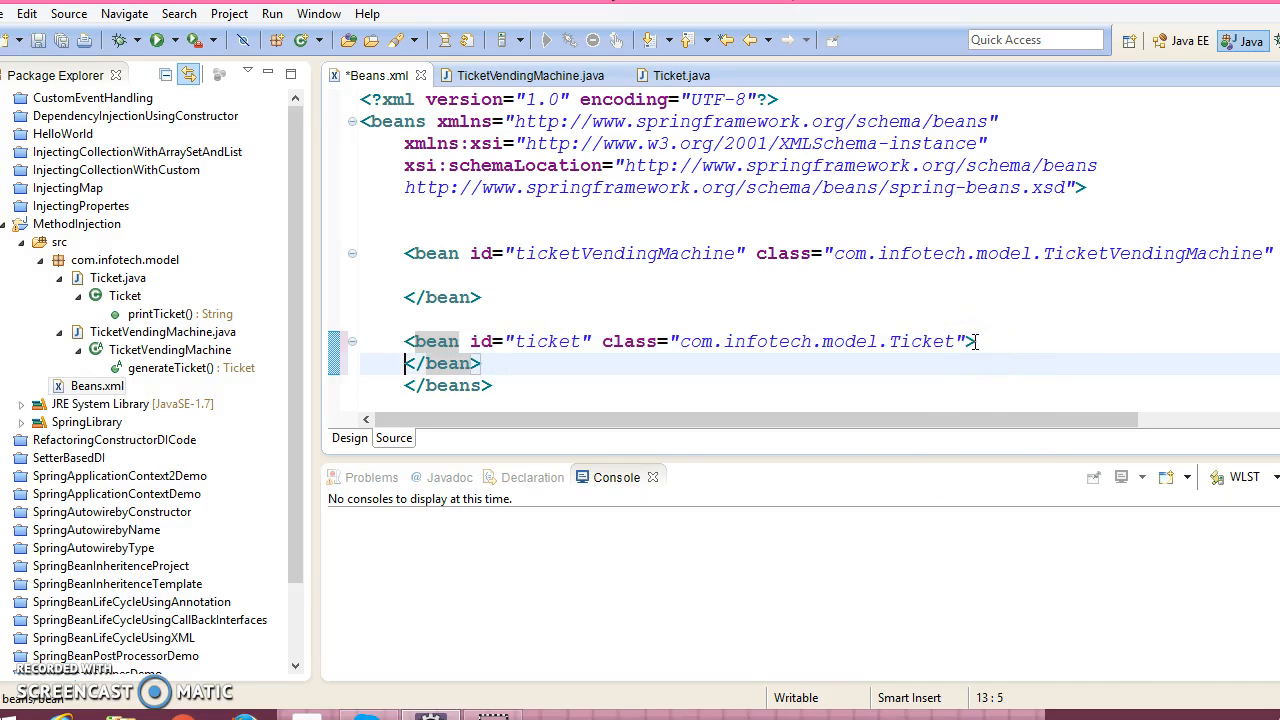
pyautogui.write('s')
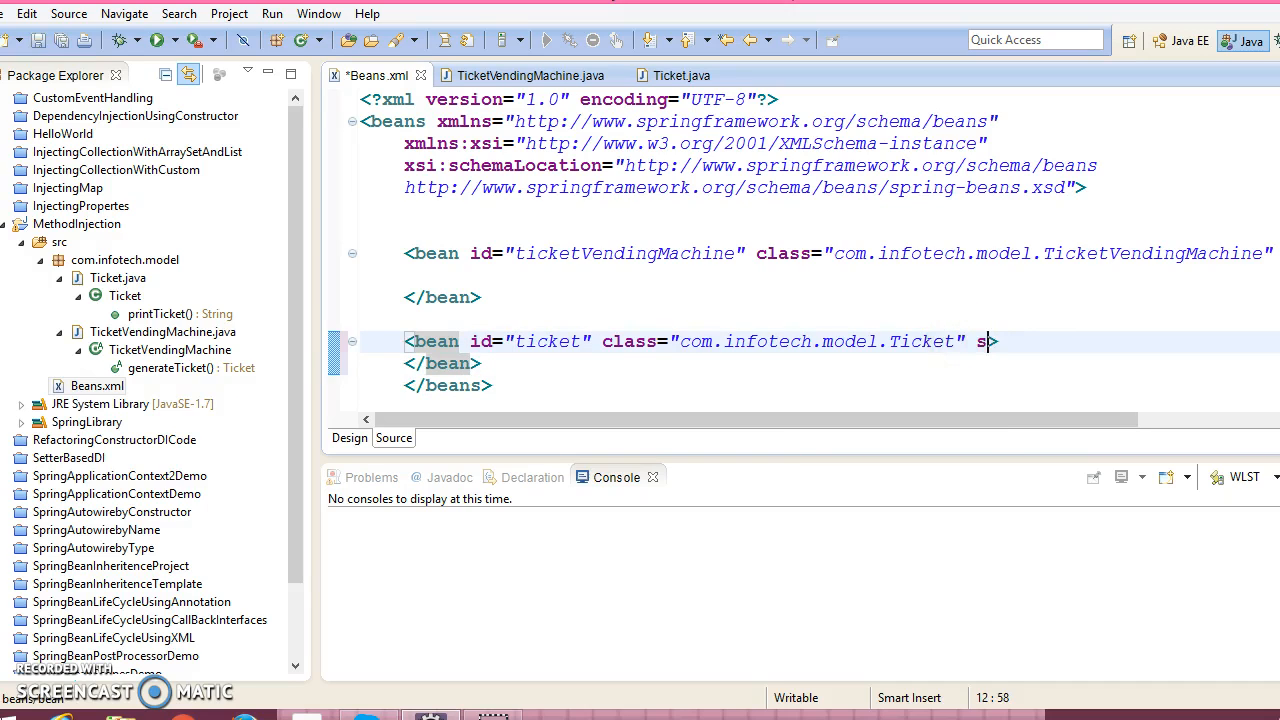
pyautogui.write('cope="p"')
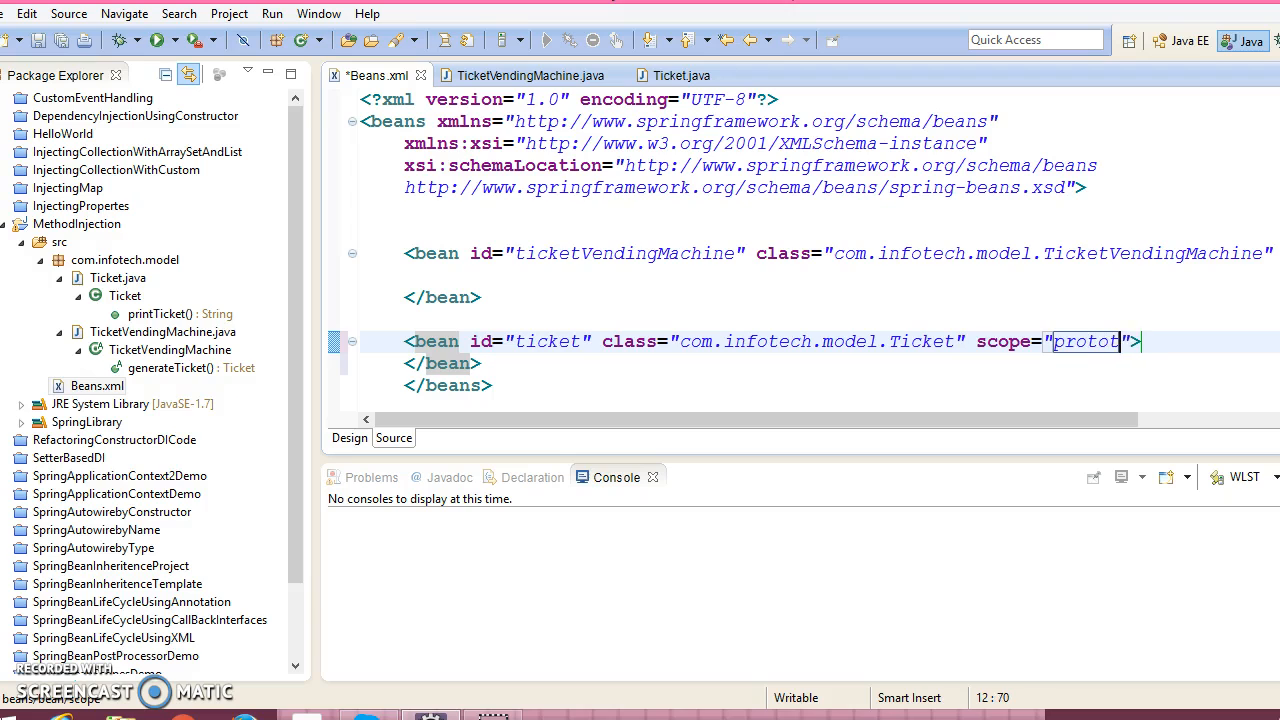
pyautogui.write('ype')
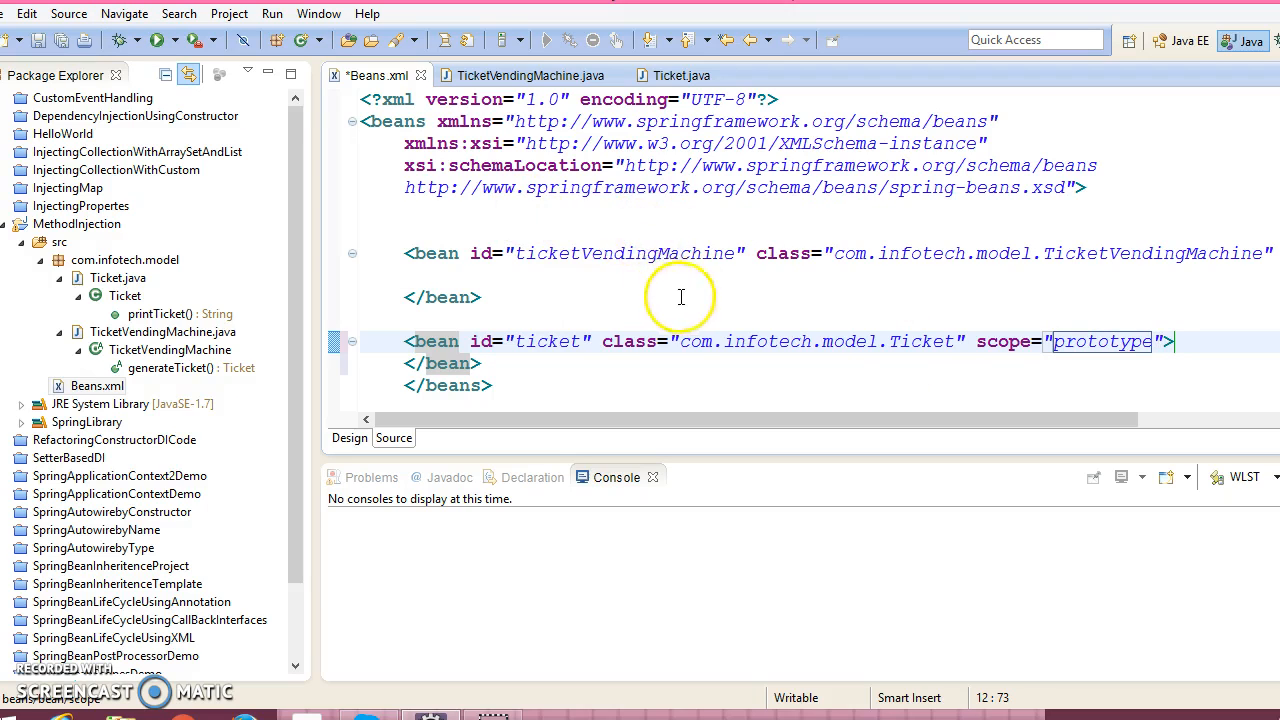
pyautogui.write('M')
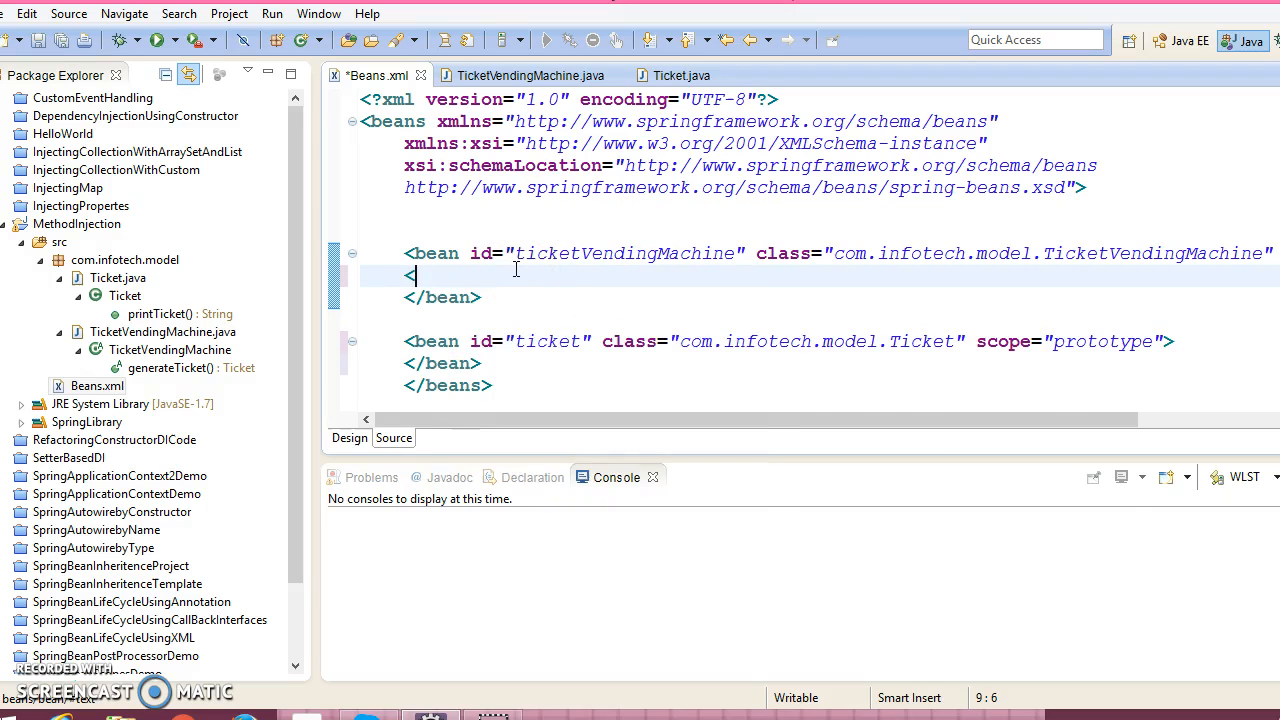
# - Add <lookup-method name="generateTicket" bean="ticket"/> inside the ticketVendingMachine bean
pyautogui.write('<')
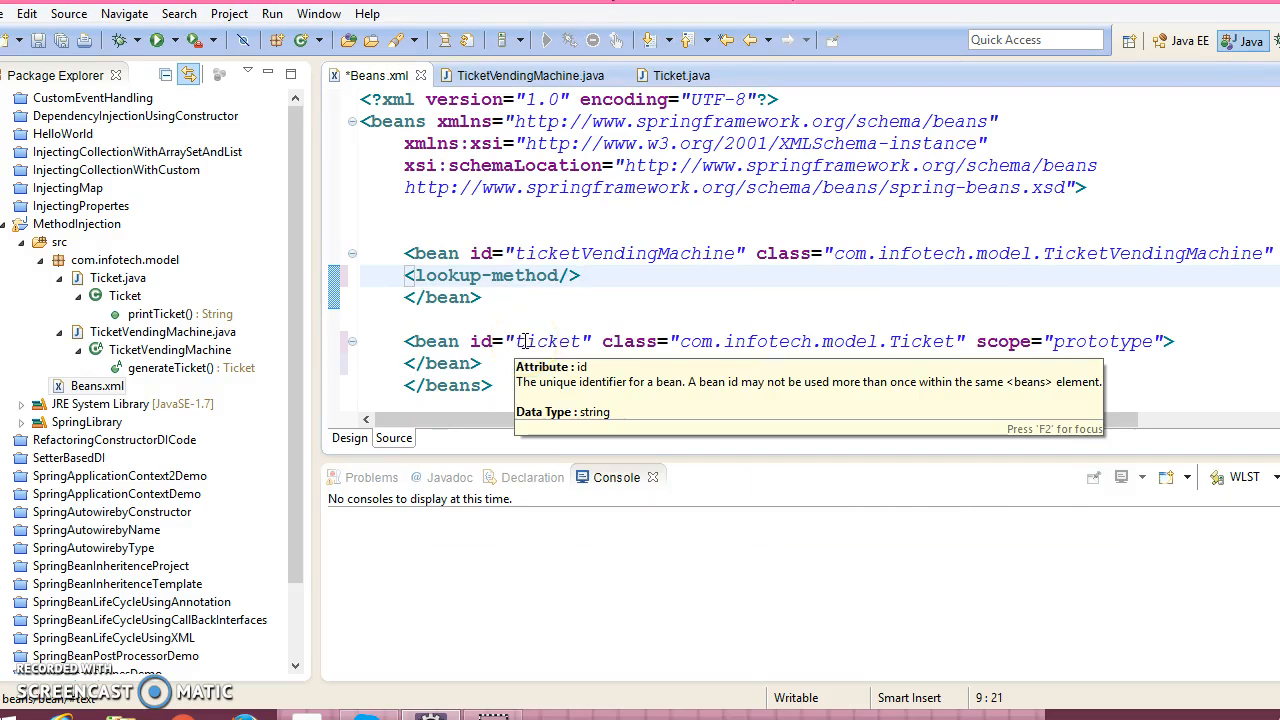
pyautogui.click(578, 275)
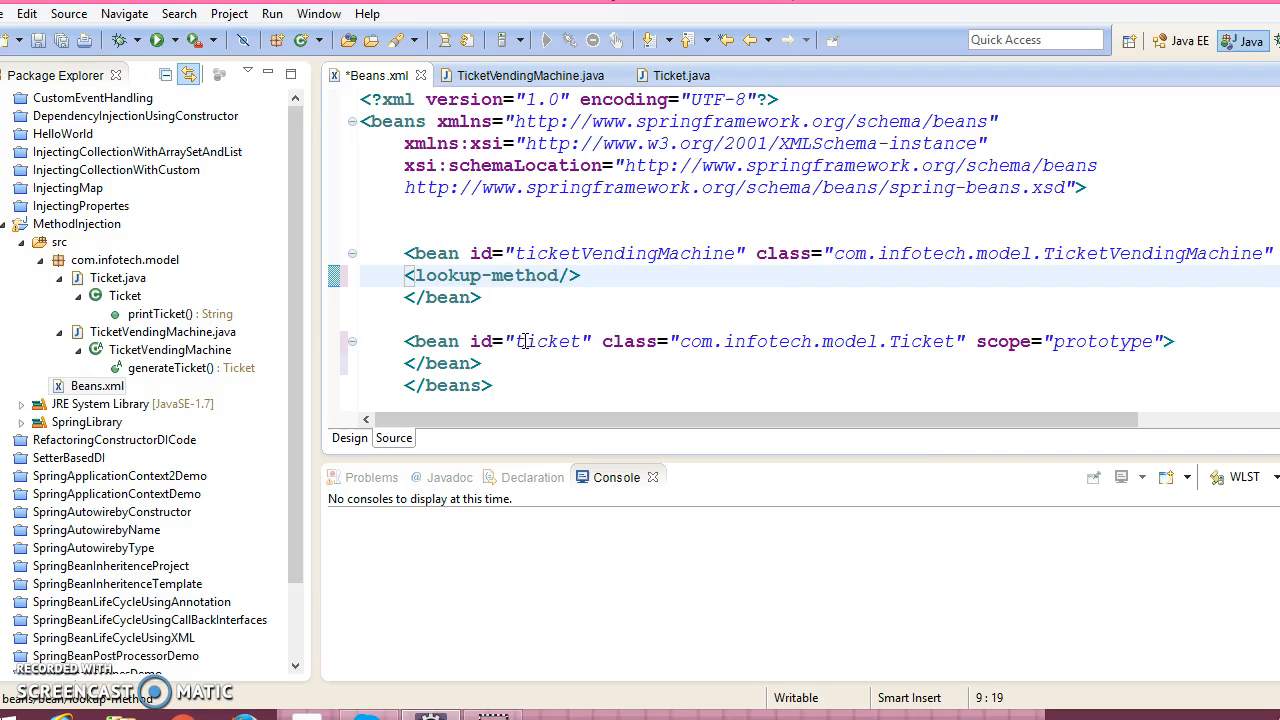
pyautogui.write('name=""')
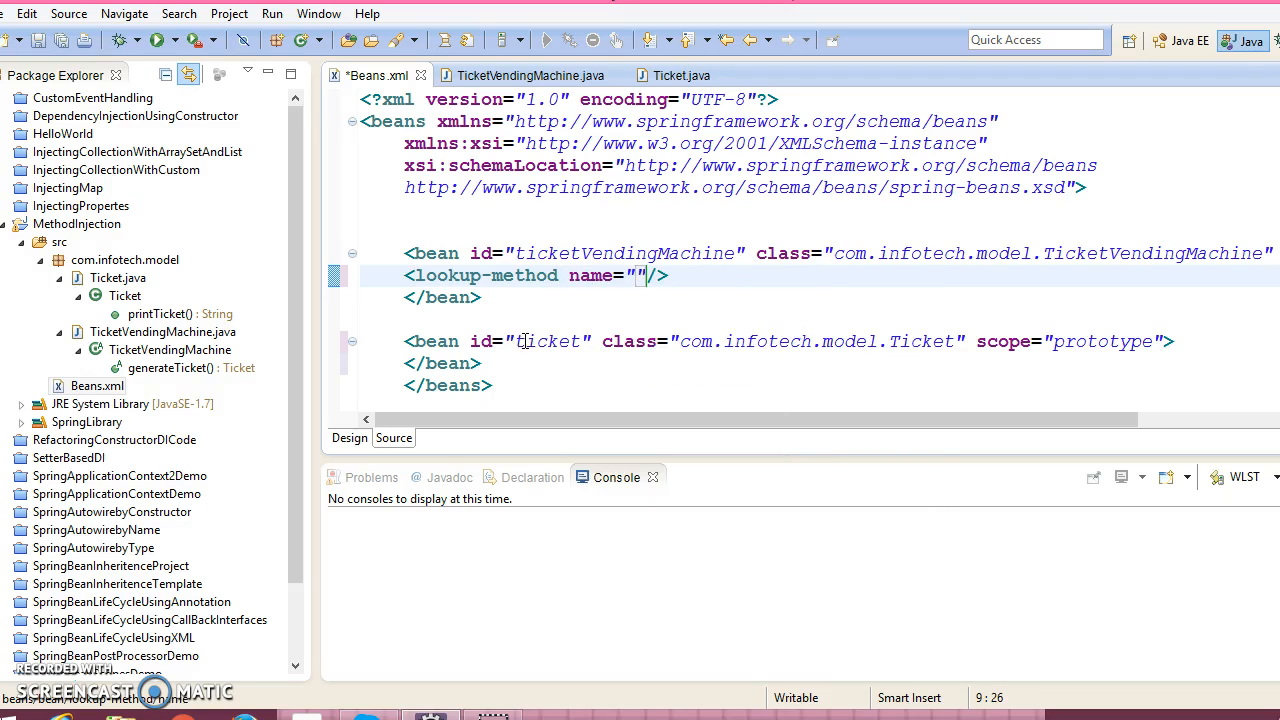
pyautogui.click(523, 75)
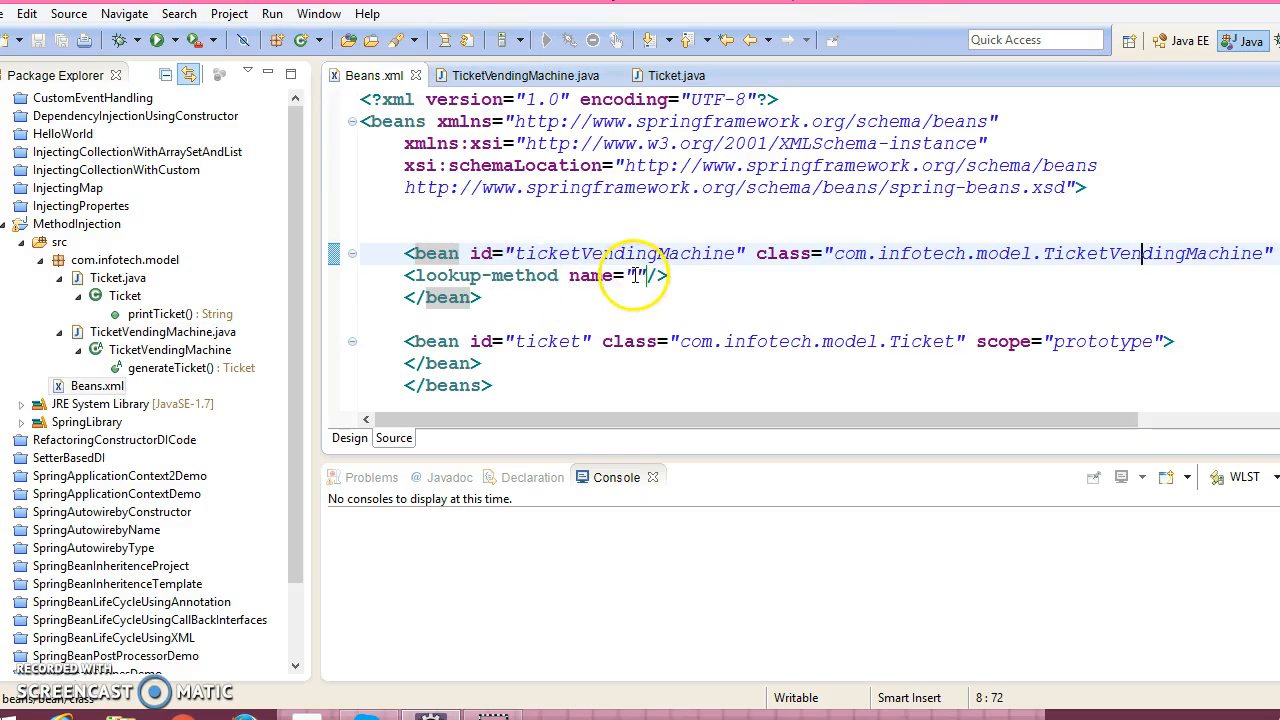
pyautogui.write('generateTicket')
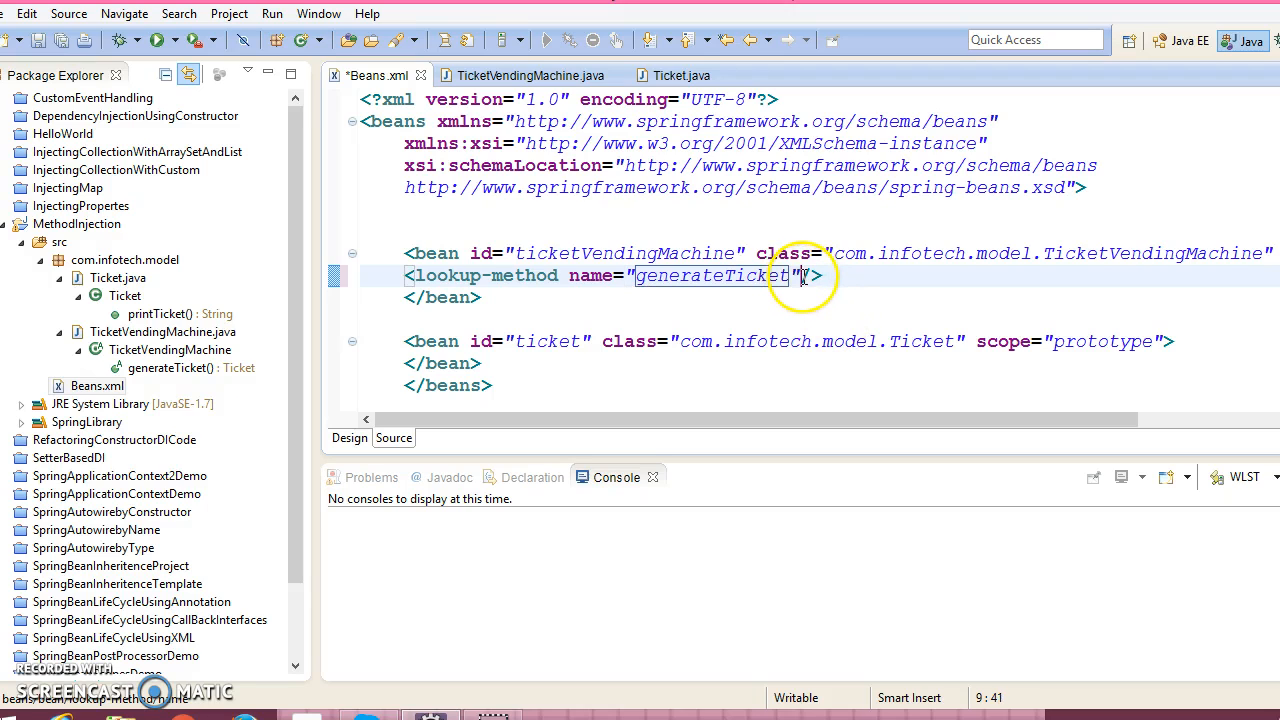
pyautogui.write('bean="ticket')
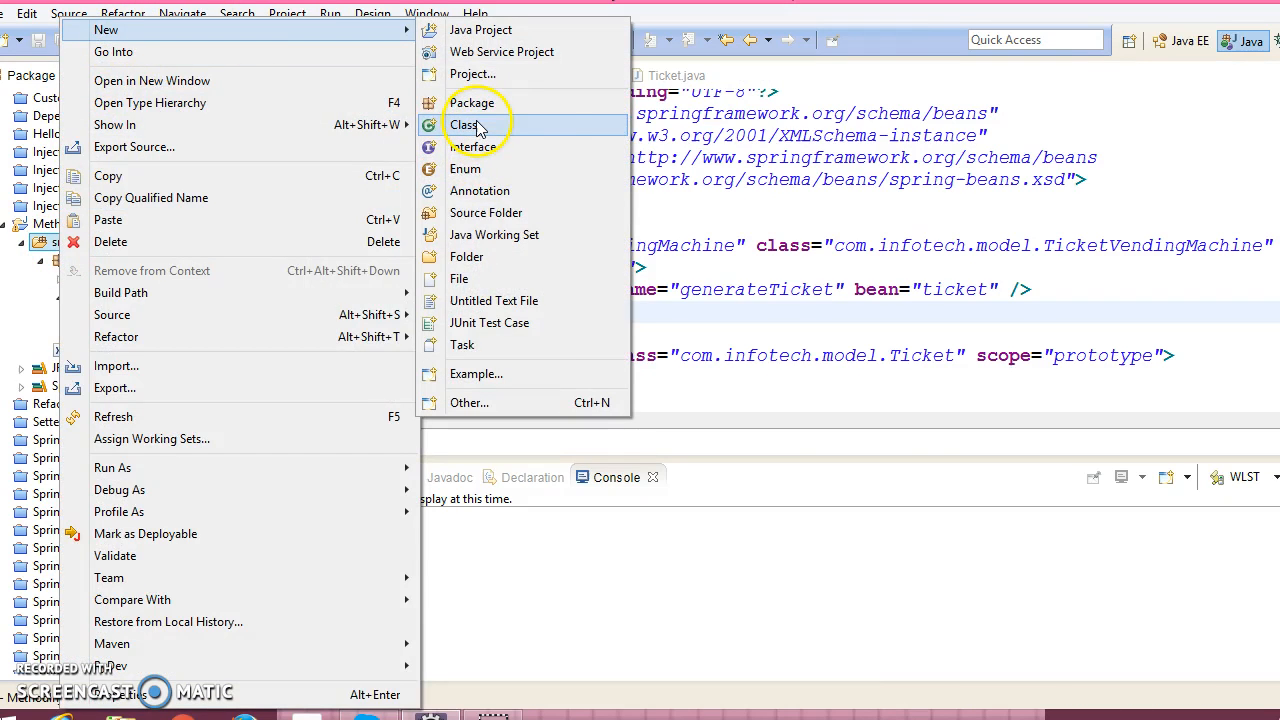
# - Create class Test with a main method stub in new package com.onfotech.client
pyautogui.click(464, 124)
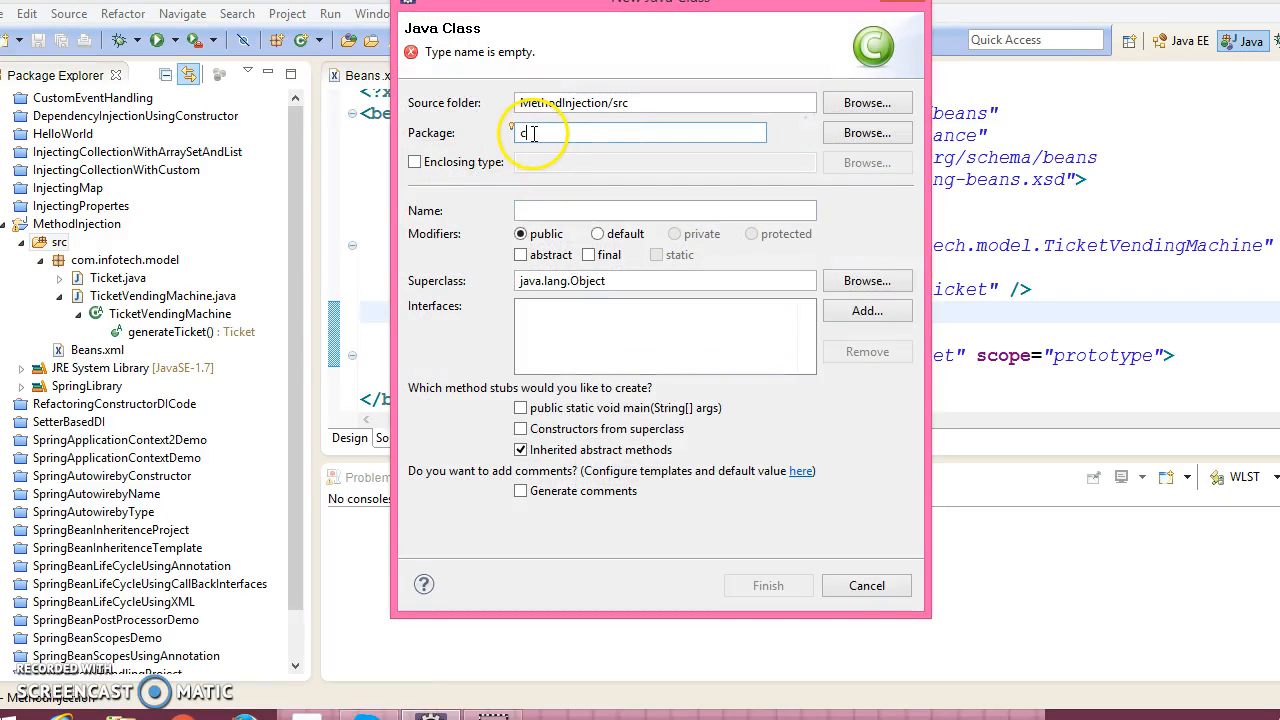
pyautogui.write('om.onfotech.')
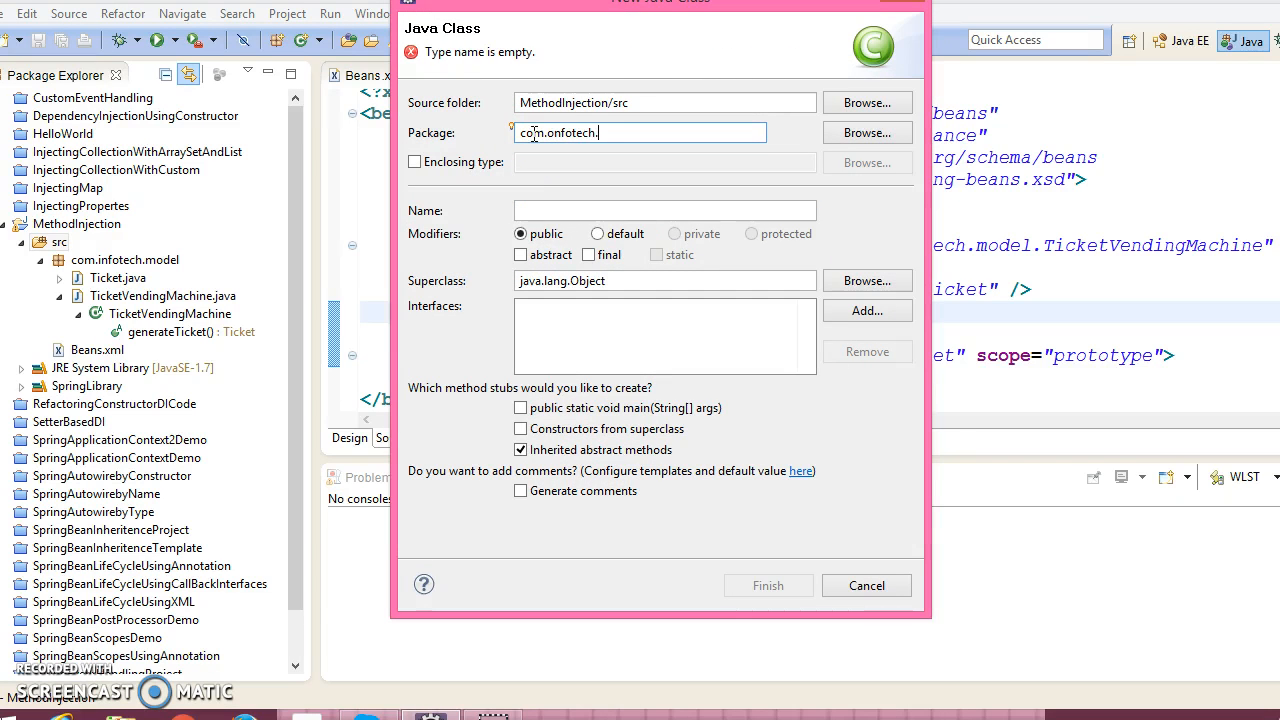
pyautogui.write('client')
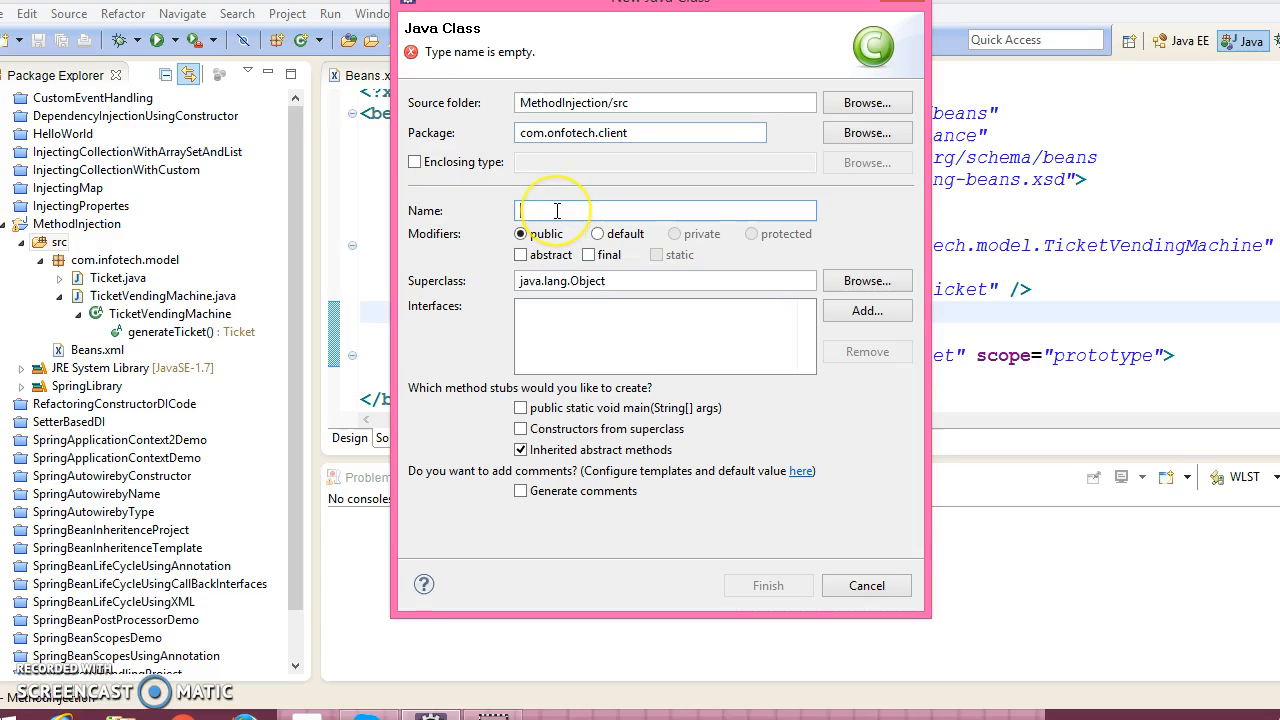
pyautogui.write('Test')
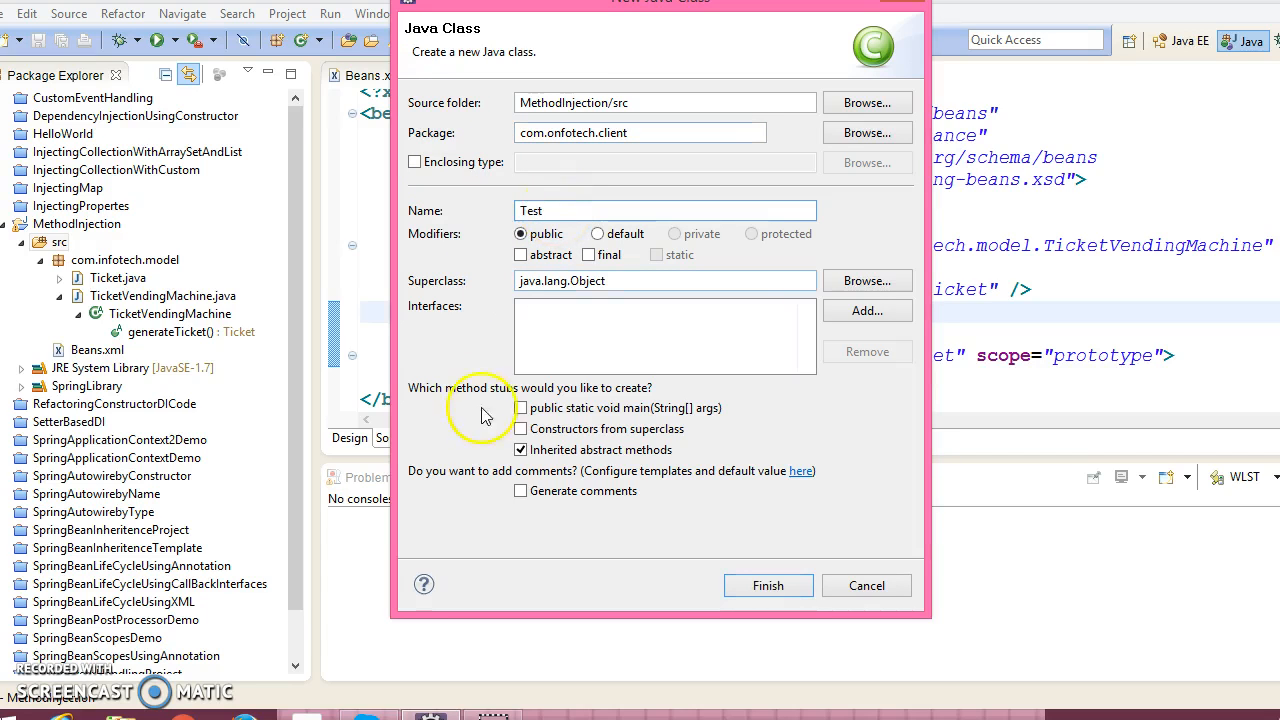
pyautogui.click(768, 585)
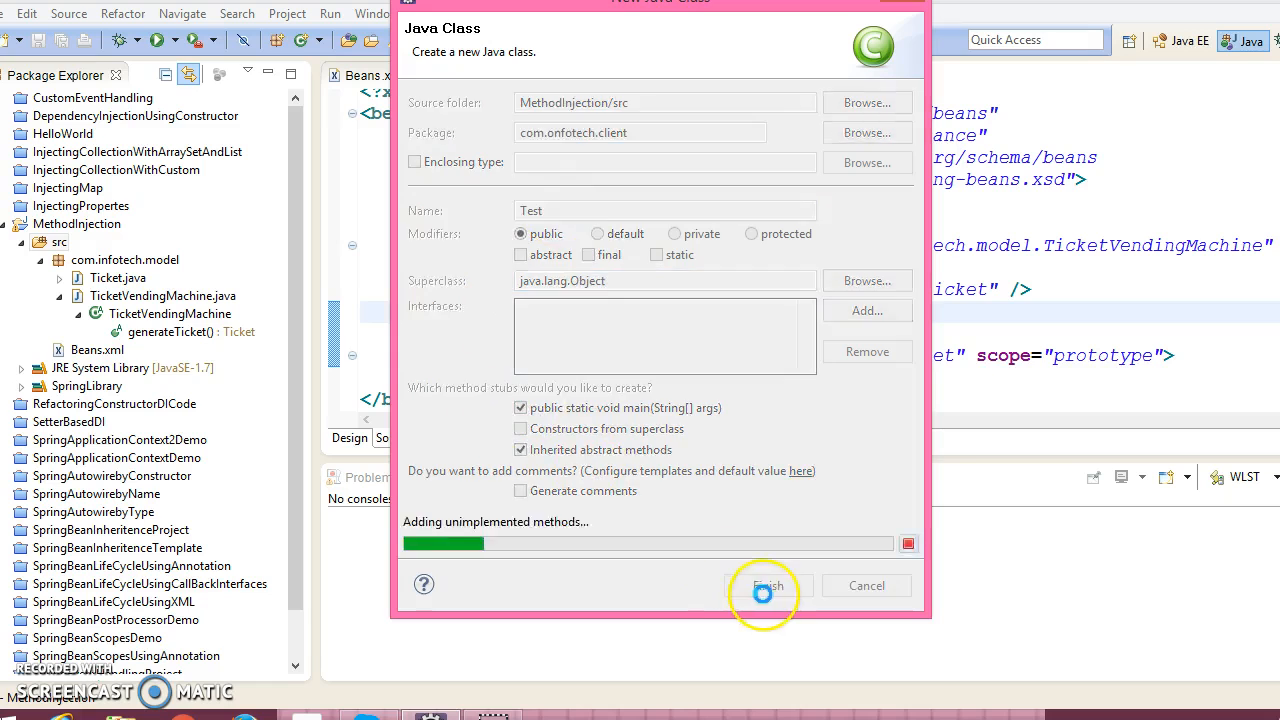
pyautogui.click(766, 585)
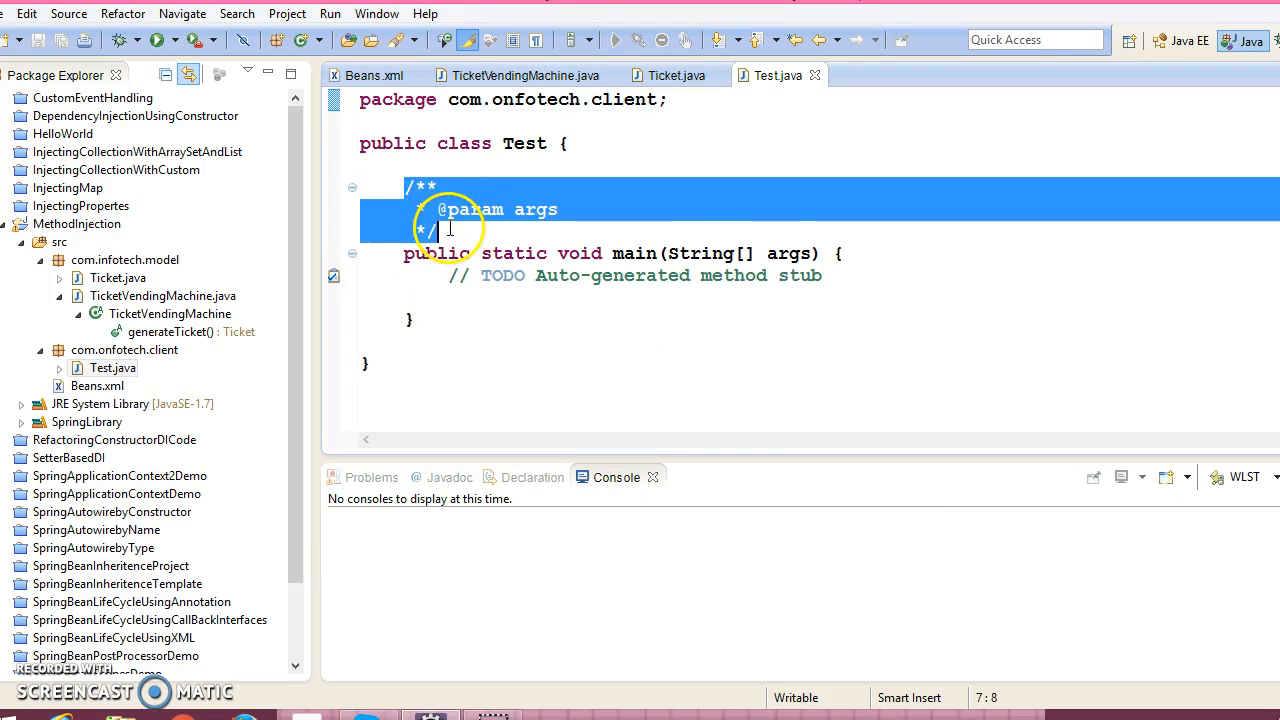
# - In main, write AbstractApplicationContext ctx = new ClassPathXmlApplicationContext("Beans.xml")
pyautogui.press('Delete')
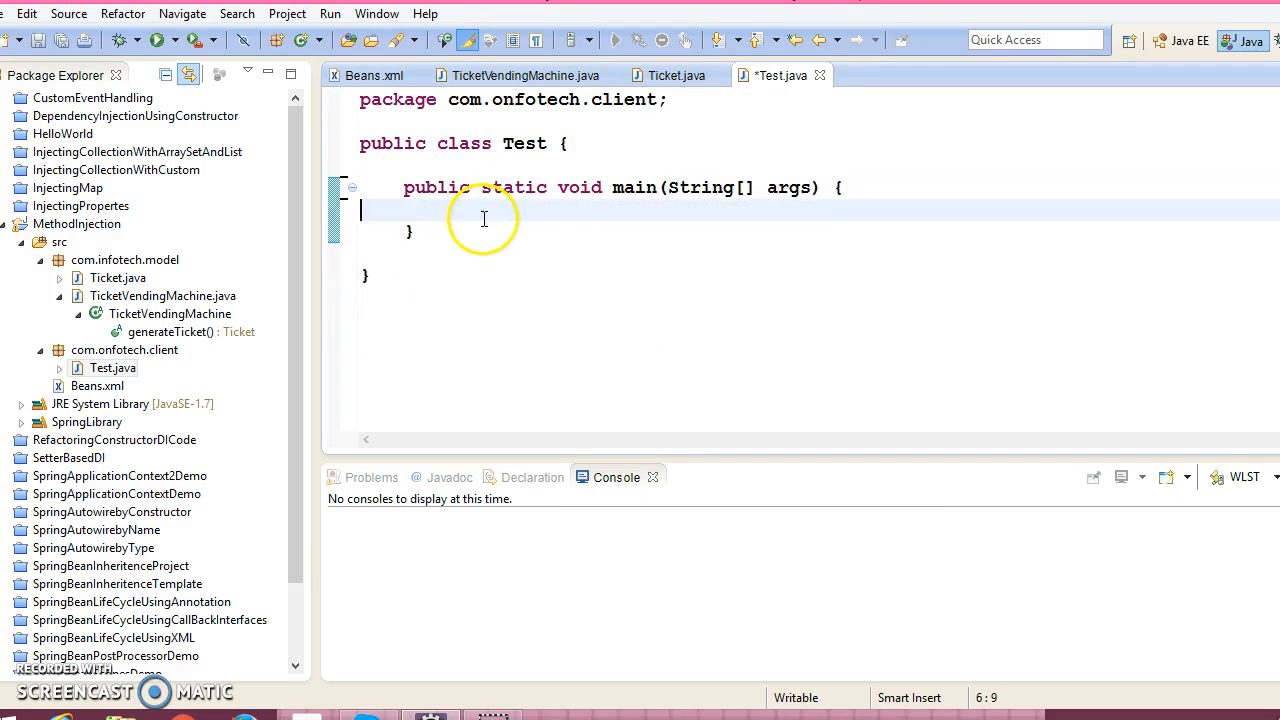
pyautogui.write('AbstractAp')
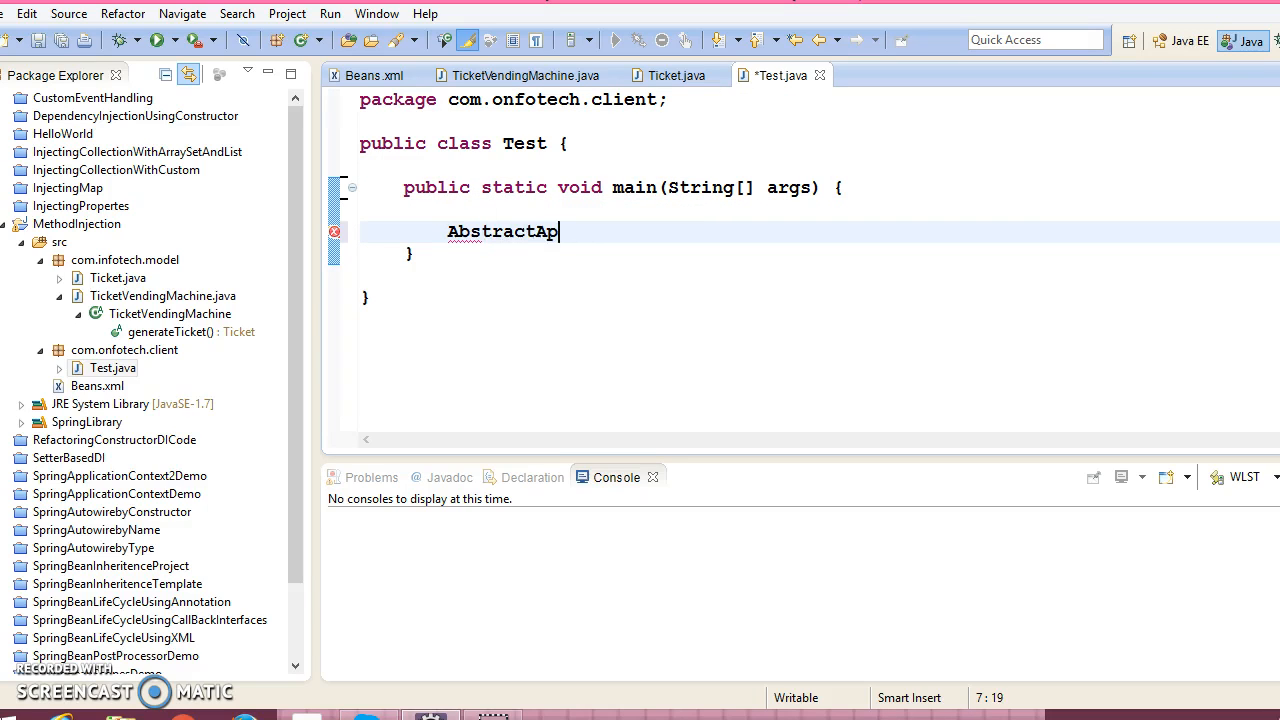
pyautogui.write('l')
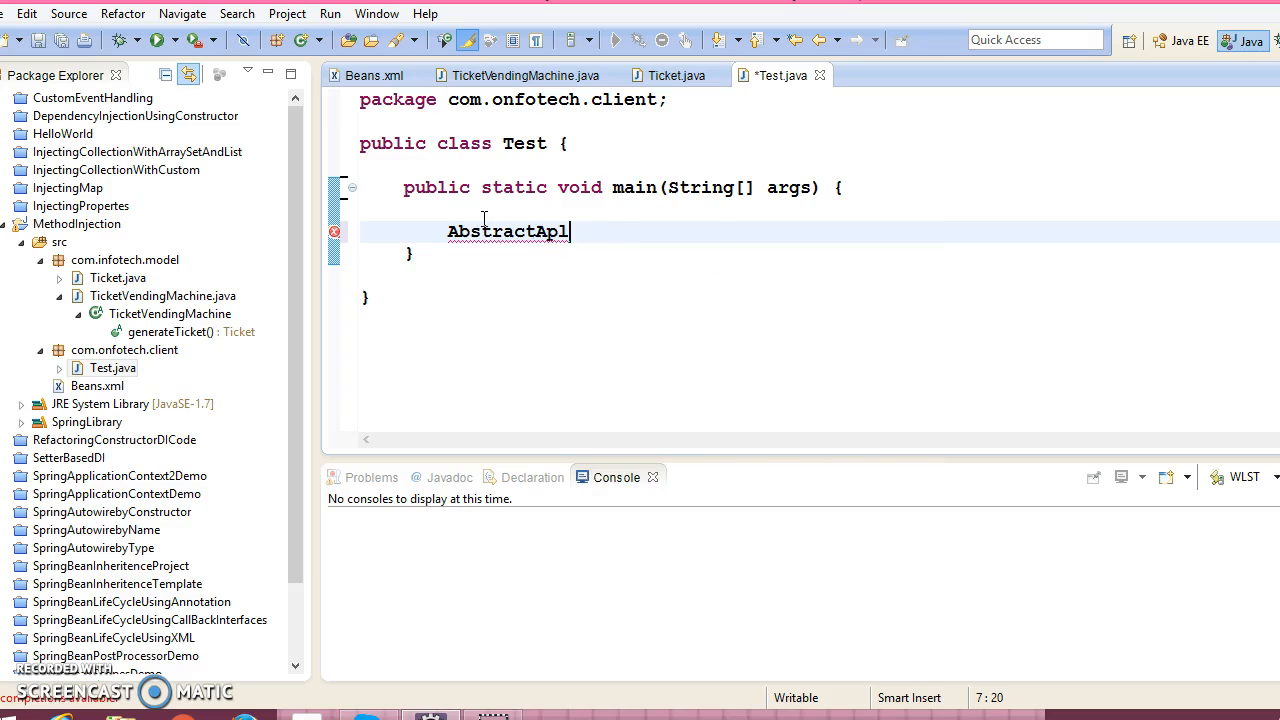
pyautogui.press('BackSpace')
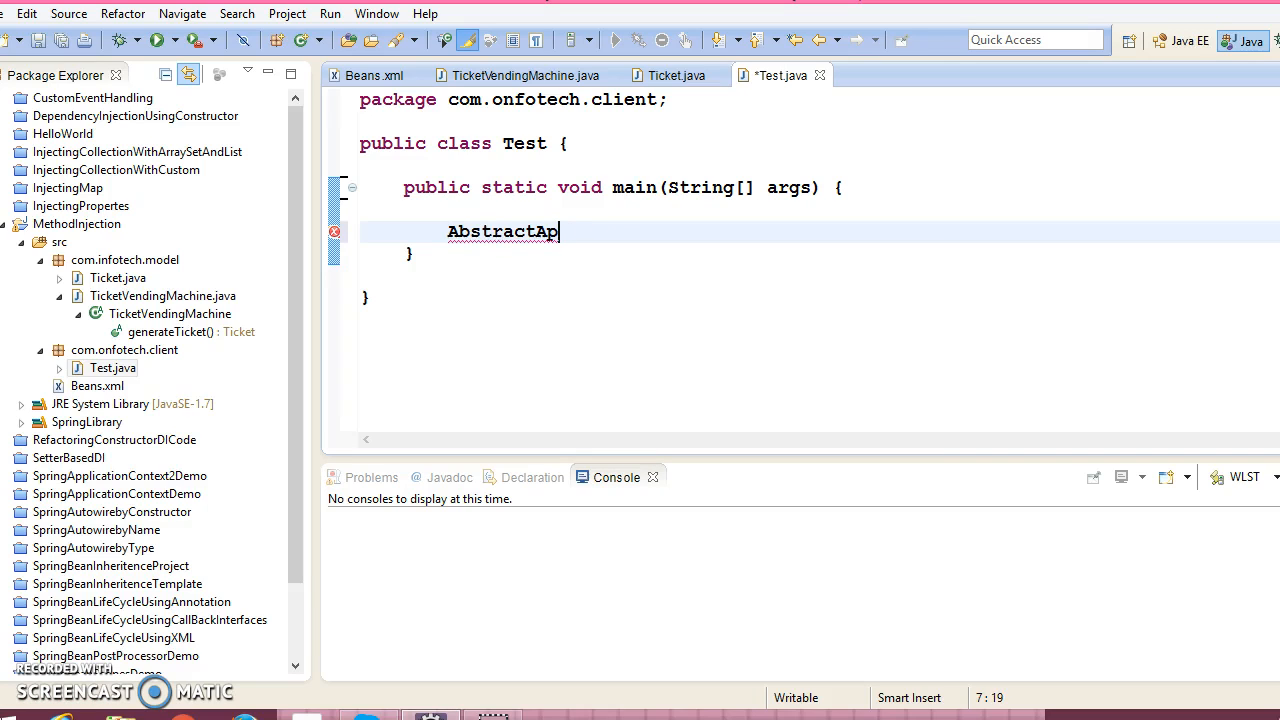
pyautogui.write('plicationContext')
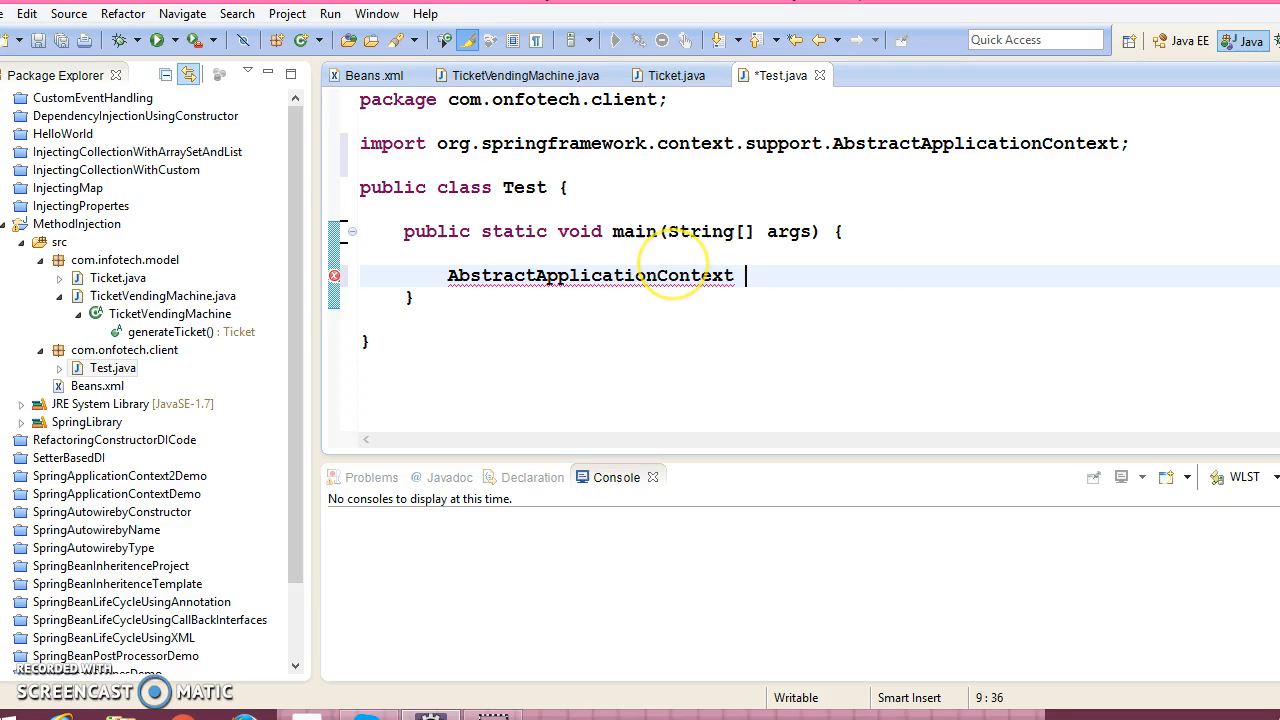
pyautogui.write('ctx = n')
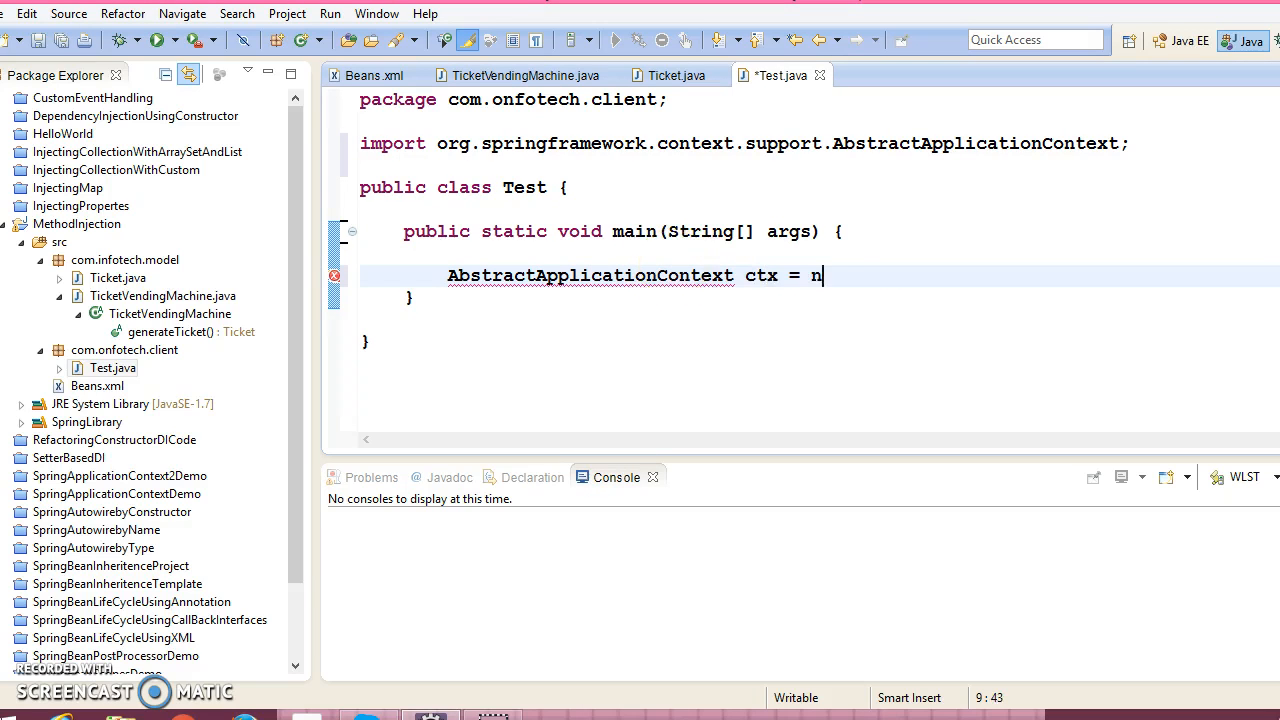
pyautogui.write('ew Class')
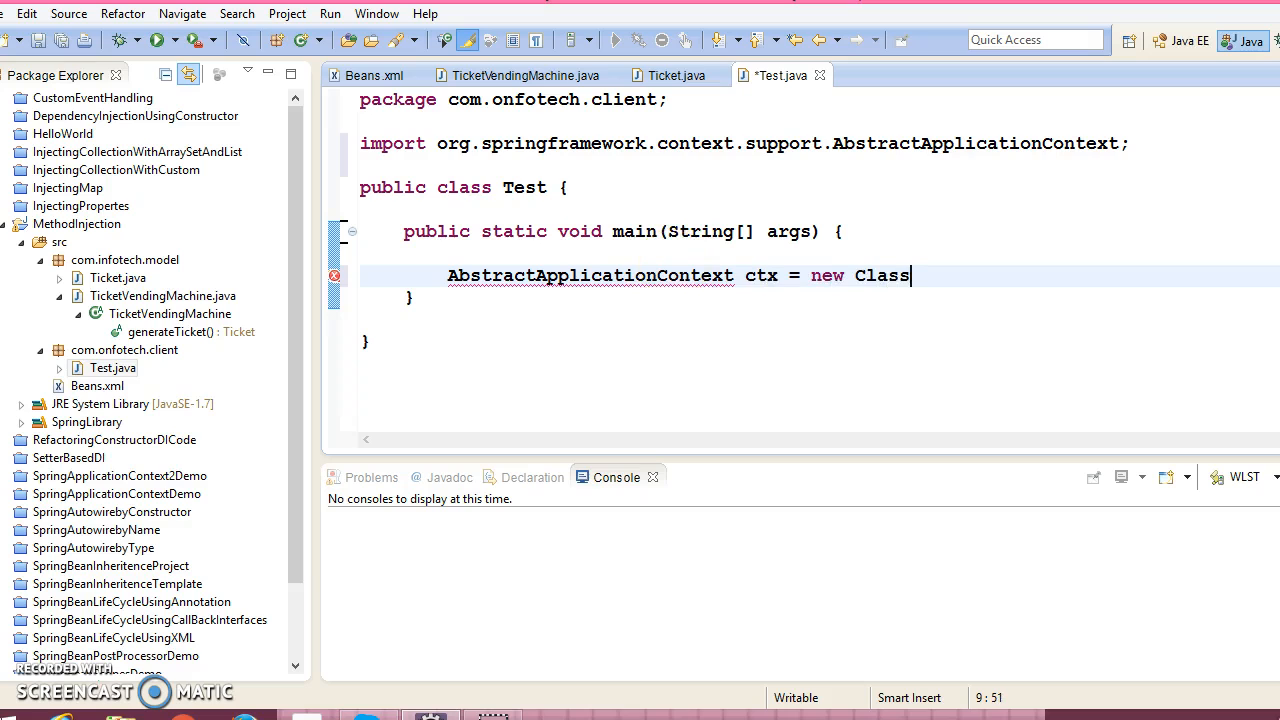
pyautogui.write('PathX')
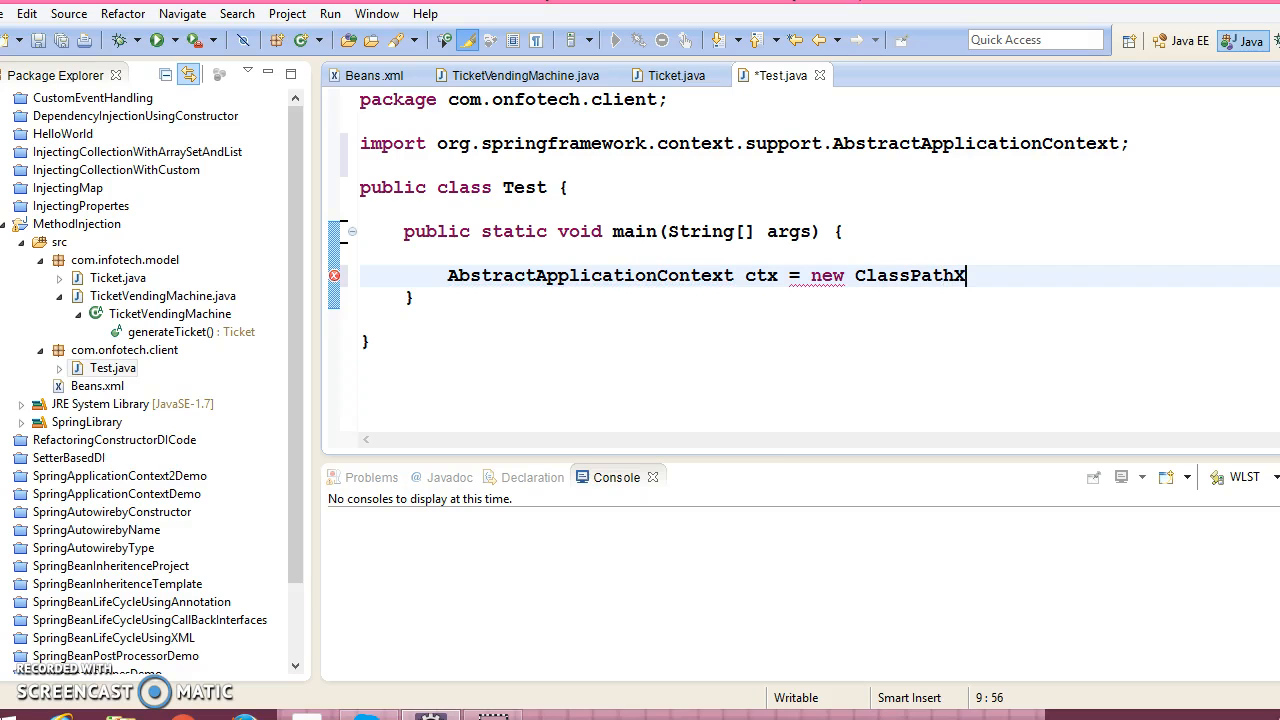
pyautogui.write('mlApplicationContext("')
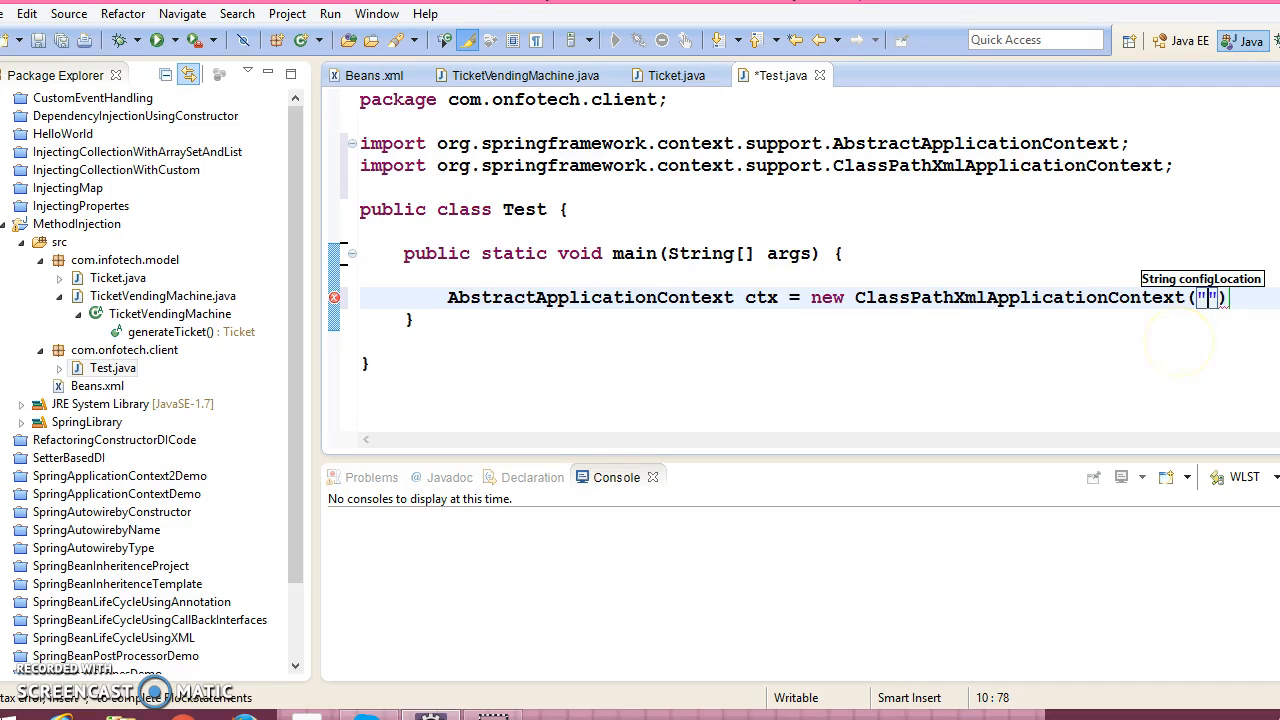
pyautogui.write('Beans')
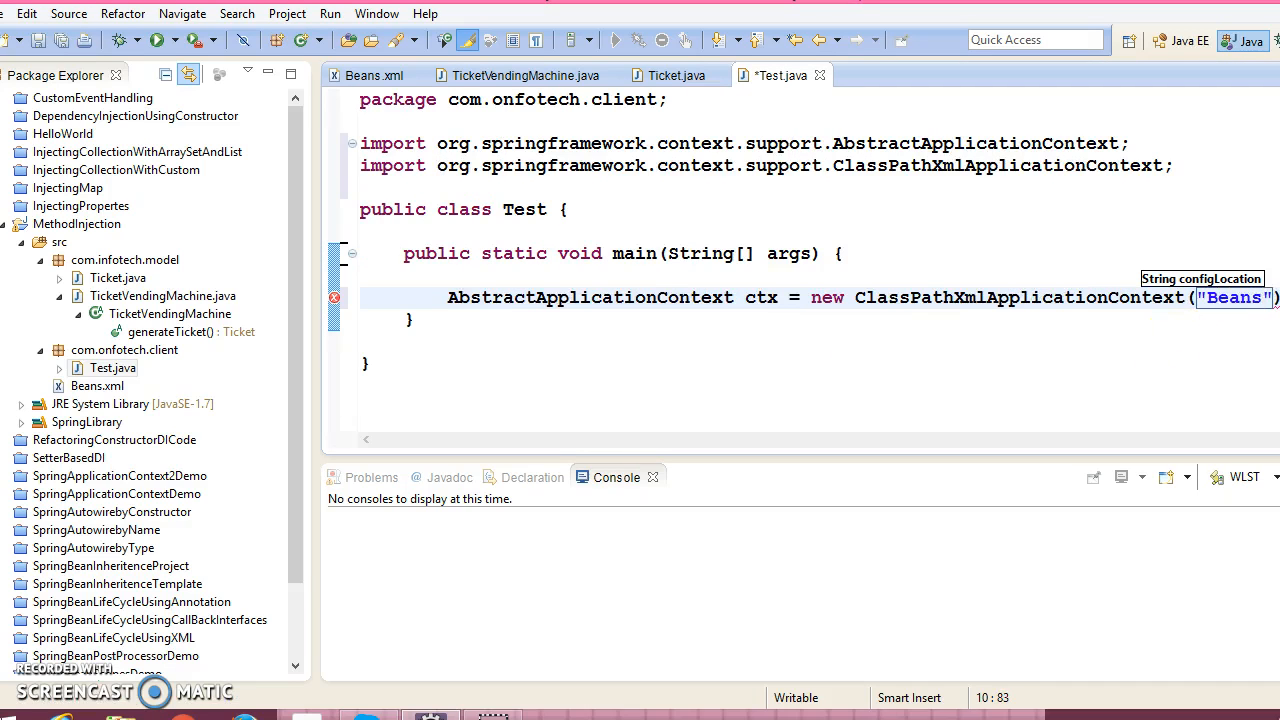
pyautogui.write('.xml')
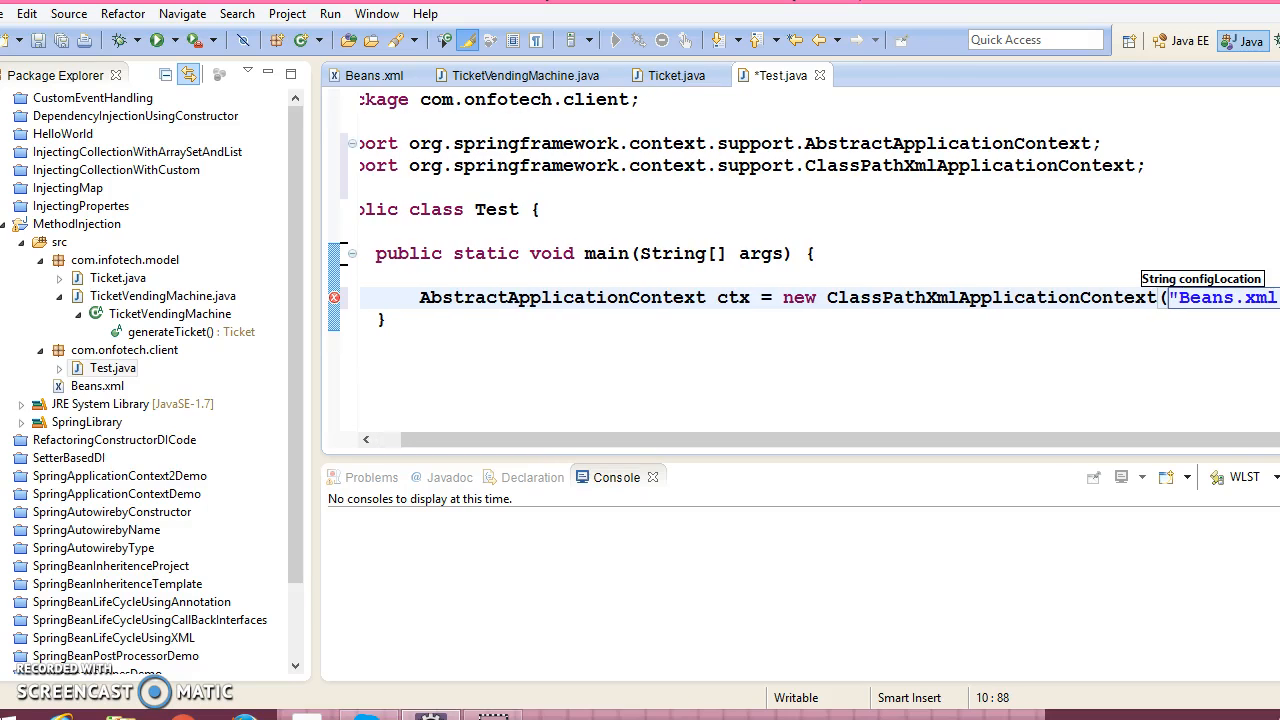
pyautogui.press('enter')
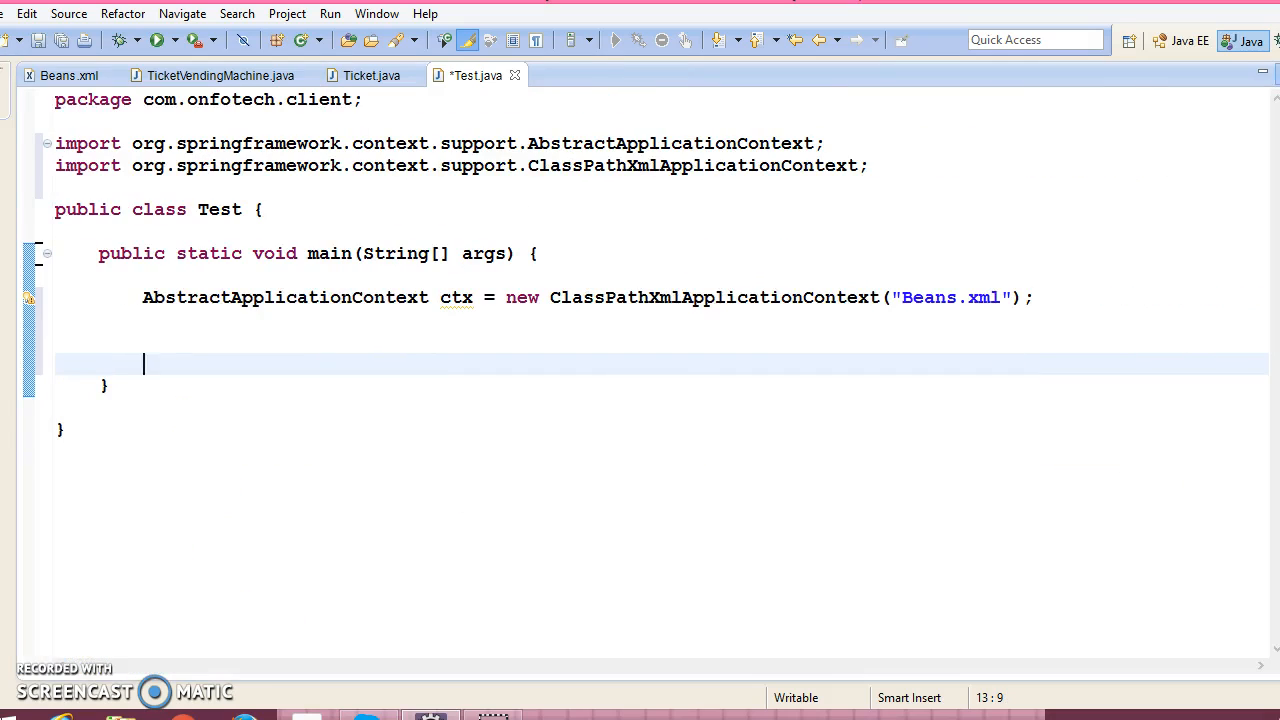
# - Add a ctx.close() call to Test's main method
pyautogui.doubleClick(456, 297)
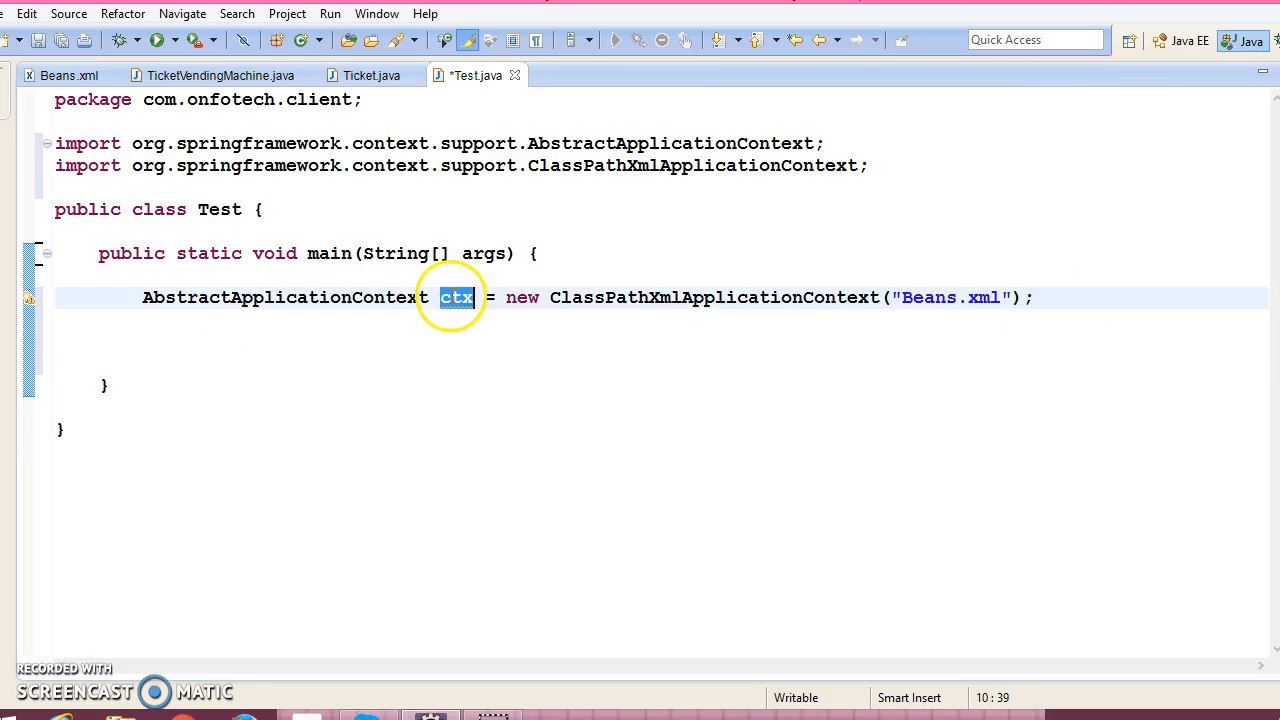
pyautogui.write('ctx')
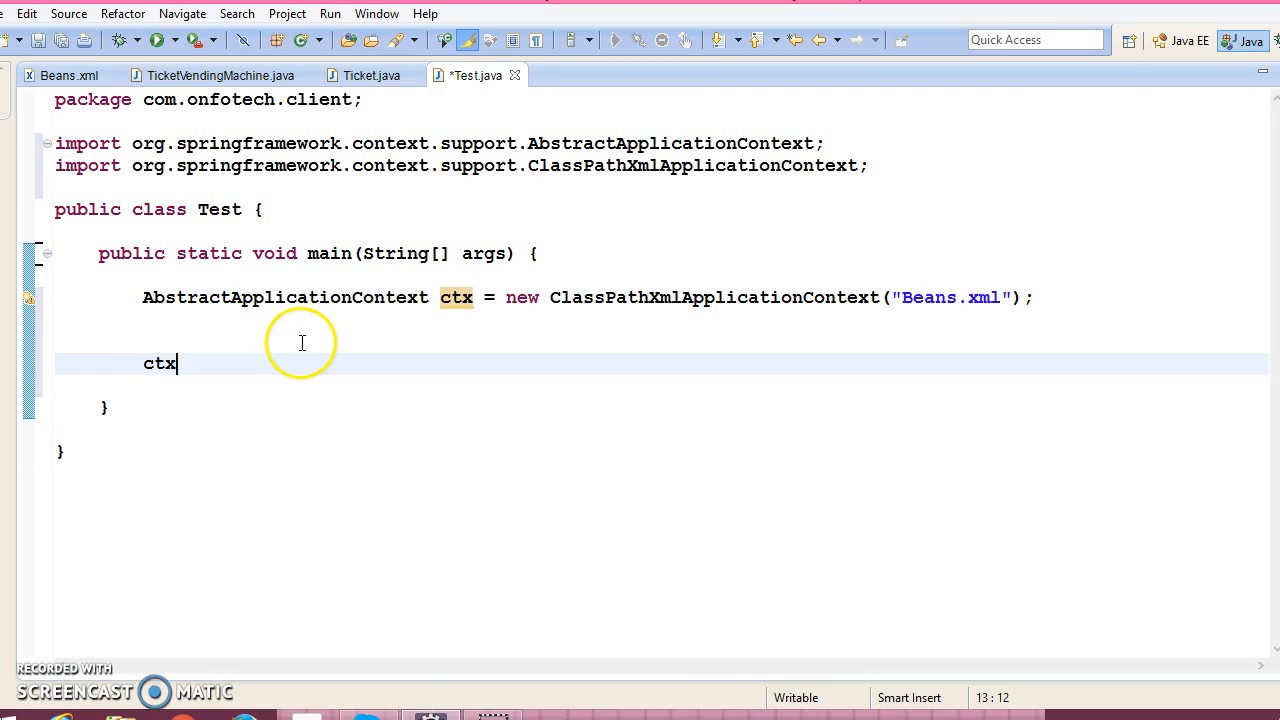
pyautogui.write('.close();')
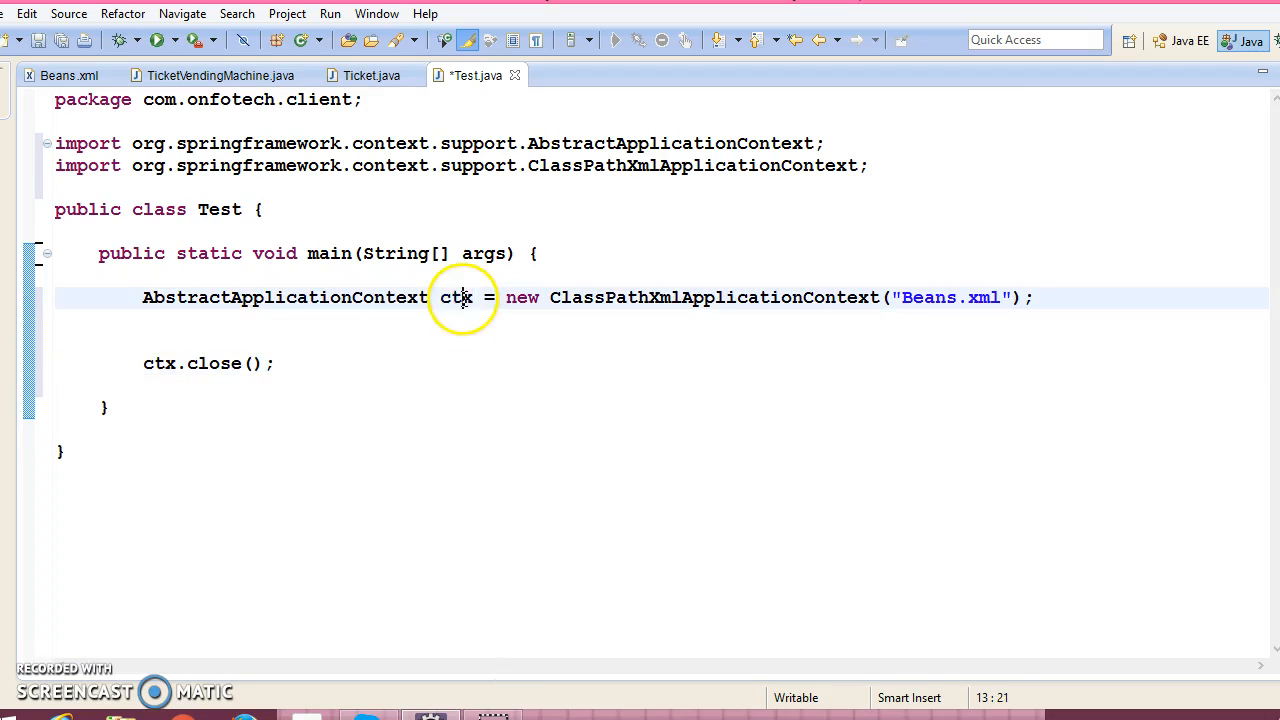
# - Call ctx.getBean("ticketVendingMachine", TicketVendingMachine.class) using the bean id from Beans.xml
pyautogui.write('ctx')
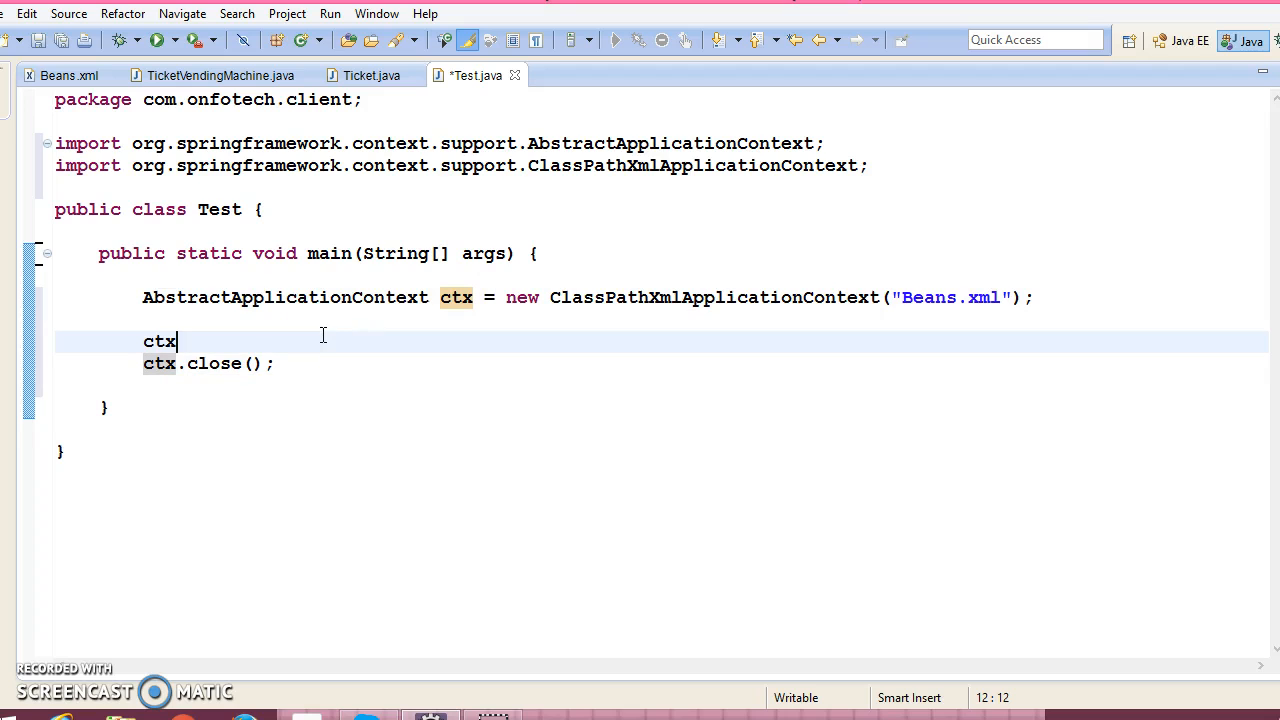
pyautogui.write('.getBe')
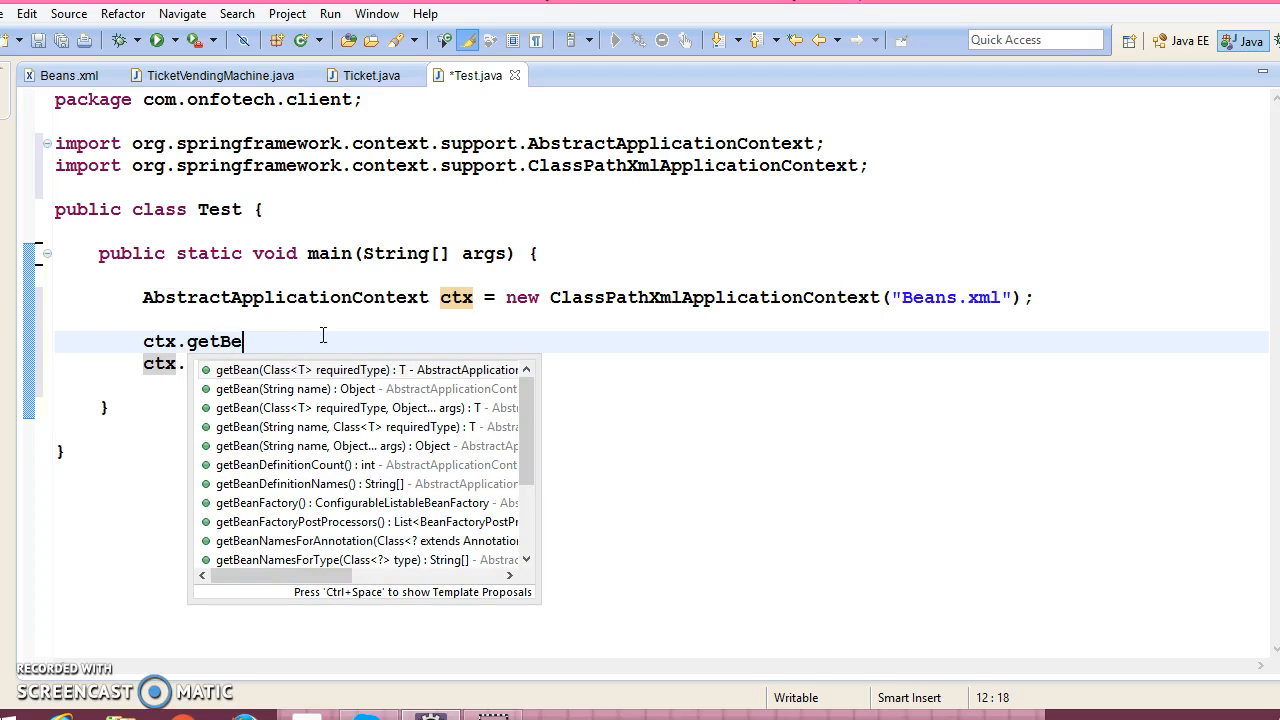
pyautogui.write('an')
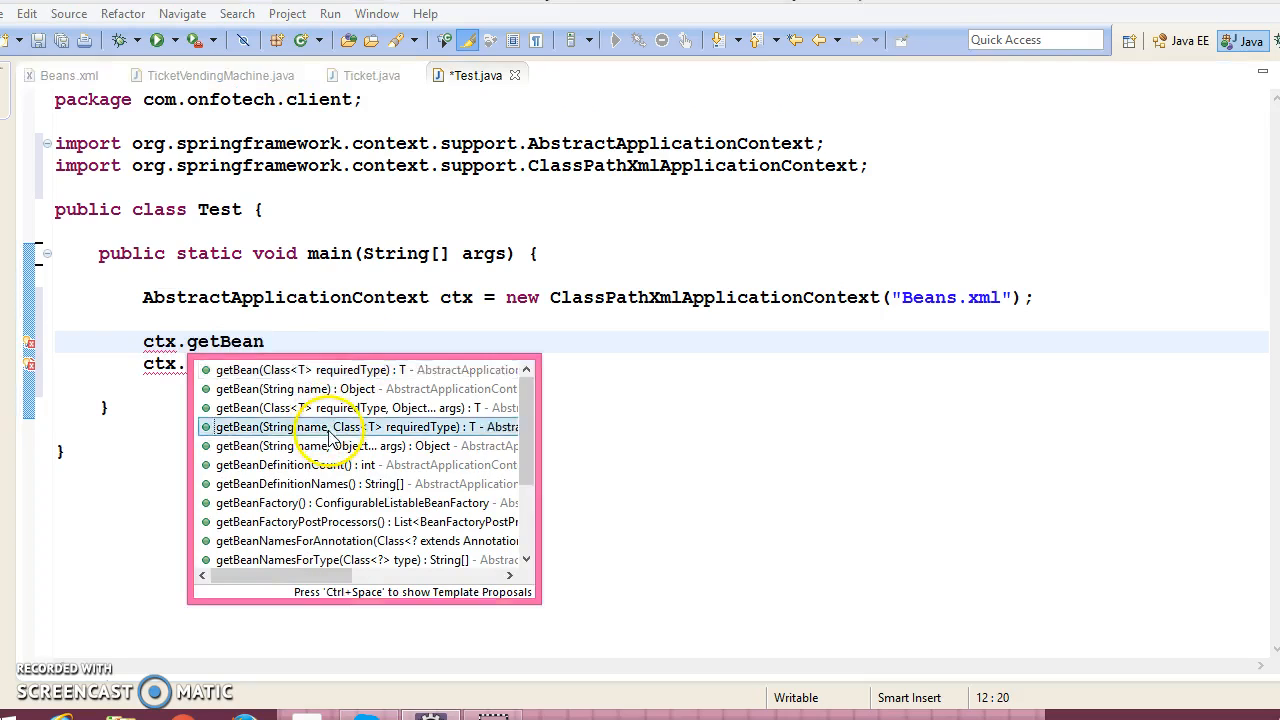
pyautogui.click(67, 75)
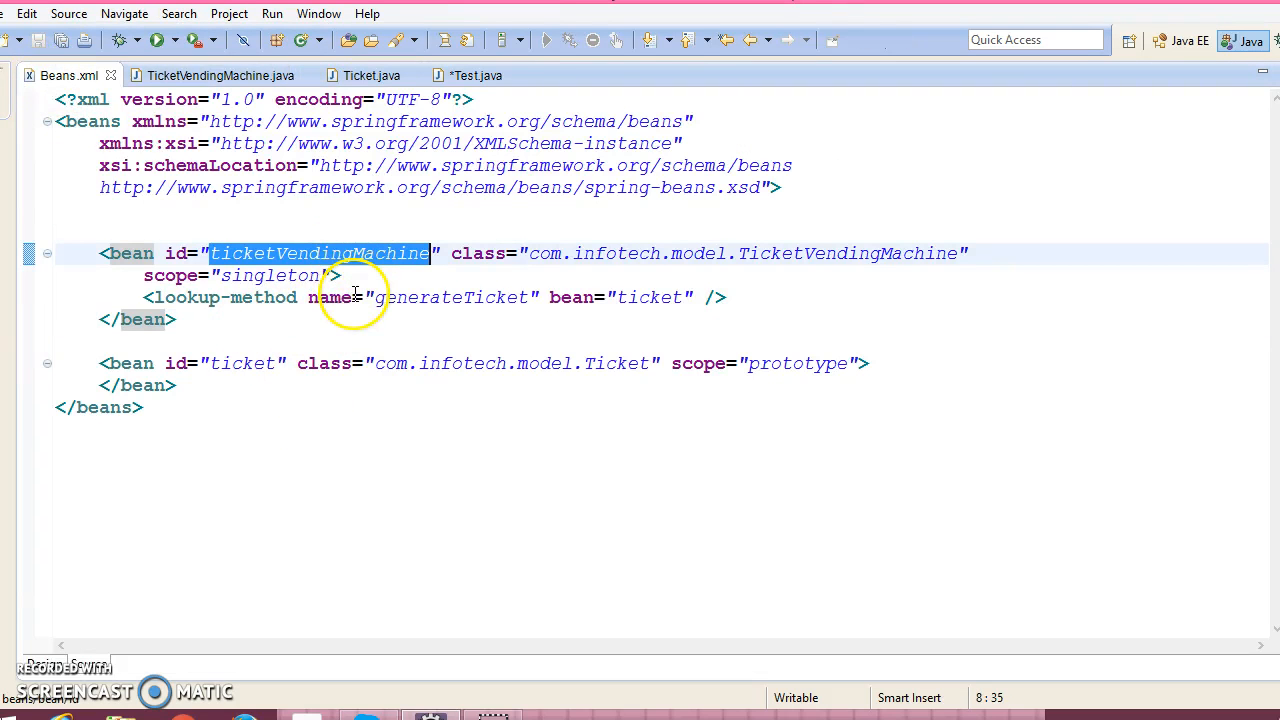
pyautogui.click(473, 75)
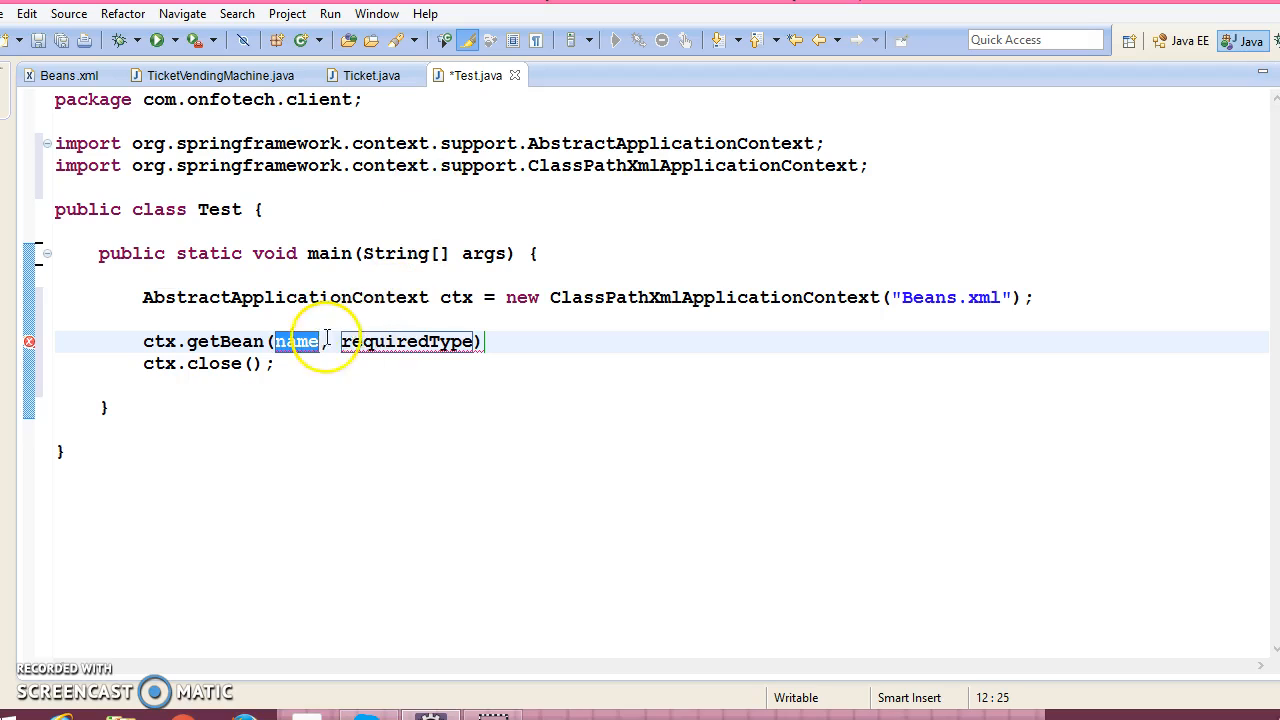
pyautogui.write('""')
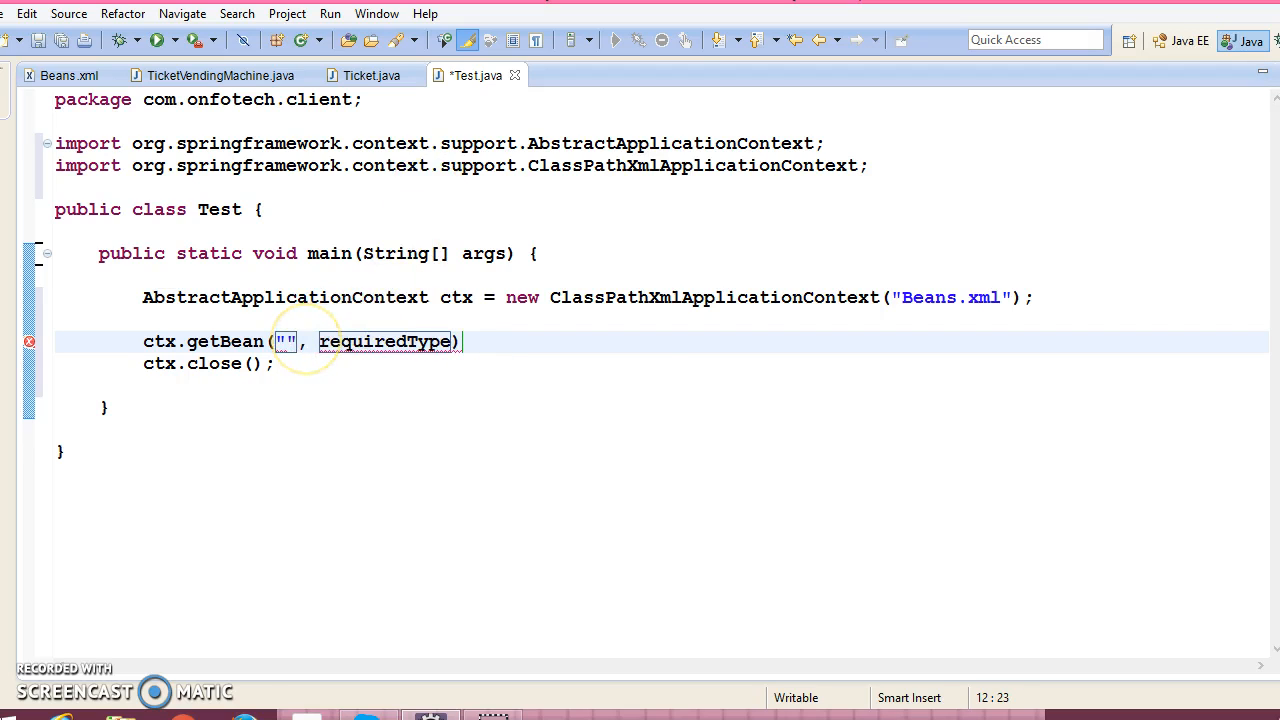
pyautogui.write('ticketVendingMachine')
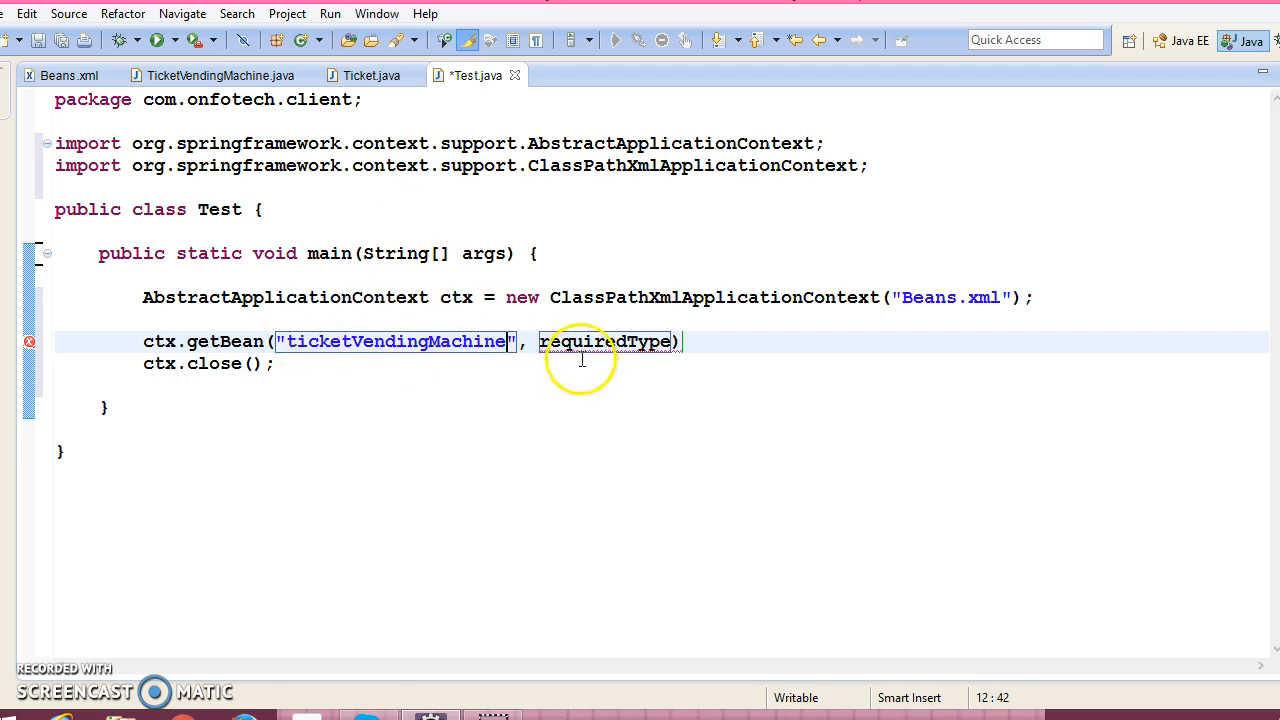
pyautogui.write('ticketVendingMachine.class')
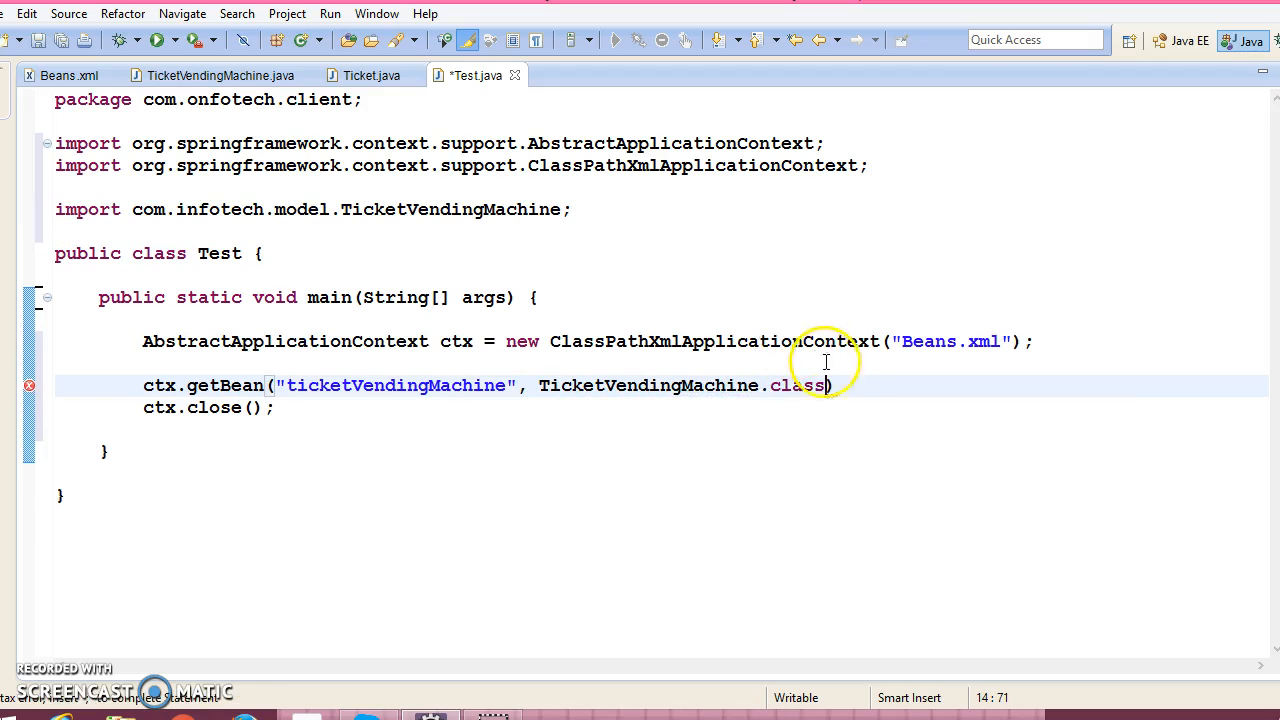
pyautogui.write(';')
pyautogui.write('ticketVendingMachine')
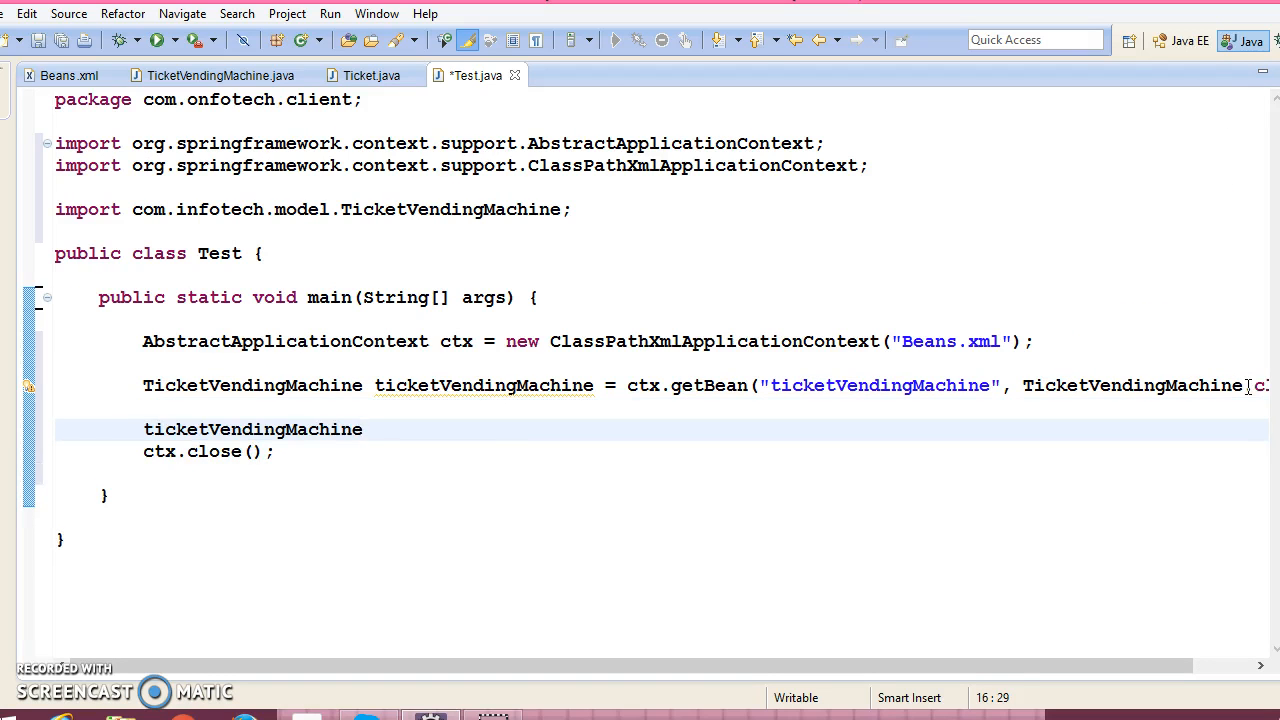
# - Get Ticket ticket from generateTicket() and print ticket.printTicket() with System.out.println, then save
pyautogui.write('.')
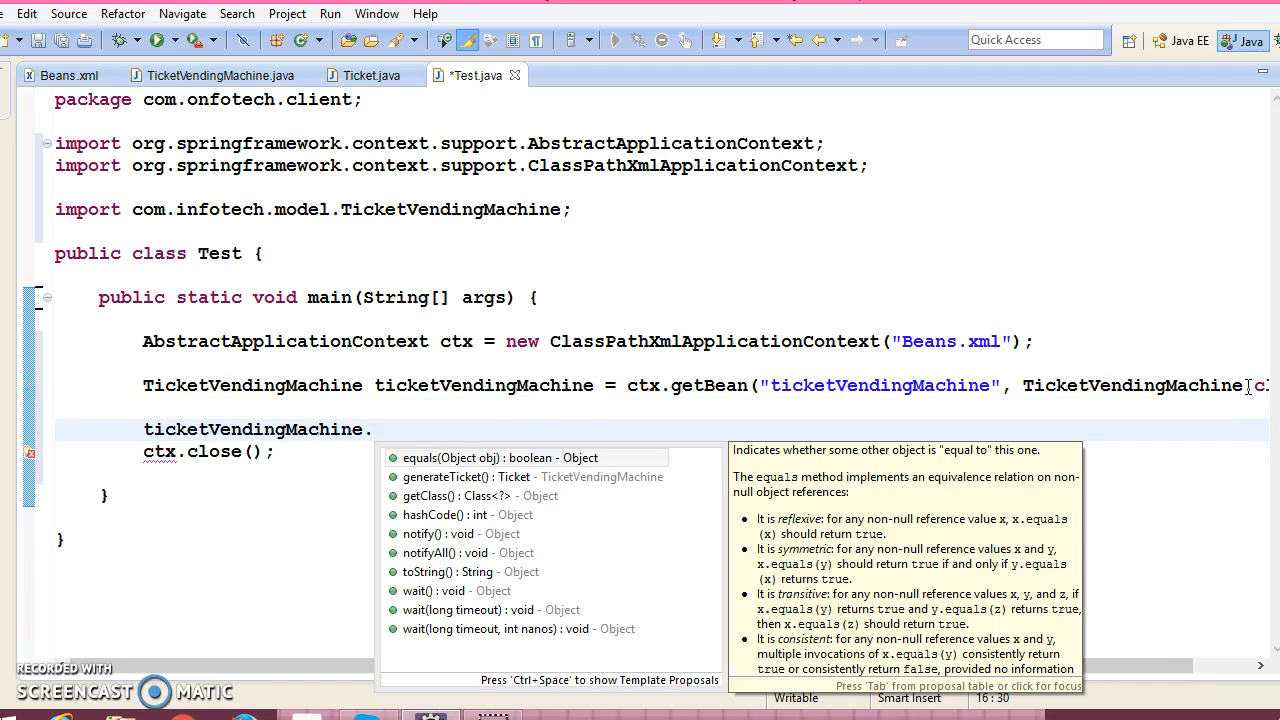
pyautogui.moveTo(456, 495)
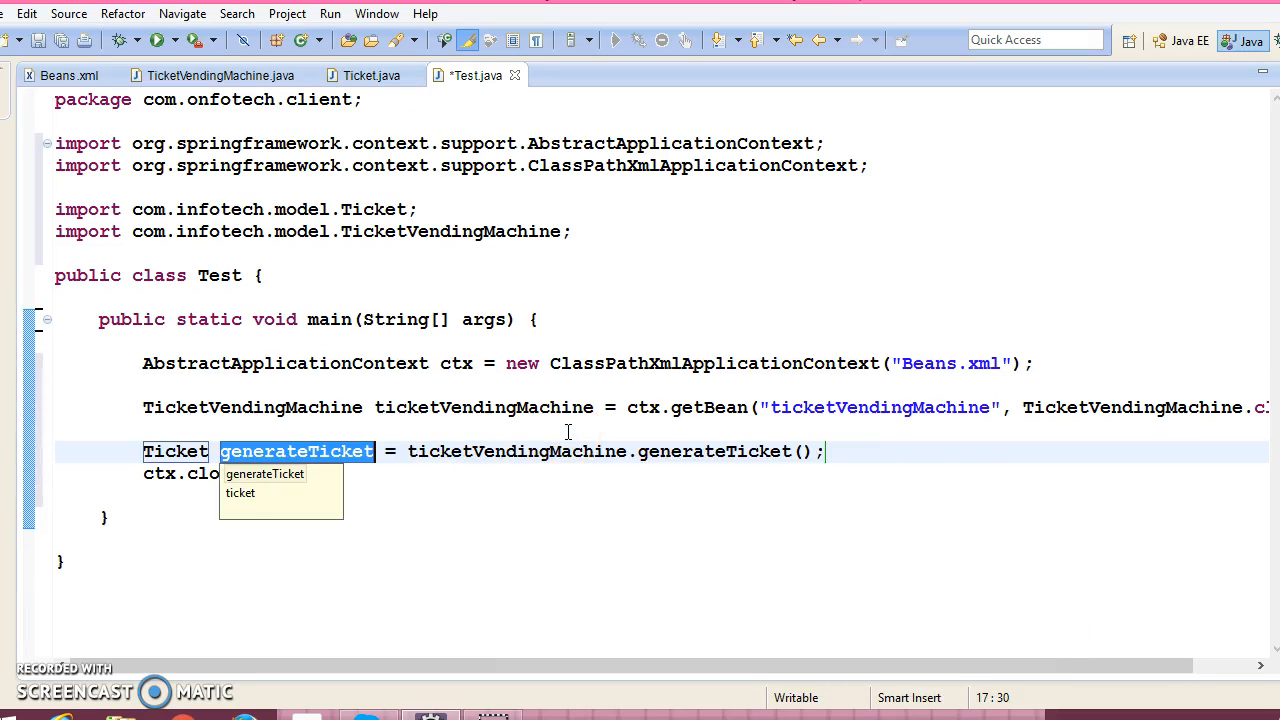
pyautogui.press('Delete')
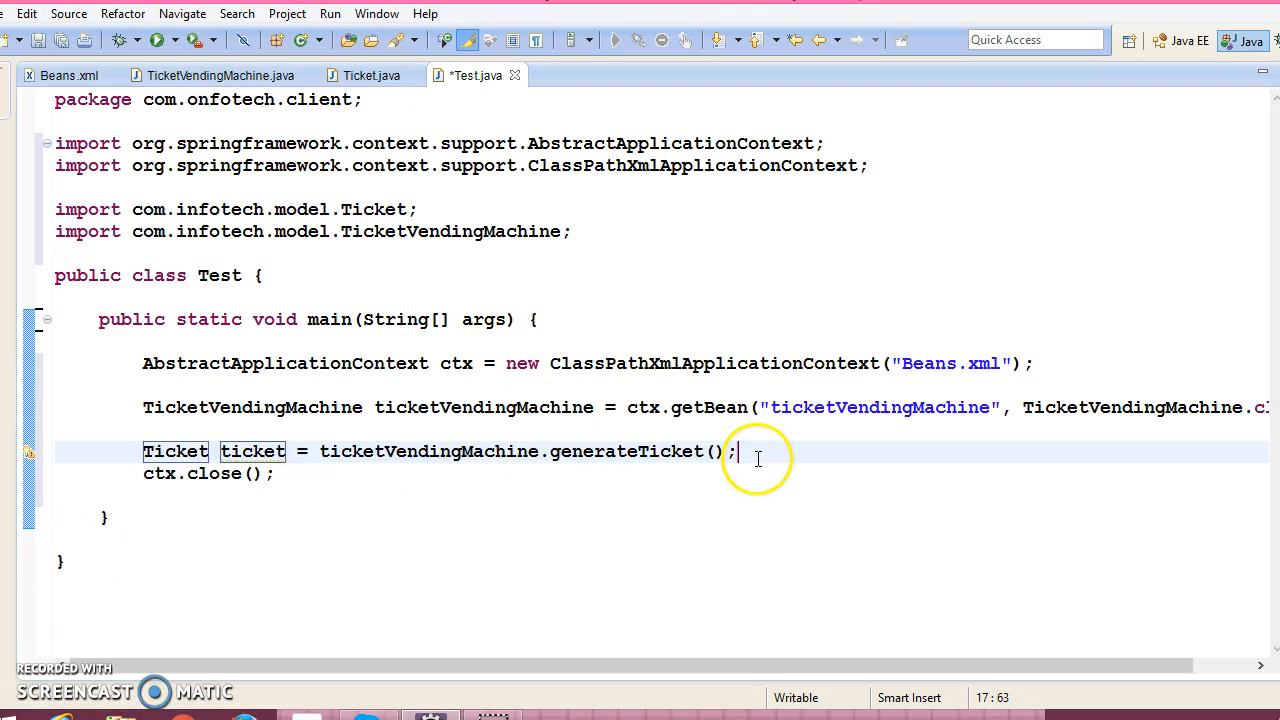
pyautogui.write('System.out.println();')
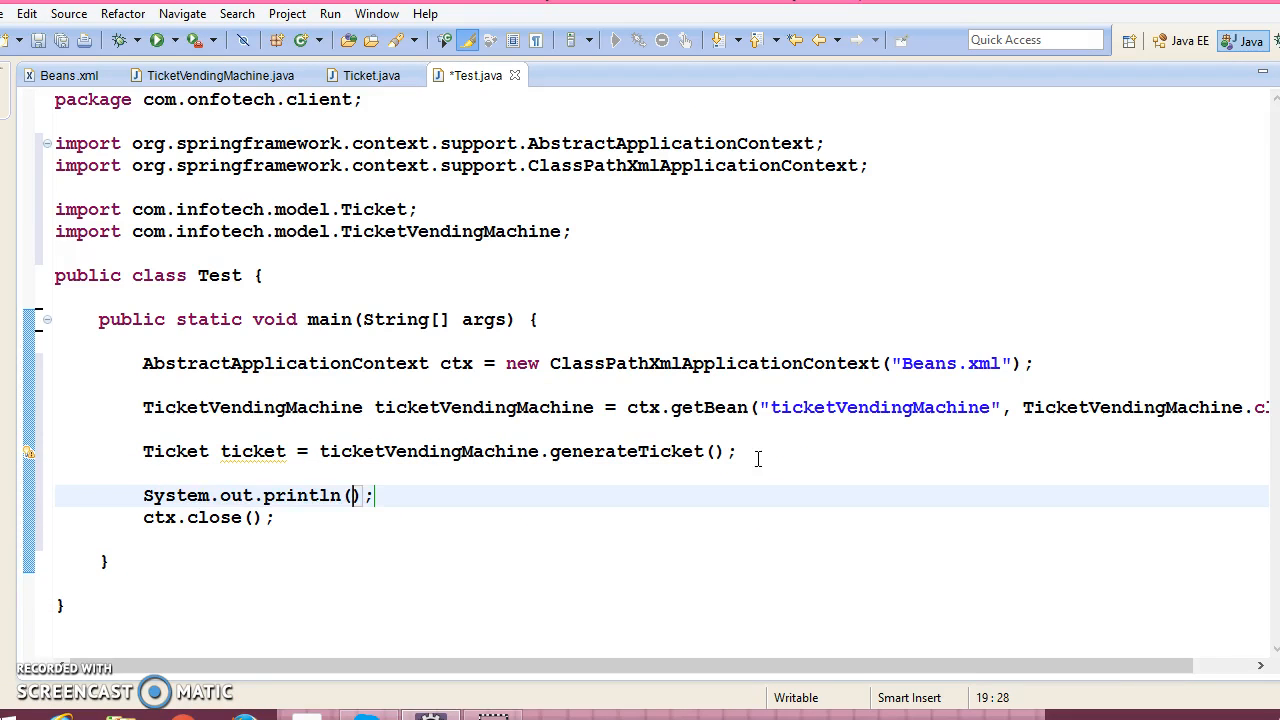
pyautogui.doubleClick(253, 451)
pyautogui.write('ticket')
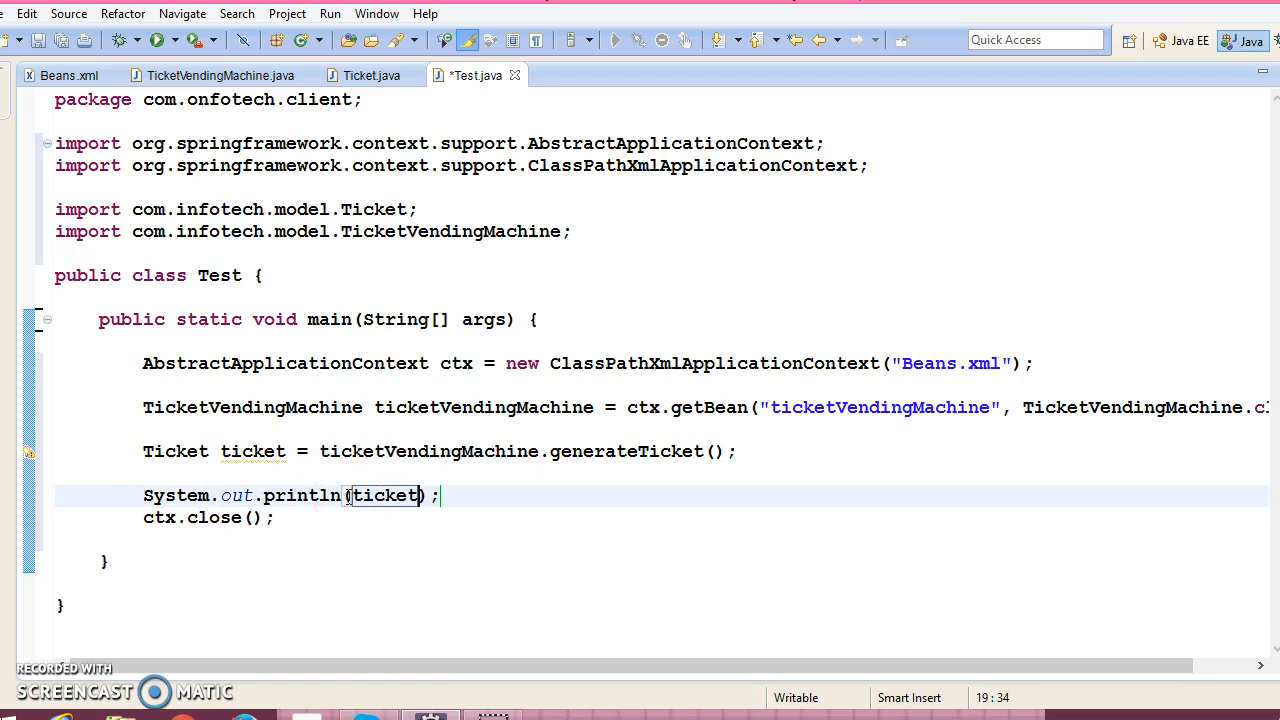
pyautogui.write('.printTicket()')
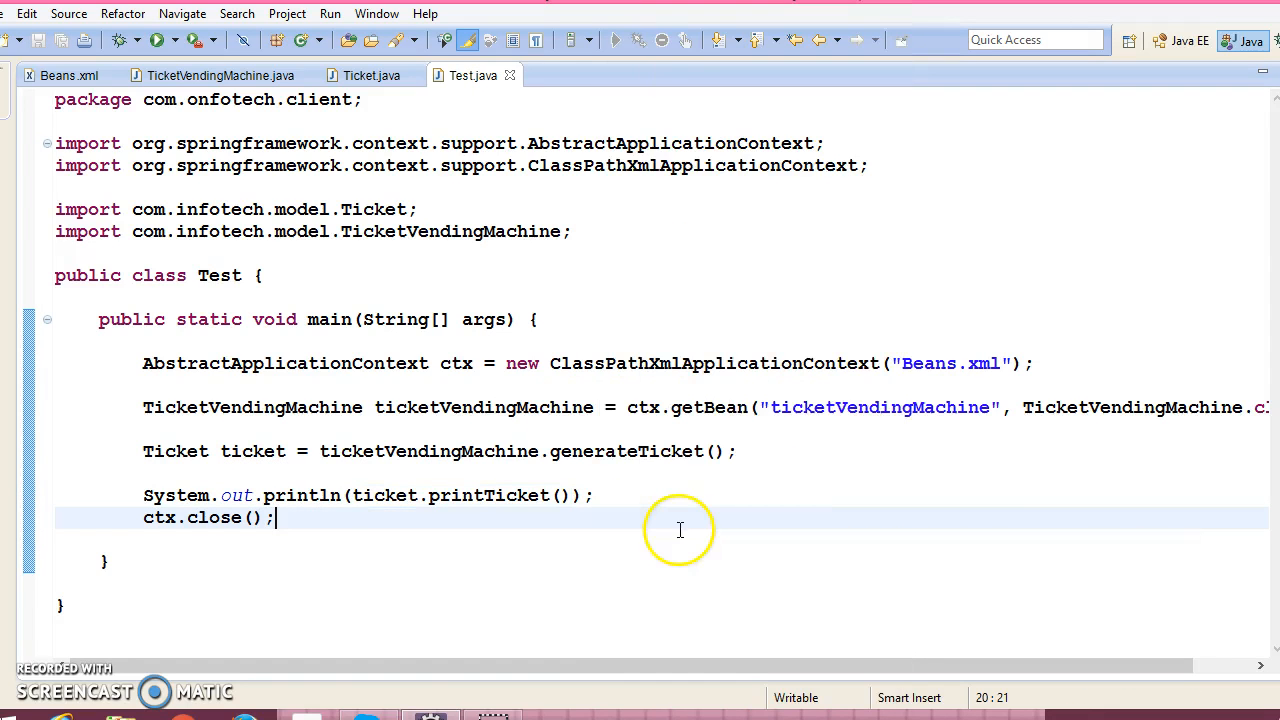
# - Run Test as a Java Application to see 'Ticket has been printed' in the console
pyautogui.rightClick(680, 530)
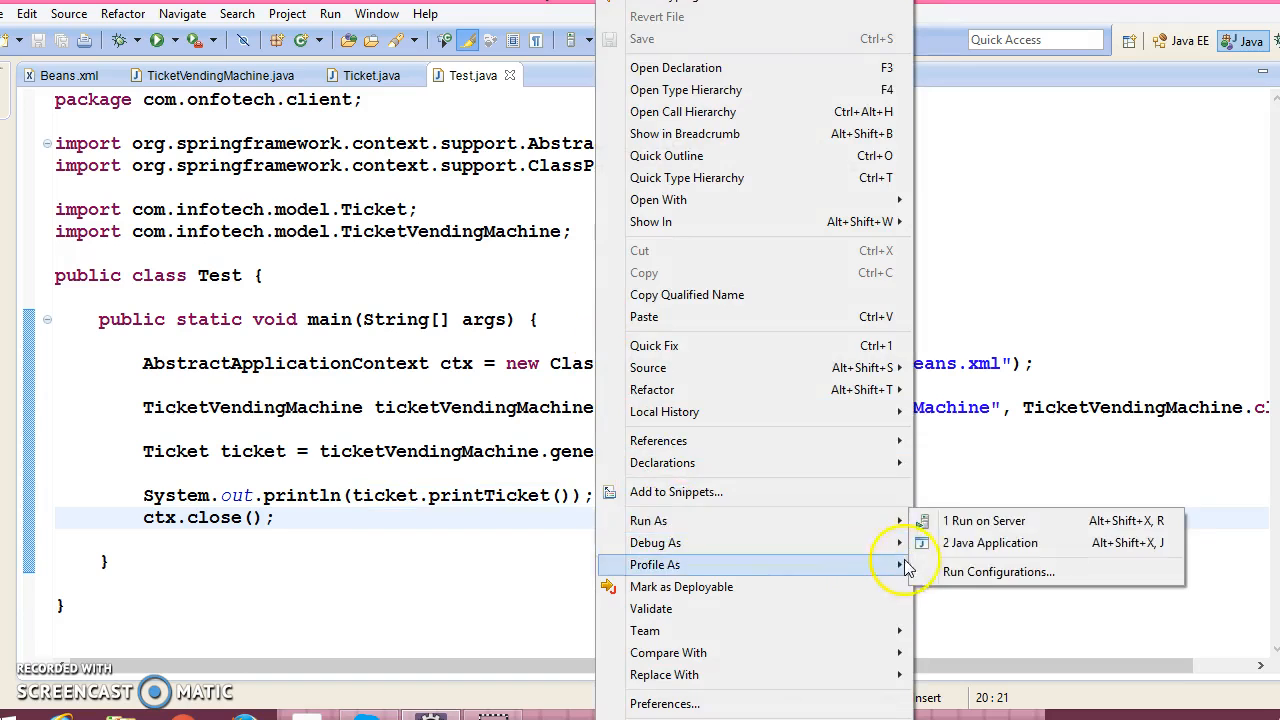
pyautogui.click(989, 542)
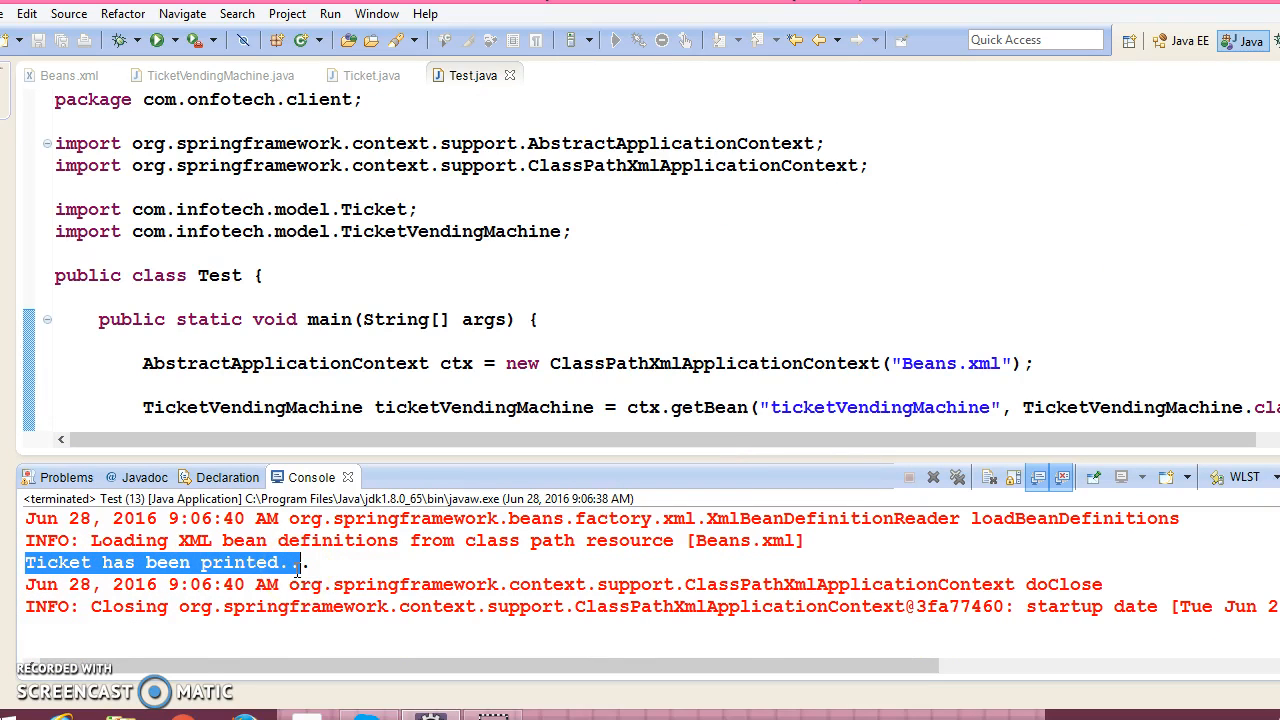
pyautogui.moveTo(1270, 95)
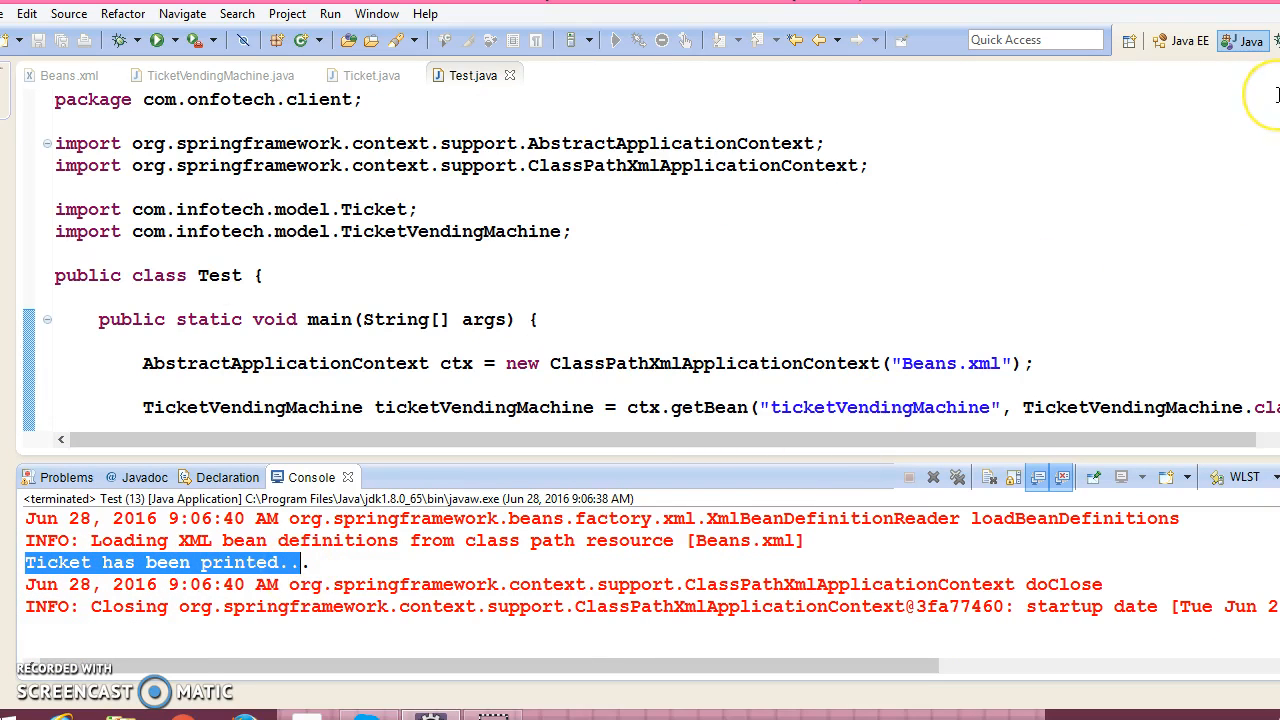